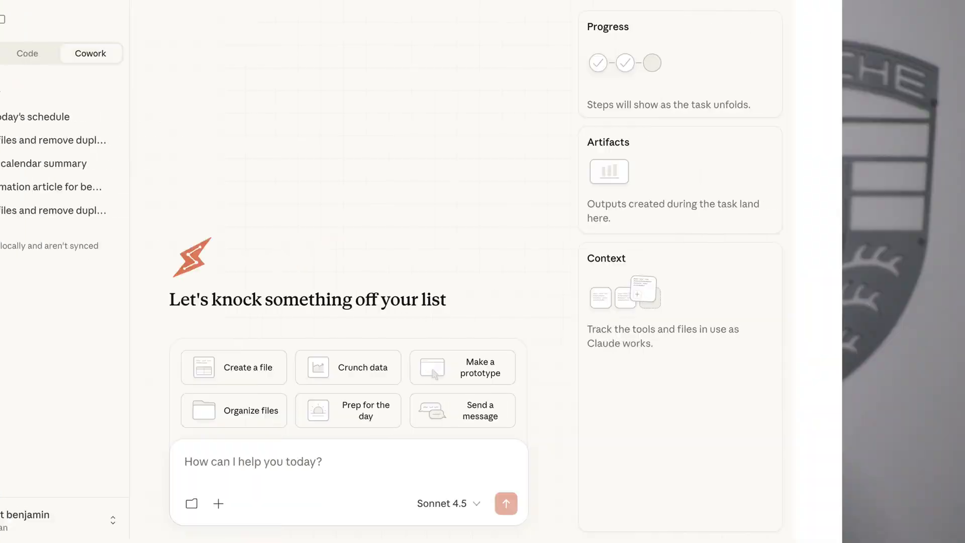
- Switch to regular Chat mode and back to Cowork, then bring up the task's connector list
click(249, 368)
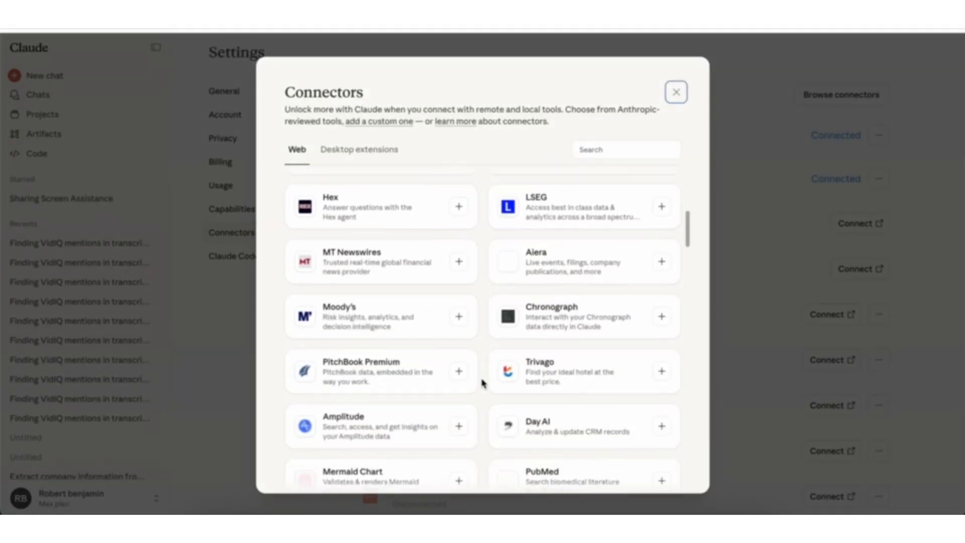
click(676, 91)
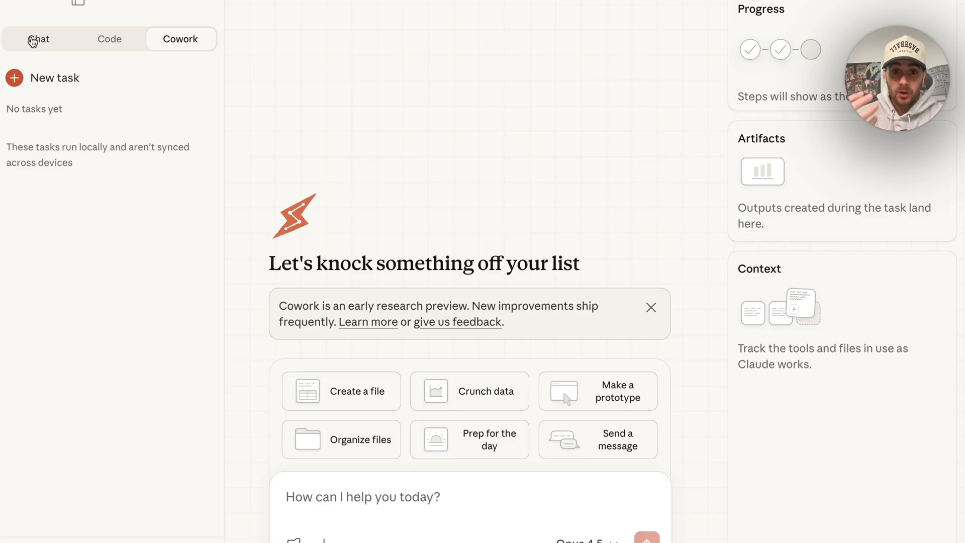
click(39, 39)
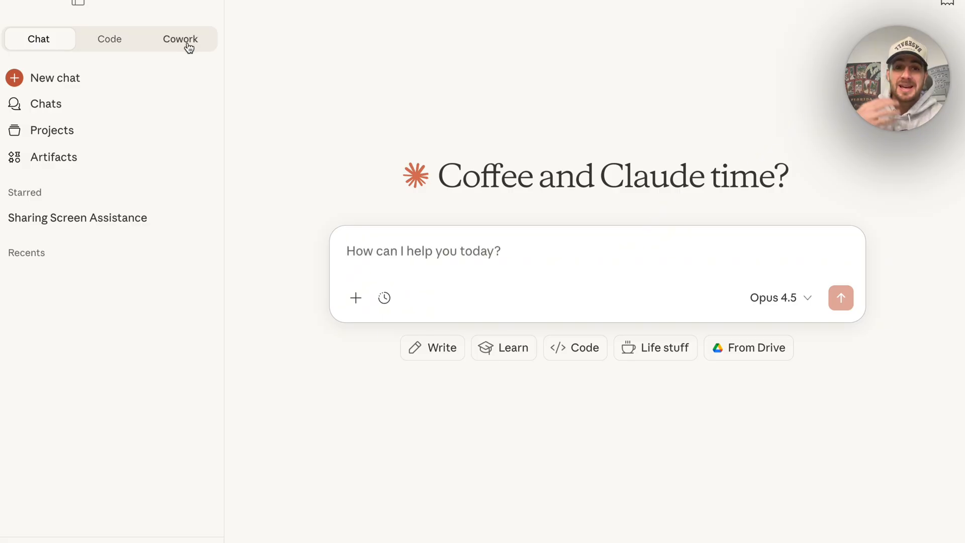
click(180, 39)
text(/)
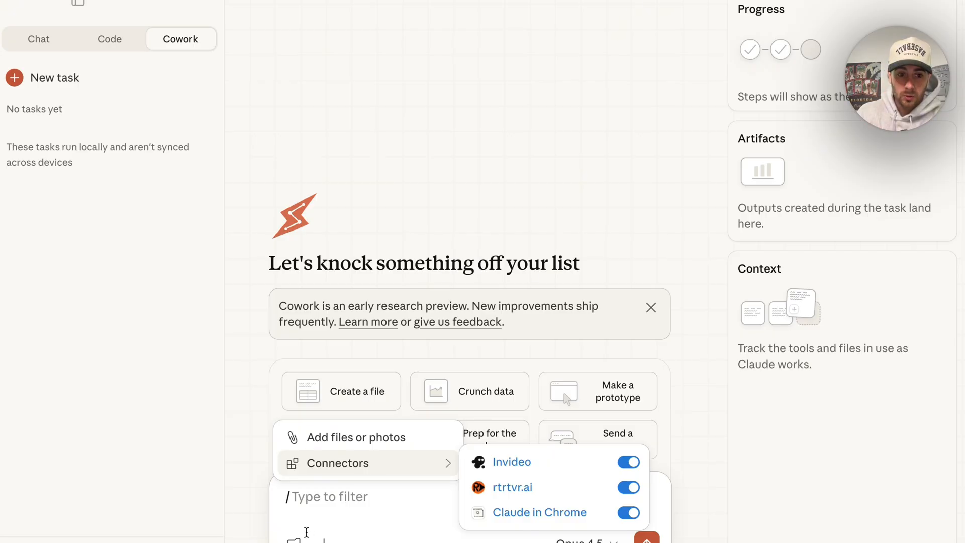
- Start attaching files or photos, then cancel the file picker without attaching anything
click(310, 372)
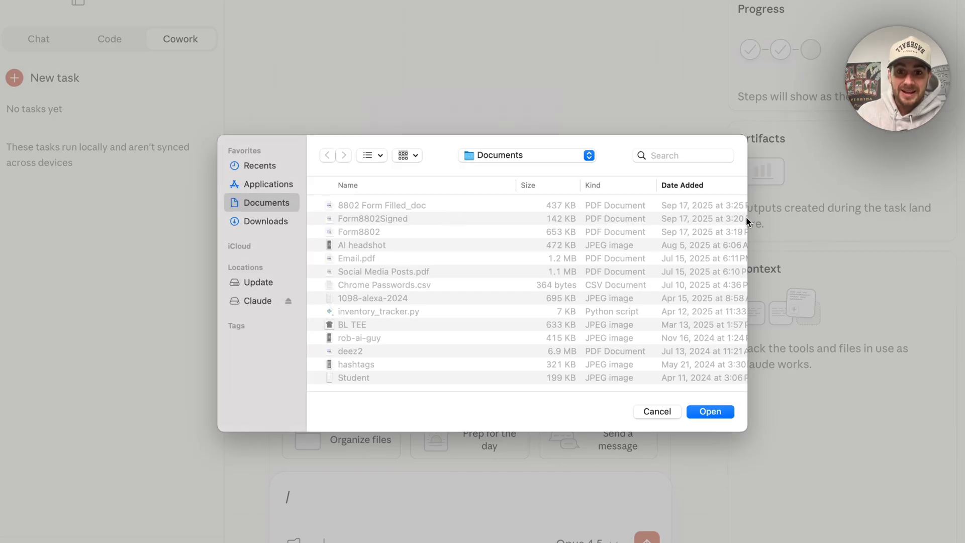
click(656, 412)
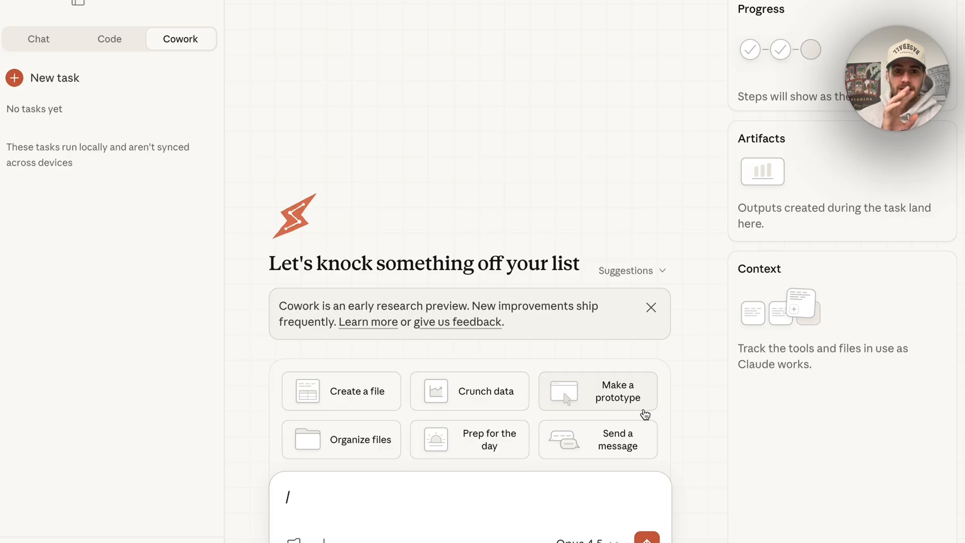
mouse_move(585, 536)
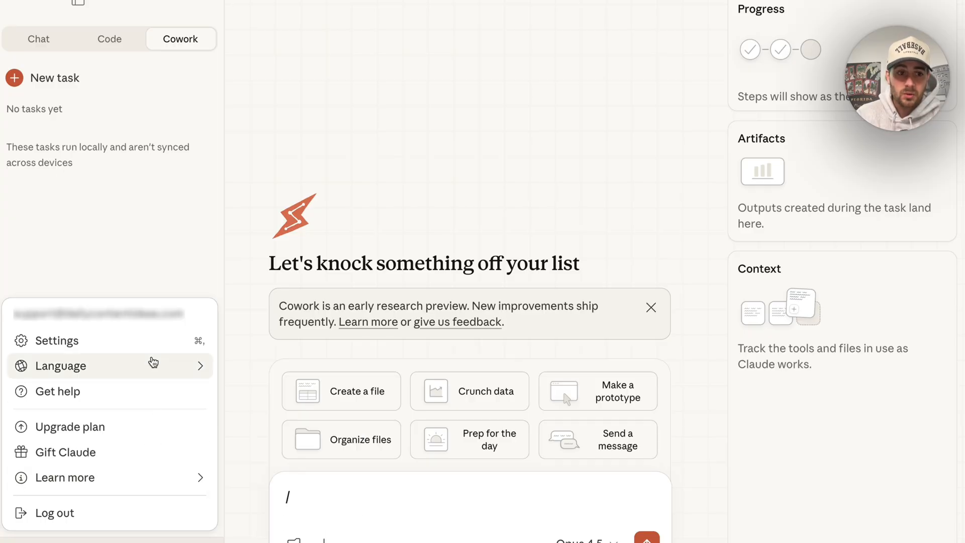
- Review the Connectors settings list, then move to the desktop app's Extensions page
click(58, 341)
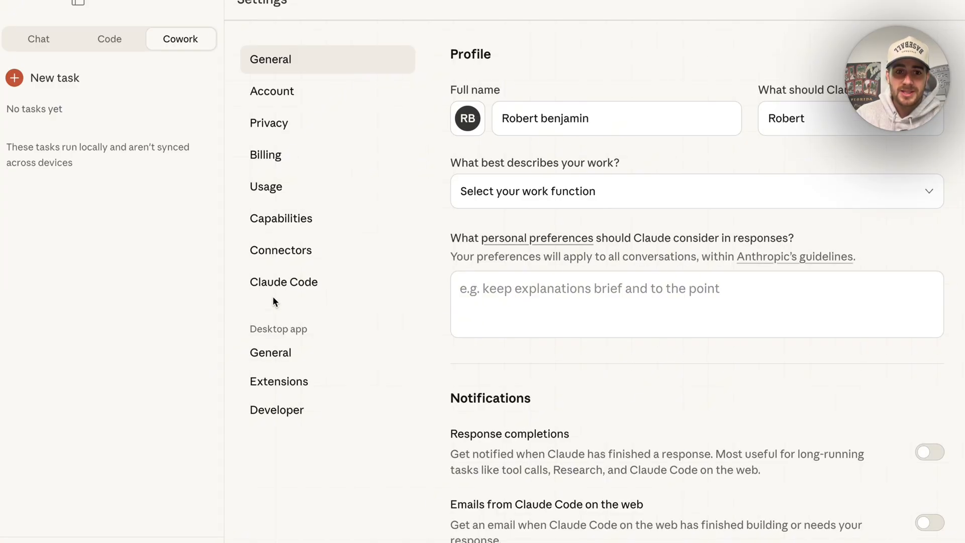
click(280, 250)
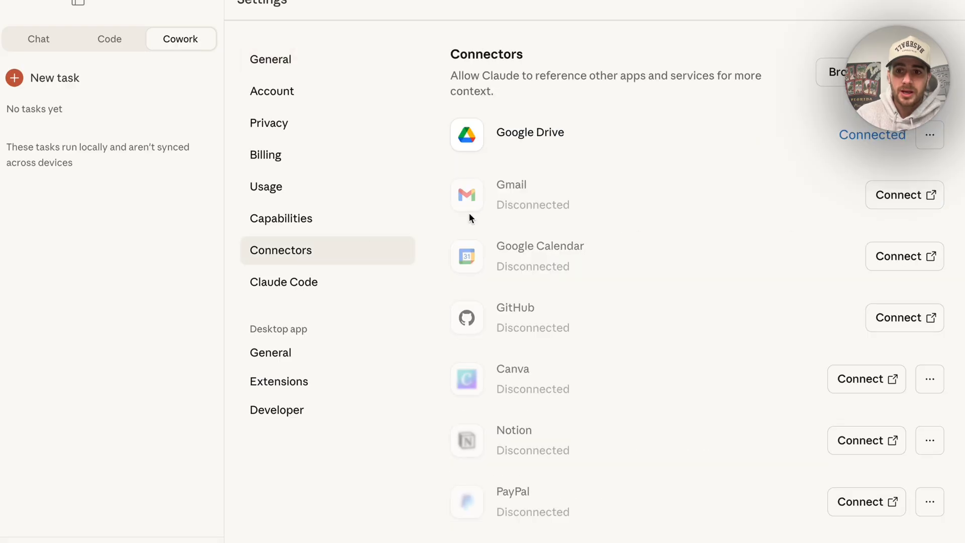
scroll(down, 3)
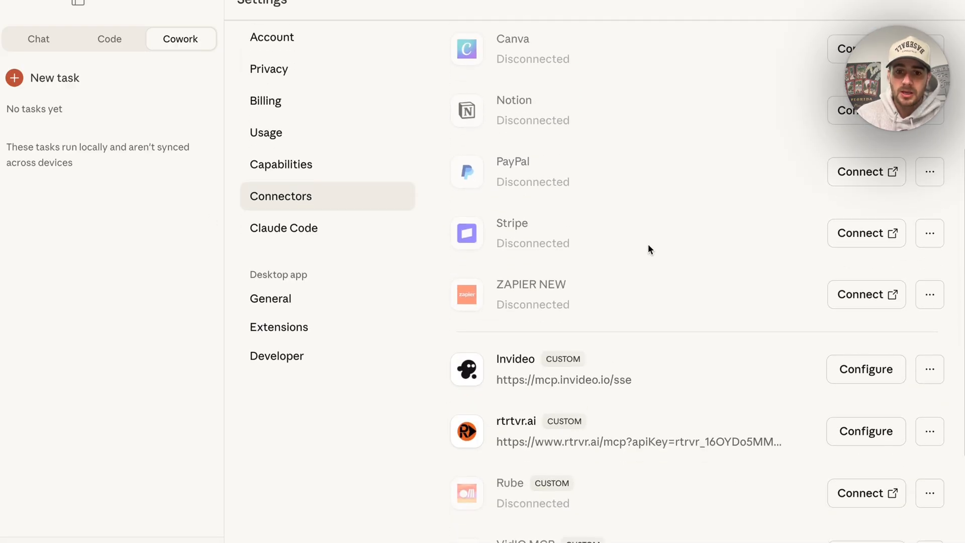
scroll(down, 3)
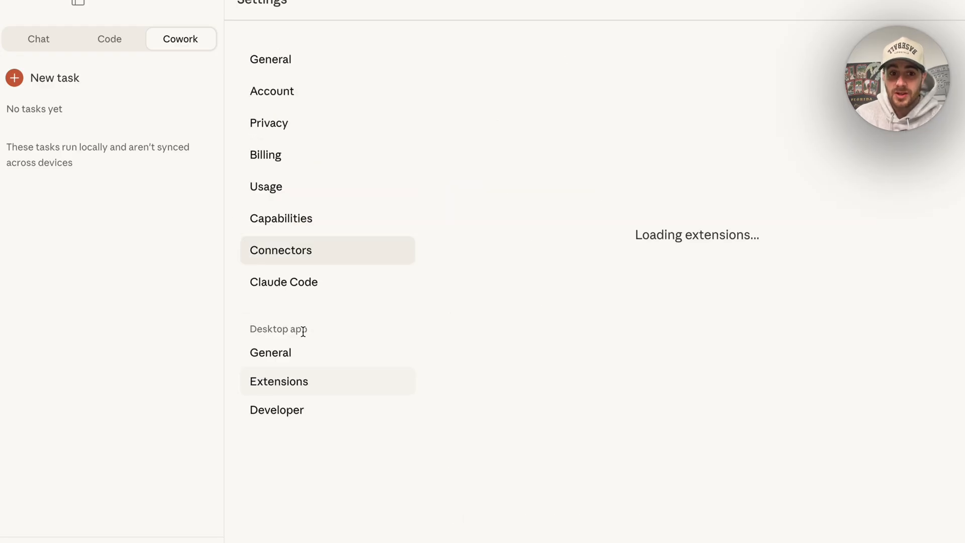
click(279, 380)
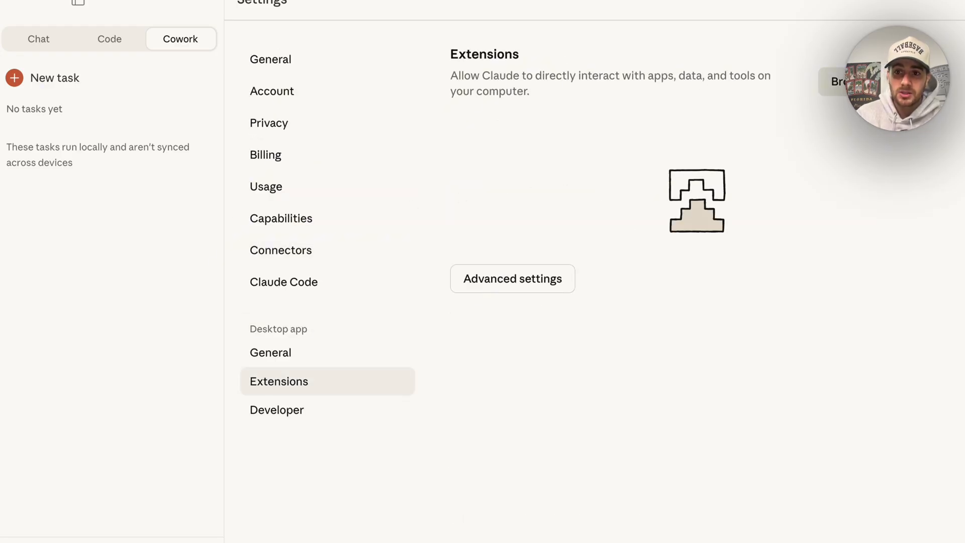
click(512, 278)
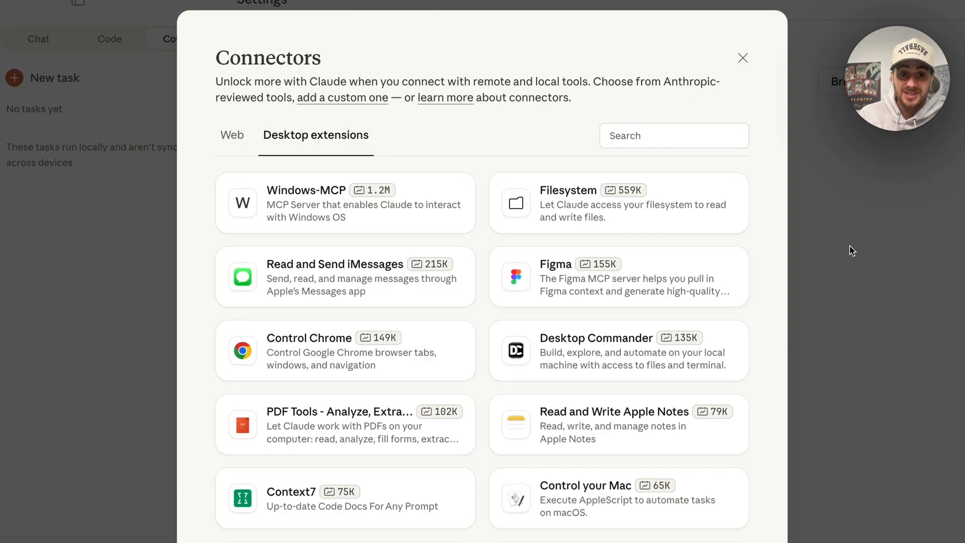
mouse_move(326, 289)
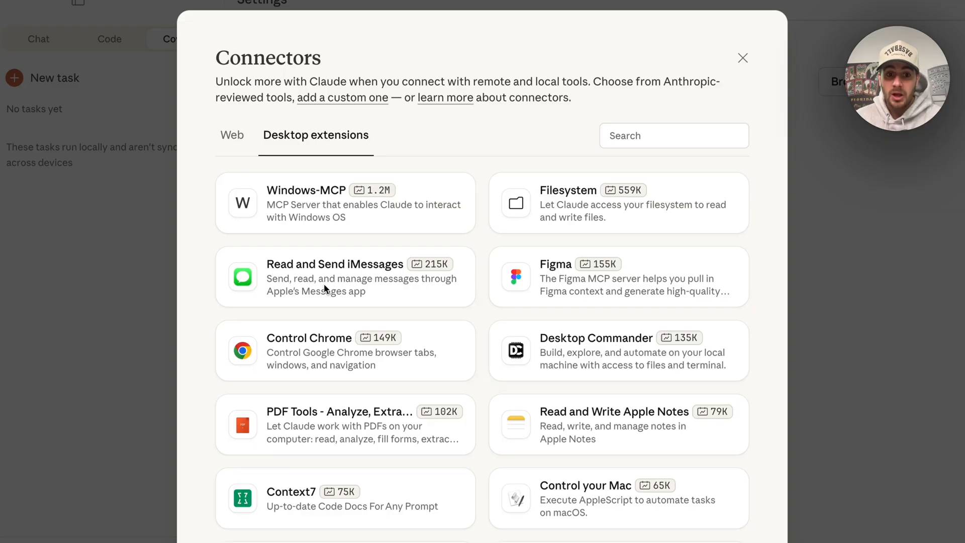
mouse_move(536, 437)
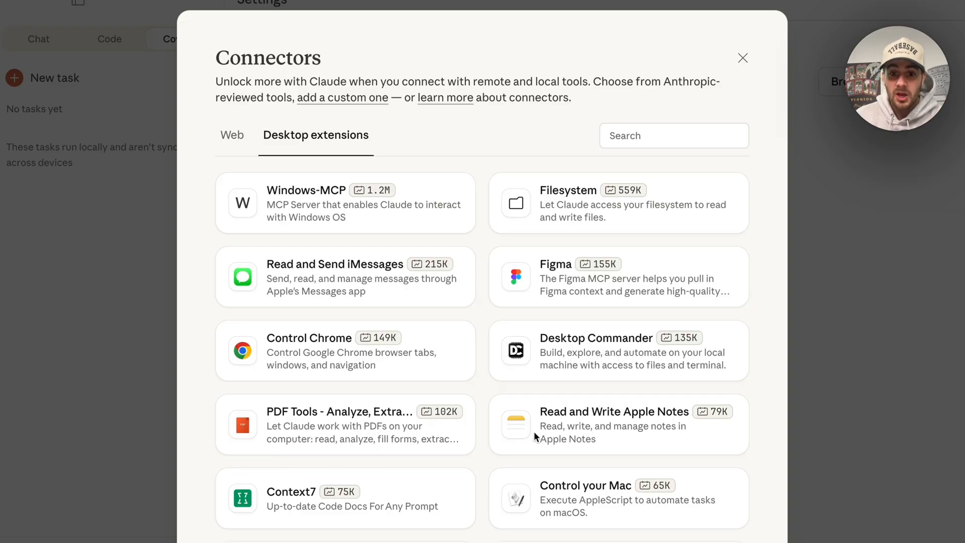
scroll(down, 3)
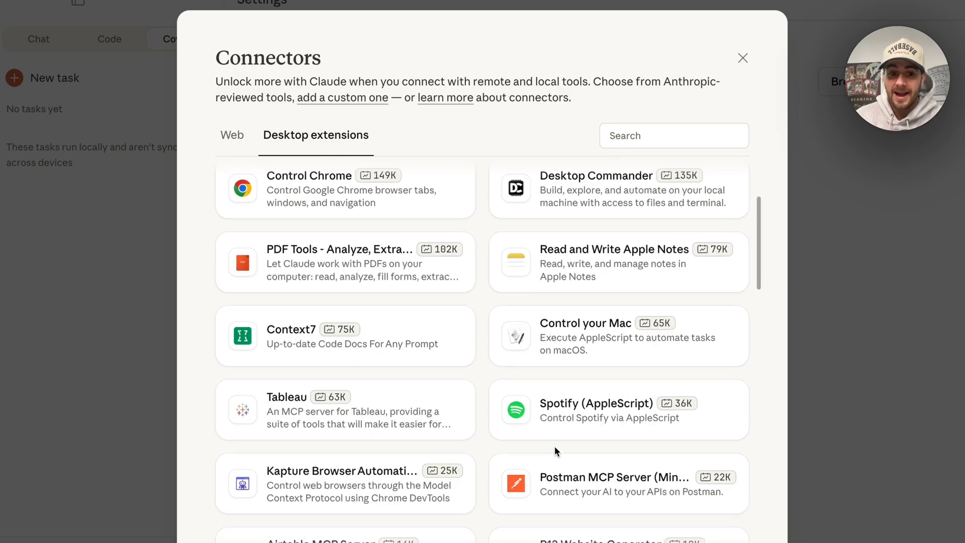
scroll(down, 3)
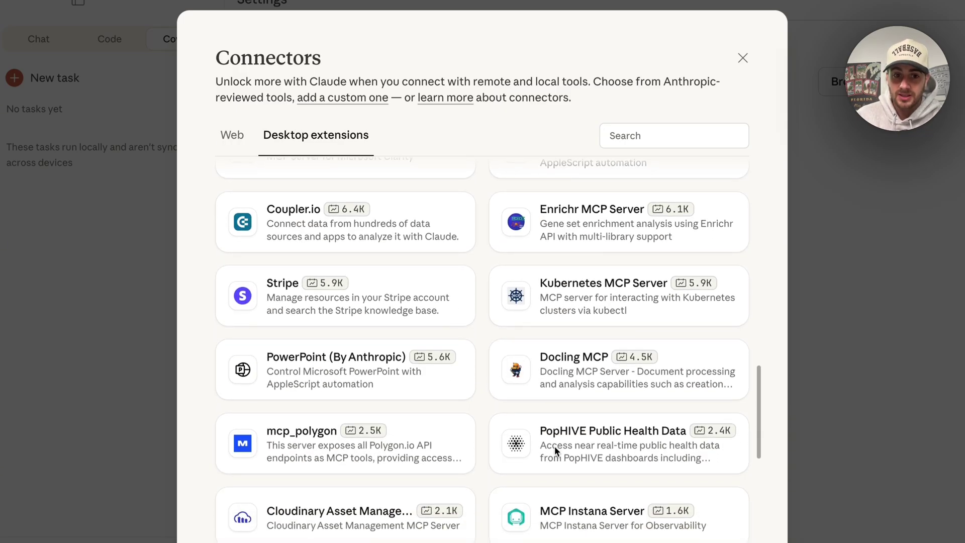
scroll(down, 3)
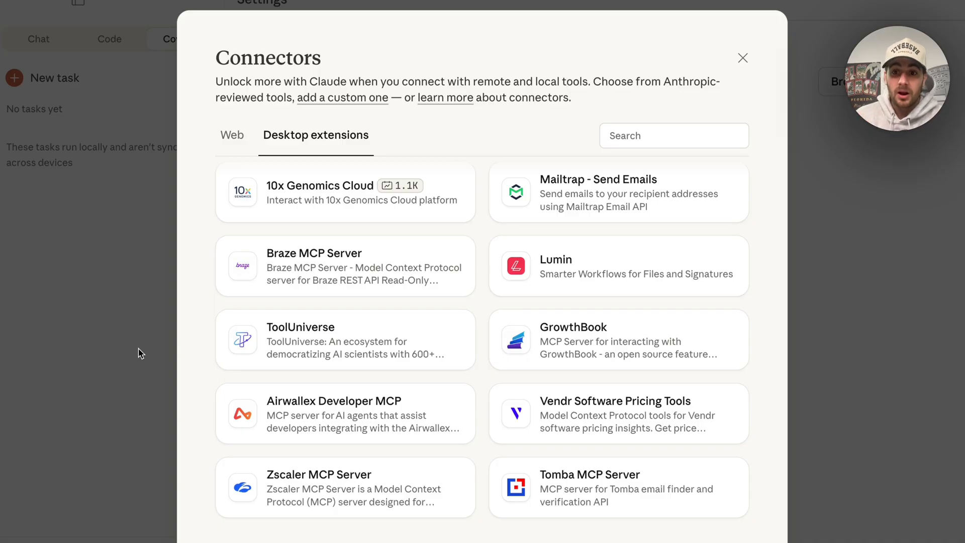
click(742, 58)
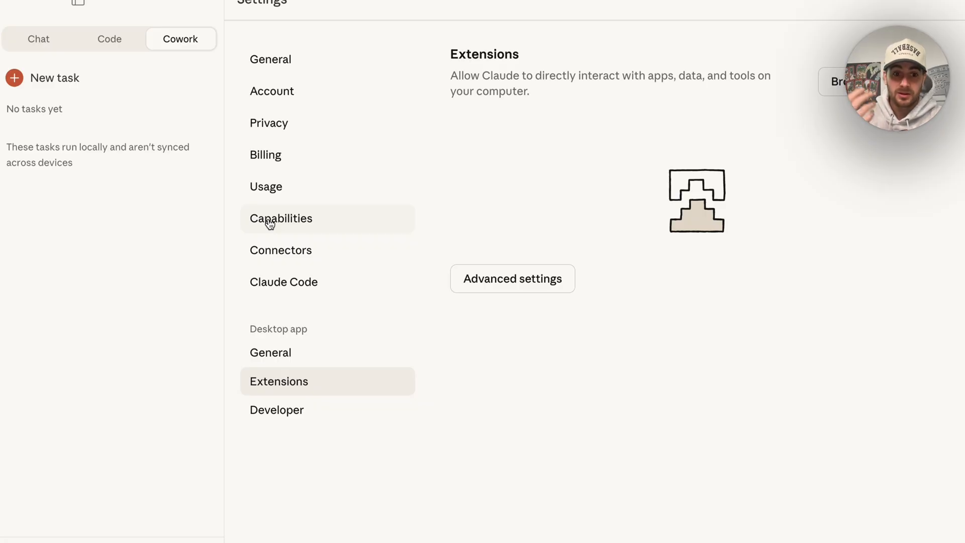
mouse_move(175, 64)
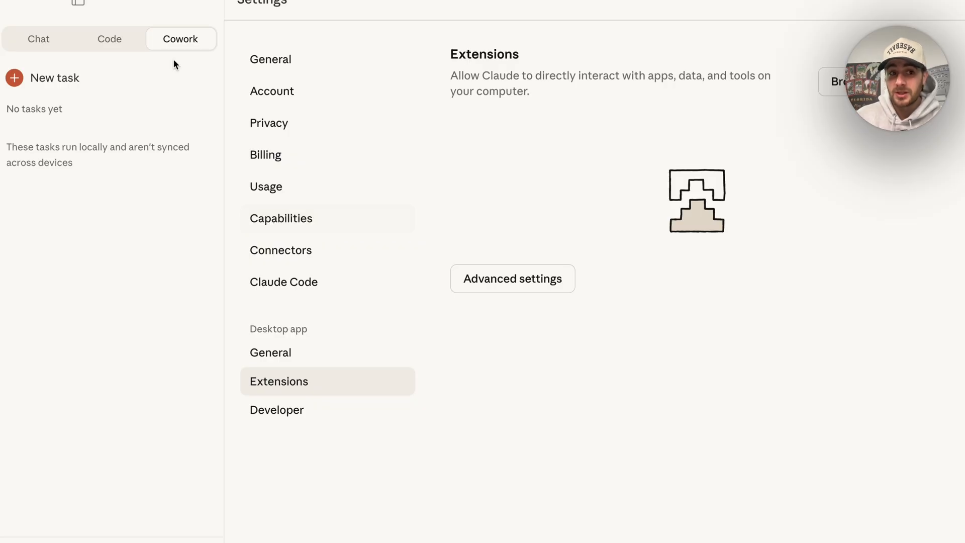
- Start a new Cowork task and show its available connectors
click(57, 78)
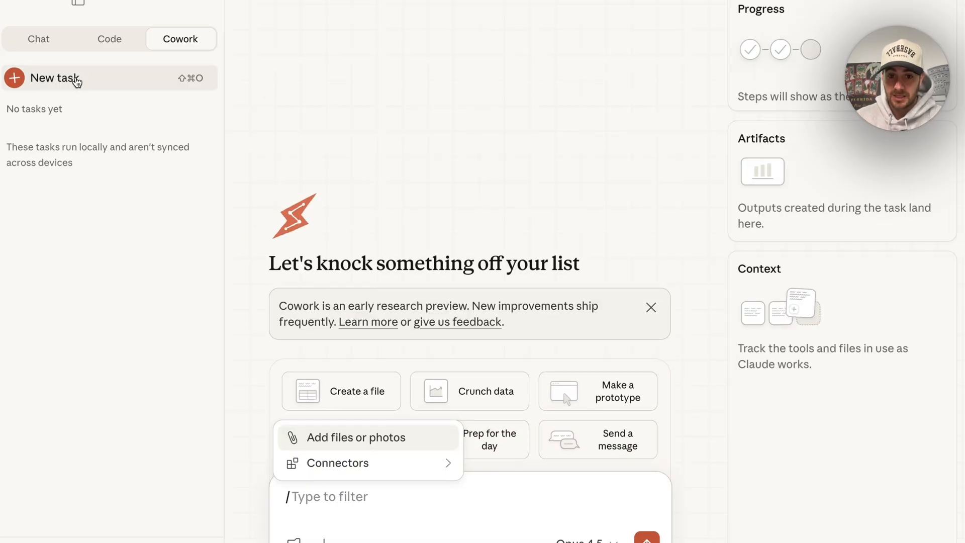
click(338, 463)
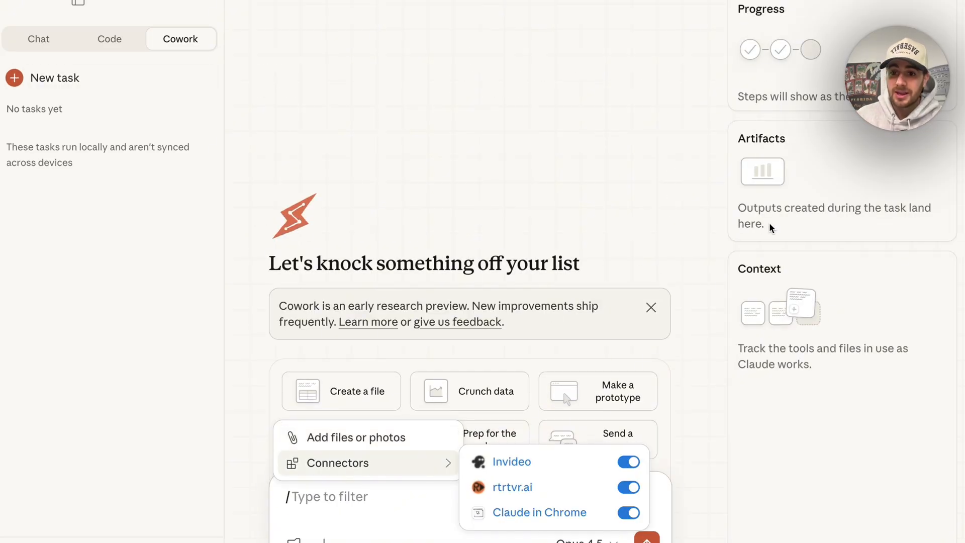
mouse_move(543, 232)
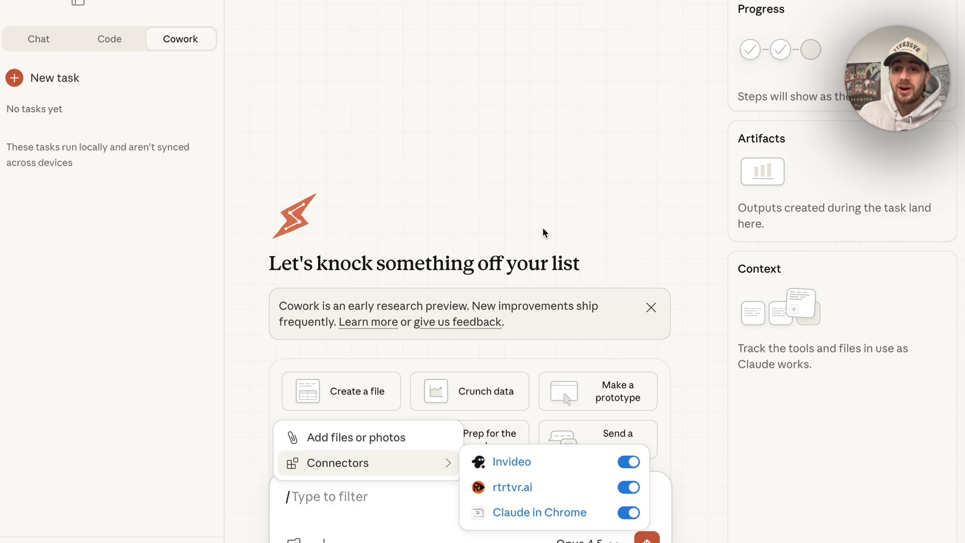
mouse_move(809, 58)
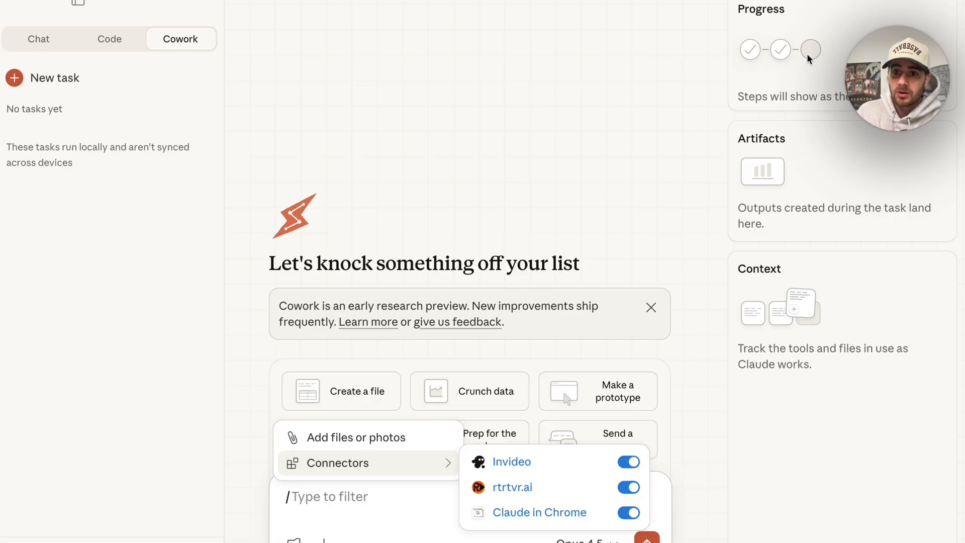
mouse_move(791, 164)
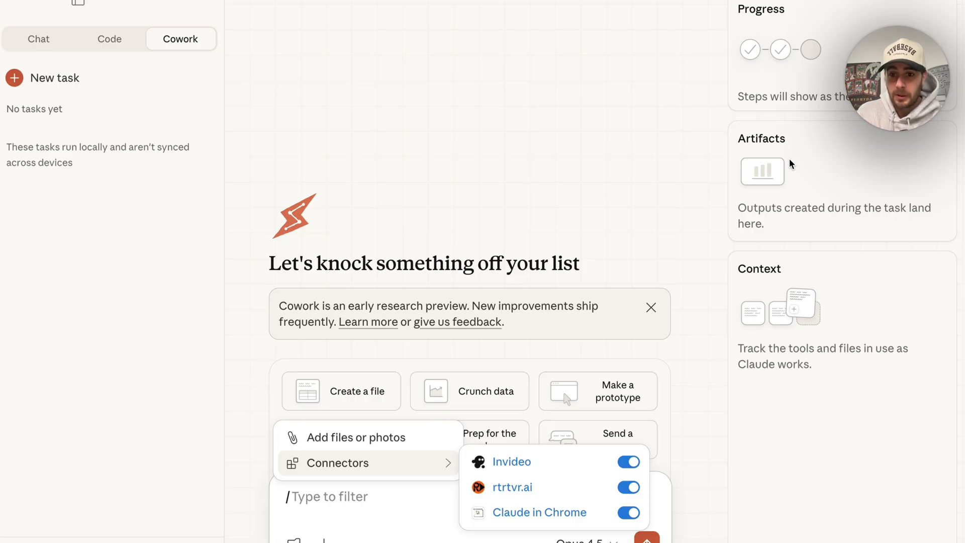
mouse_move(798, 379)
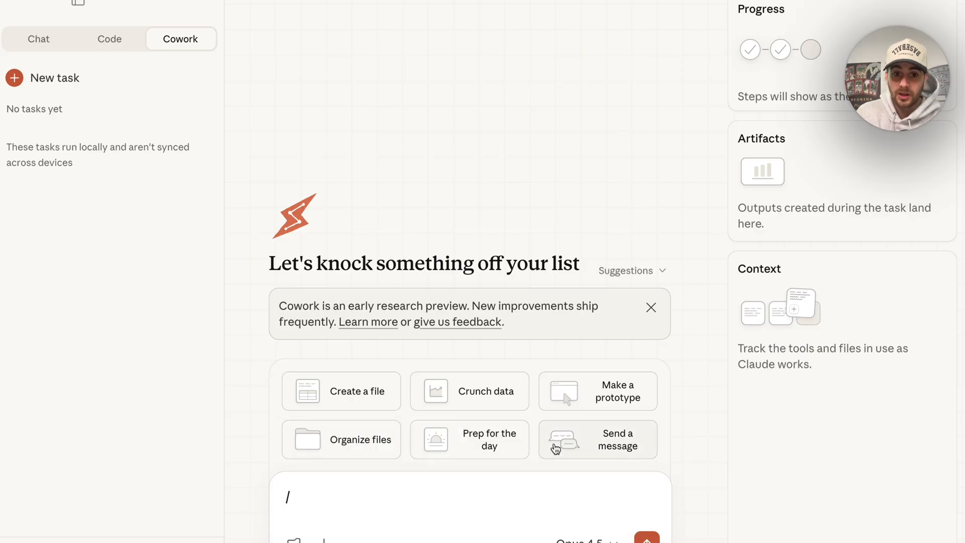
mouse_move(468, 388)
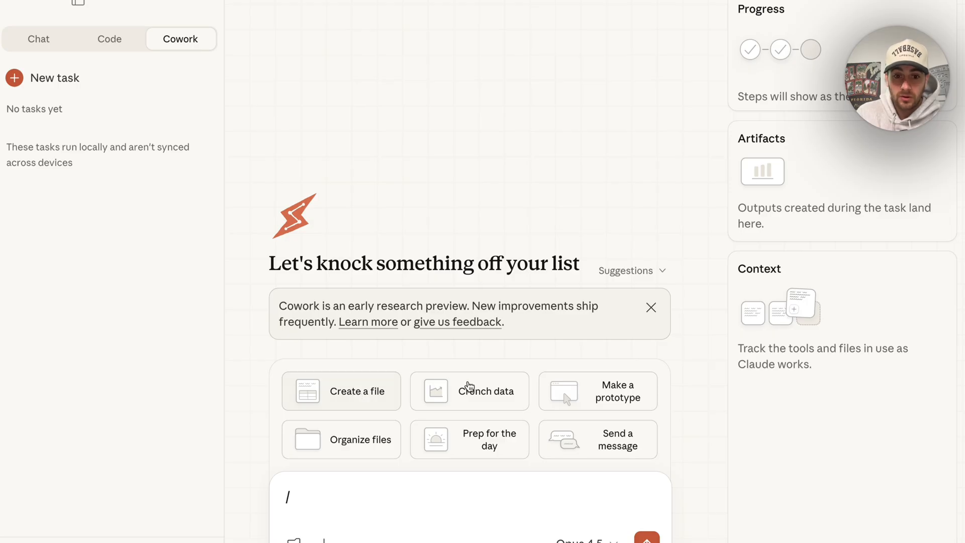
mouse_move(350, 459)
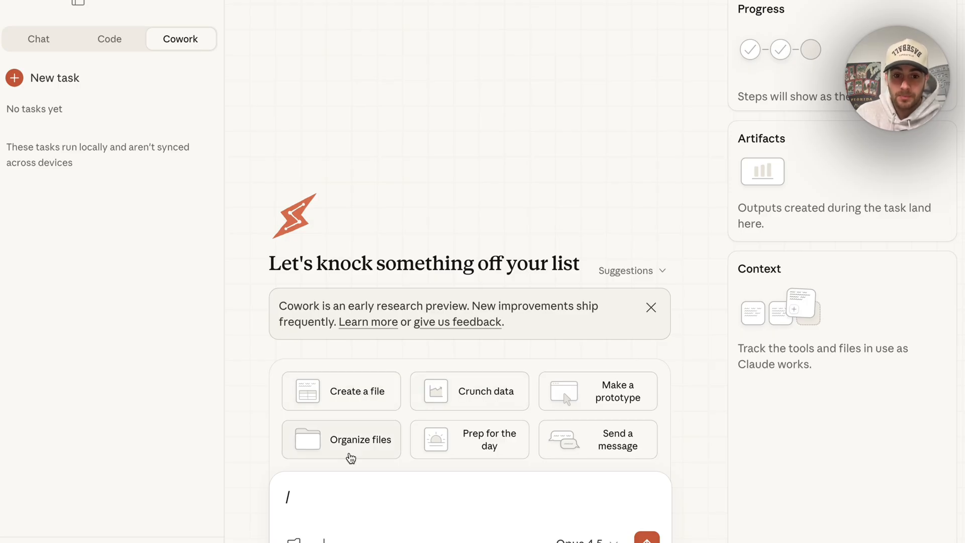
mouse_move(510, 450)
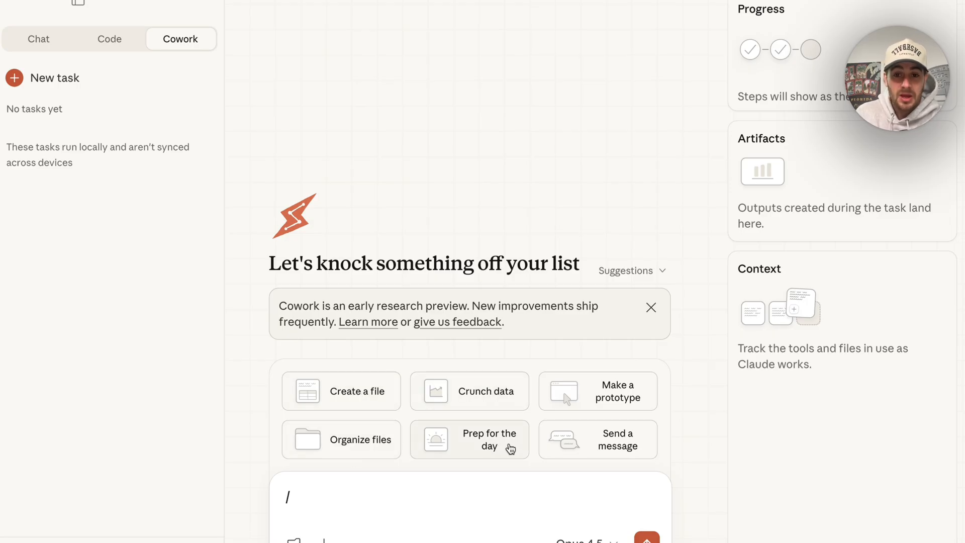
mouse_move(687, 153)
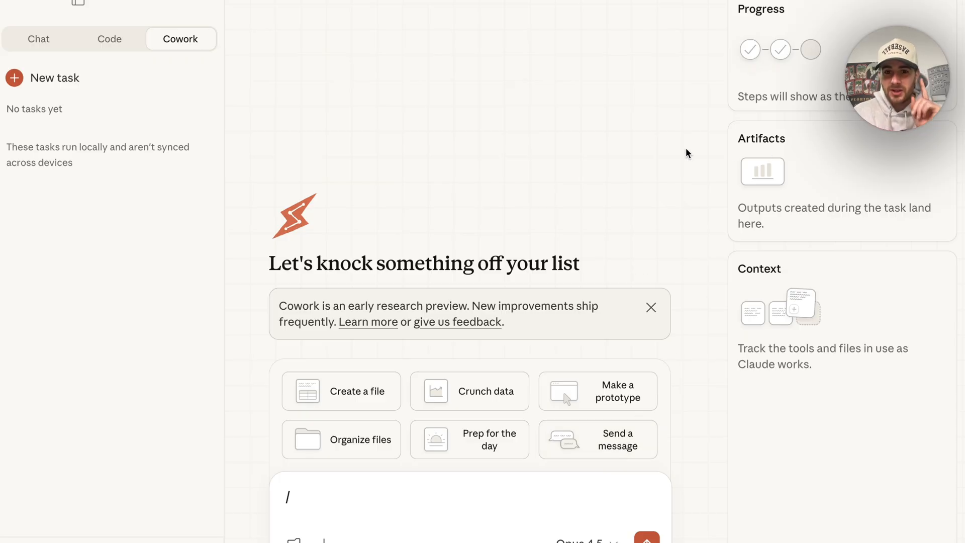
mouse_move(607, 312)
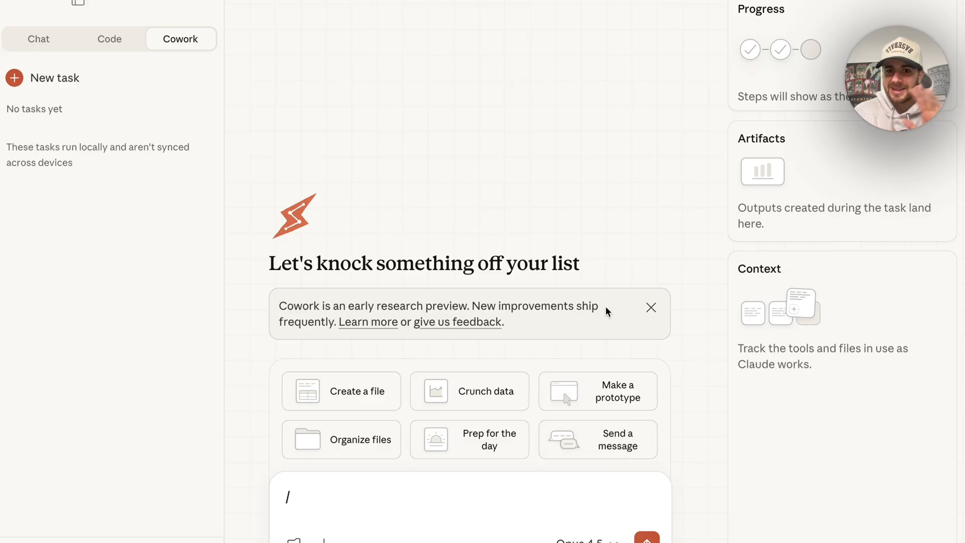
- Send the 'Please help organize my desktop' prompt so Claude begins inspecting the desktop
click(341, 439)
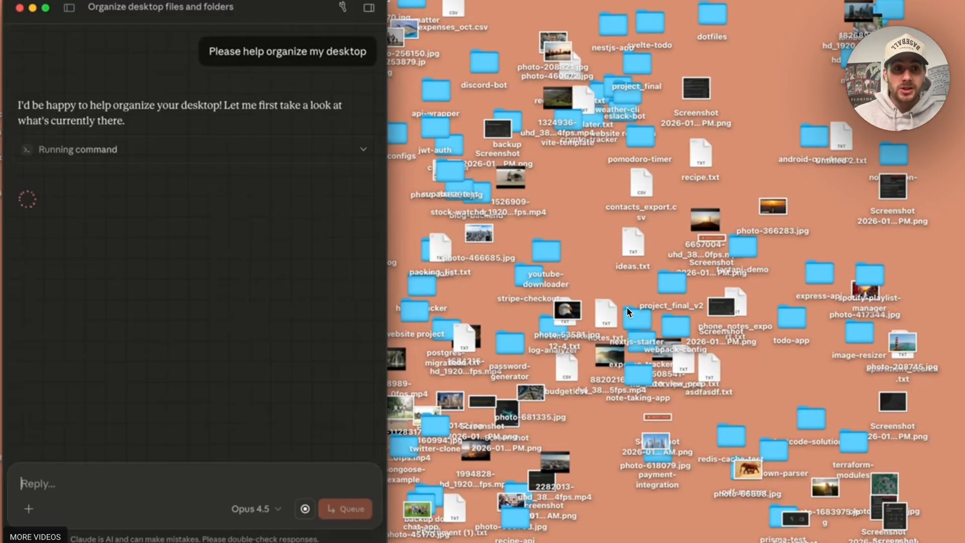
mouse_move(647, 261)
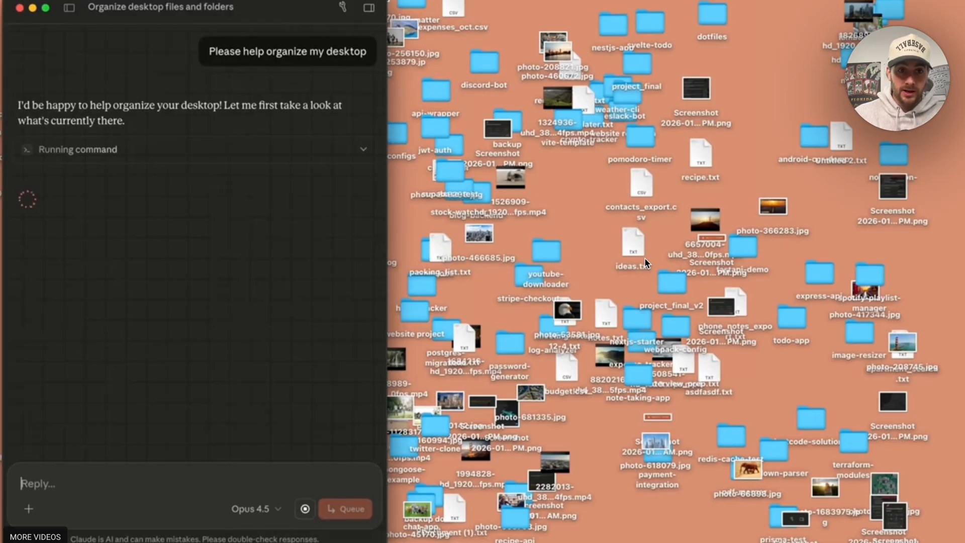
mouse_move(647, 271)
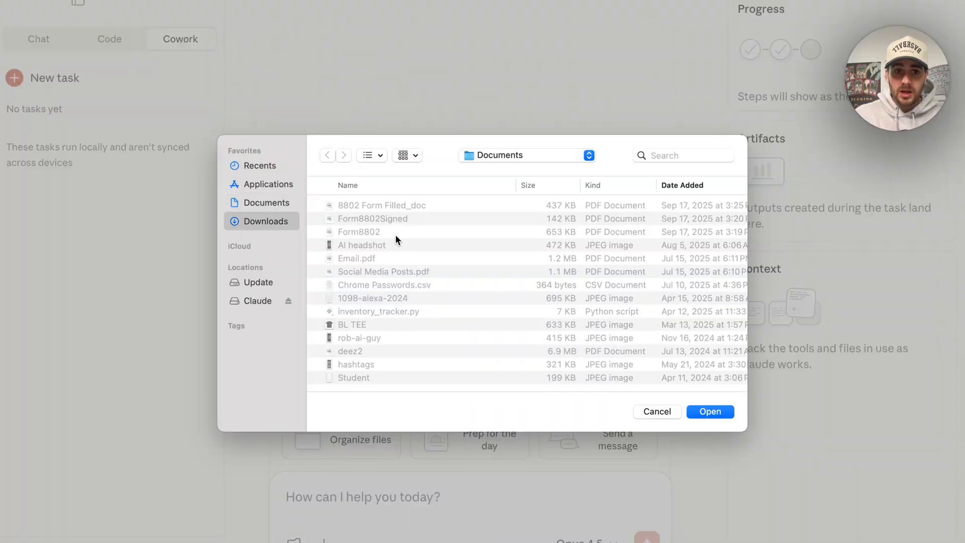
- Attach customer_spend (23).csv and the profiles export CSV from Downloads to the task
click(264, 221)
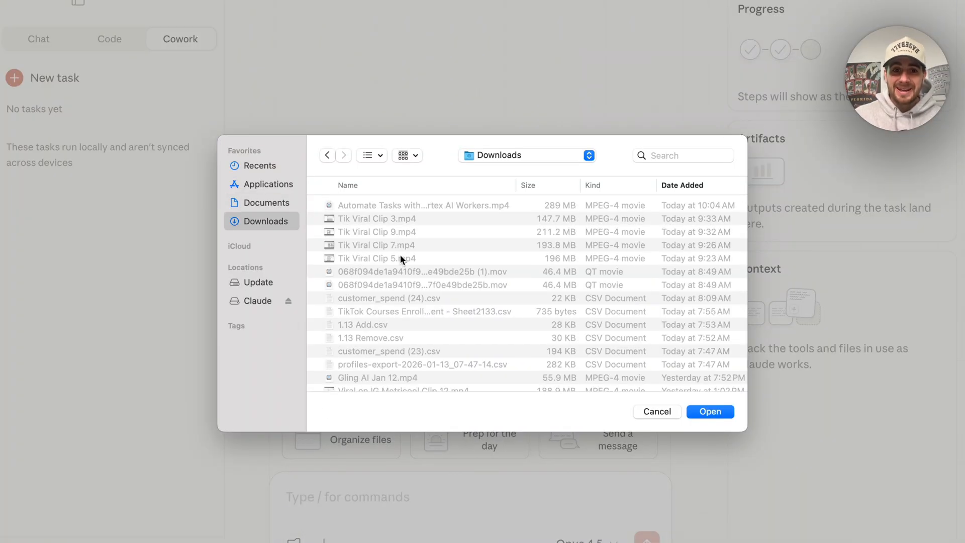
mouse_move(626, 205)
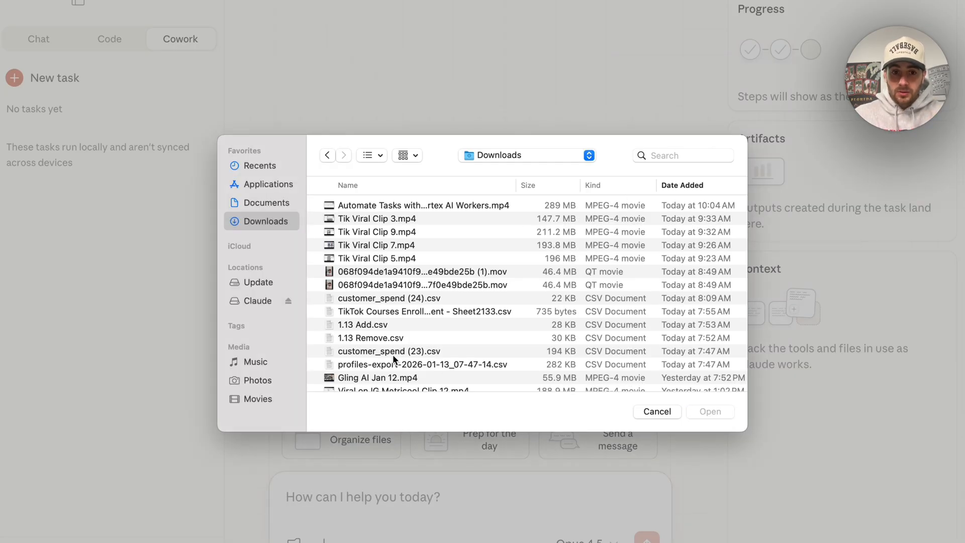
click(388, 364)
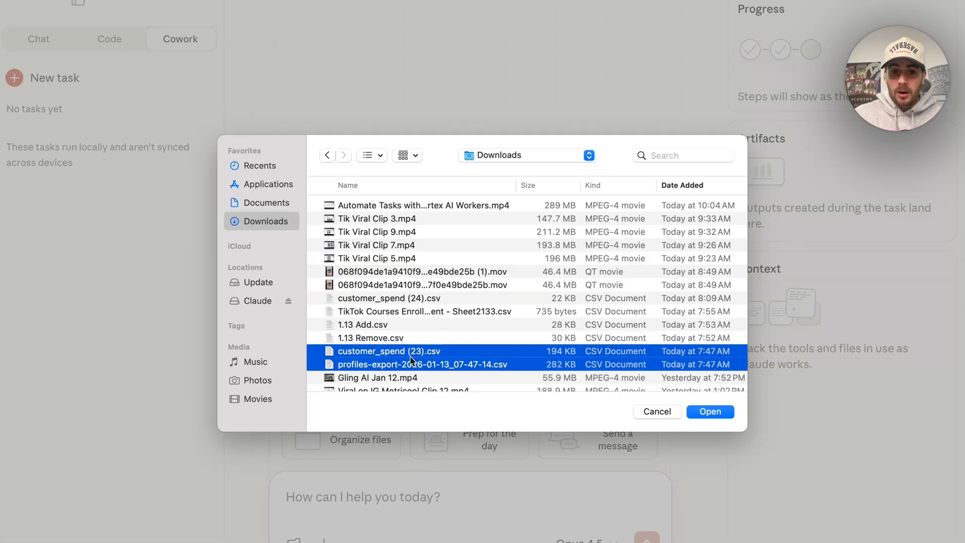
click(710, 411)
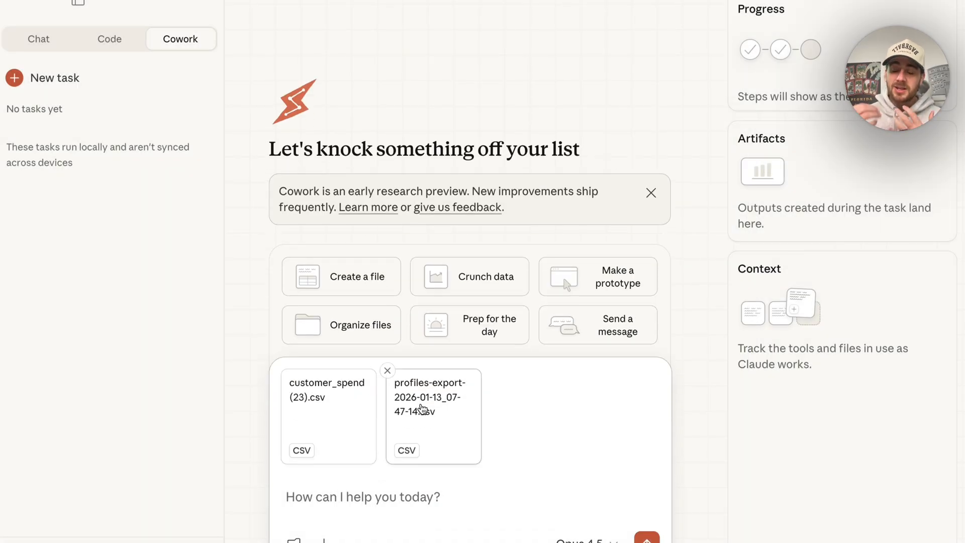
mouse_move(361, 423)
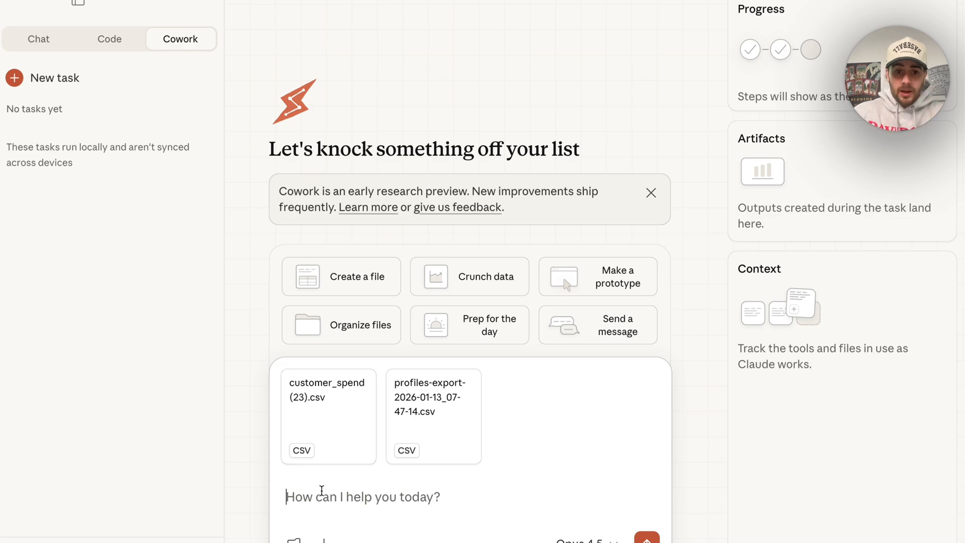
- Write the request to remove paid Stripe subscribers from the profiles-export file using customer spend
text(I nee)
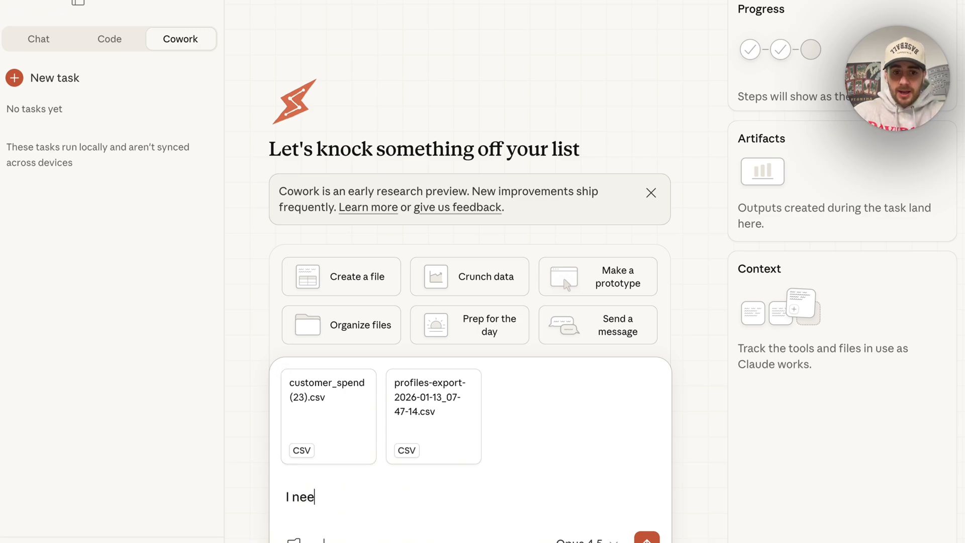
text(d help org)
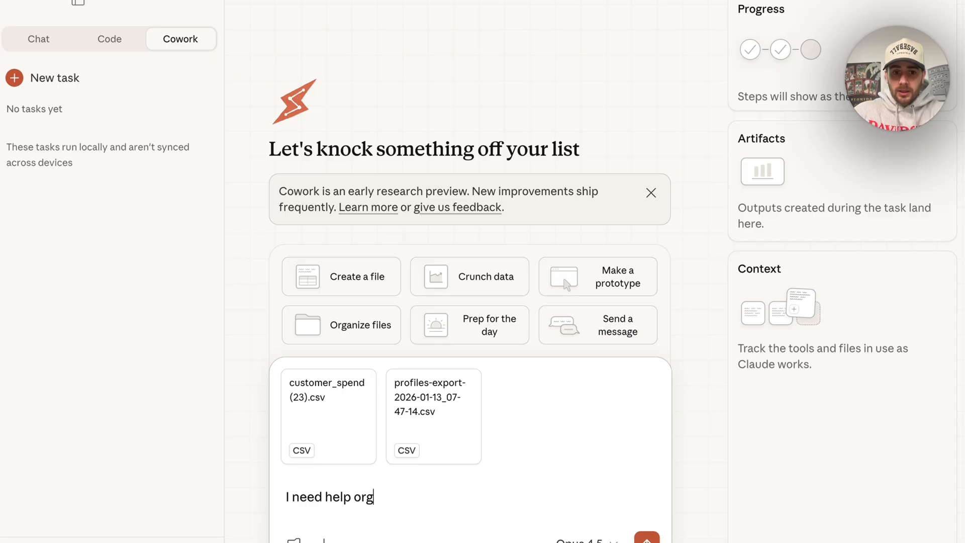
text(anizing my profiles-)
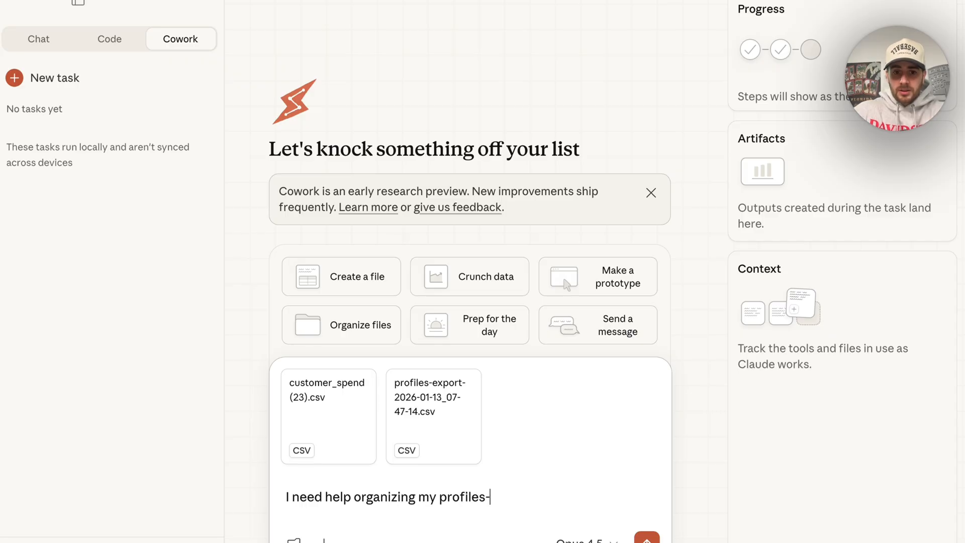
text(export file. I need)
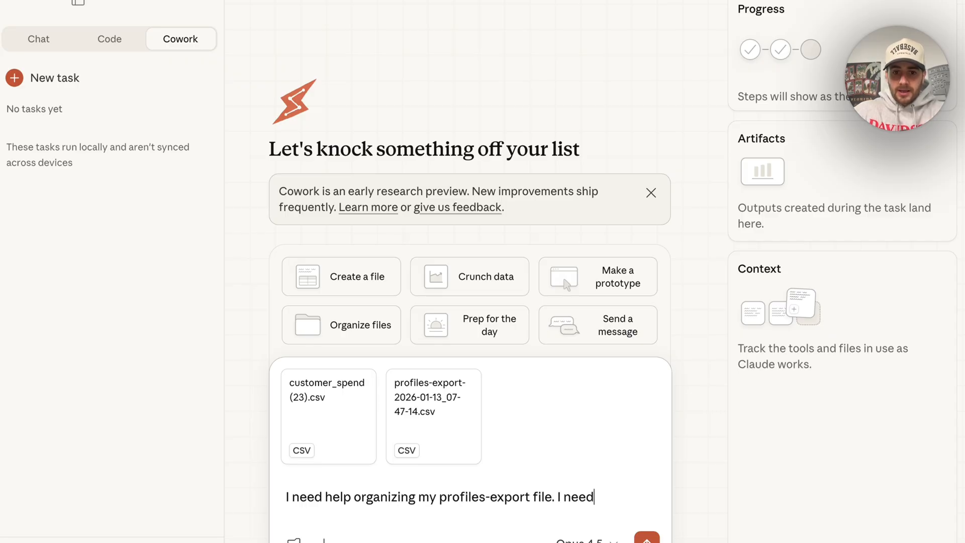
text(to remove anyone that)
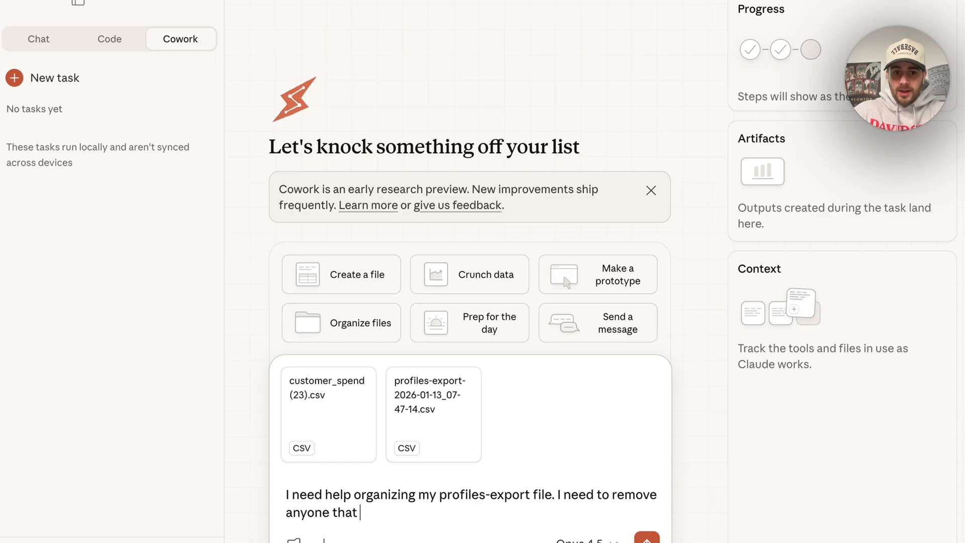
text(has a paid subscripti)
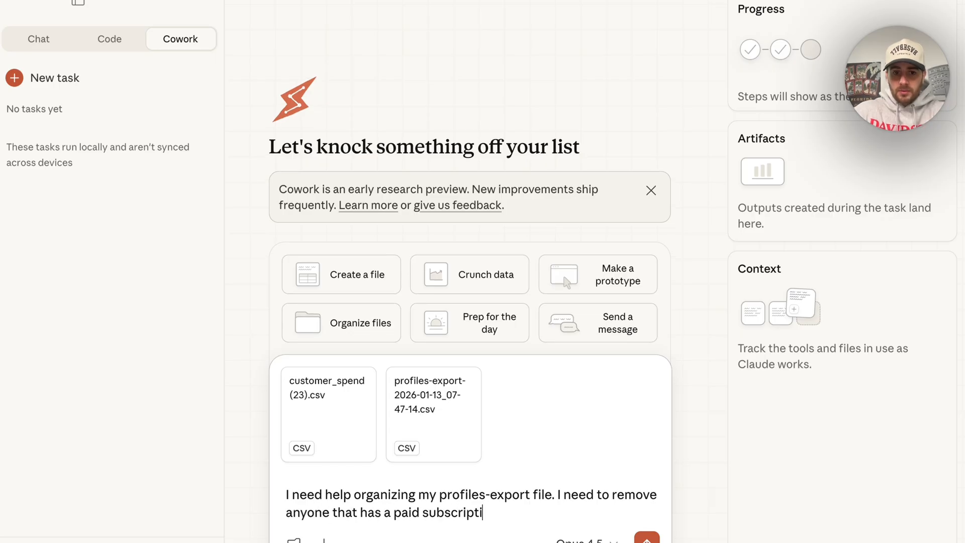
text(on stripe that wi)
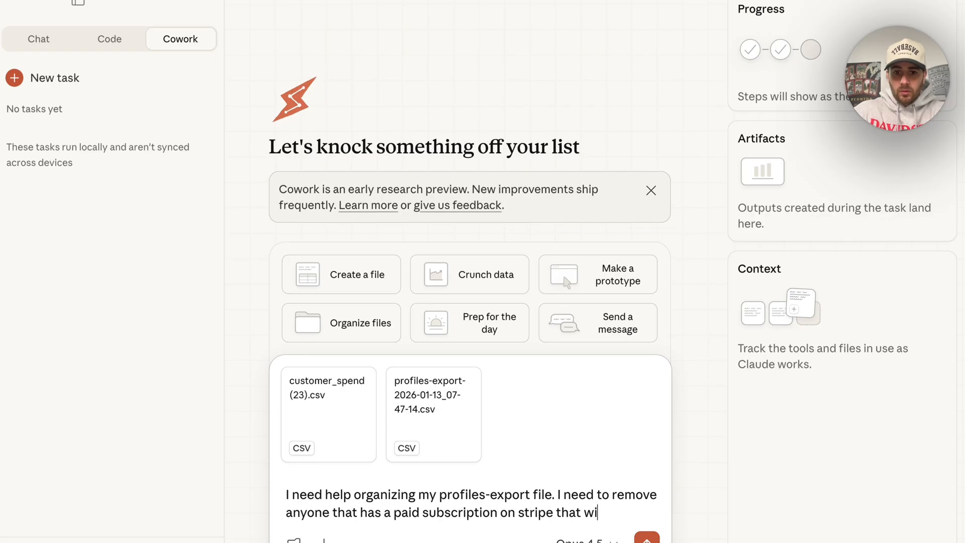
text(ll be in the customer spend. Essentially,)
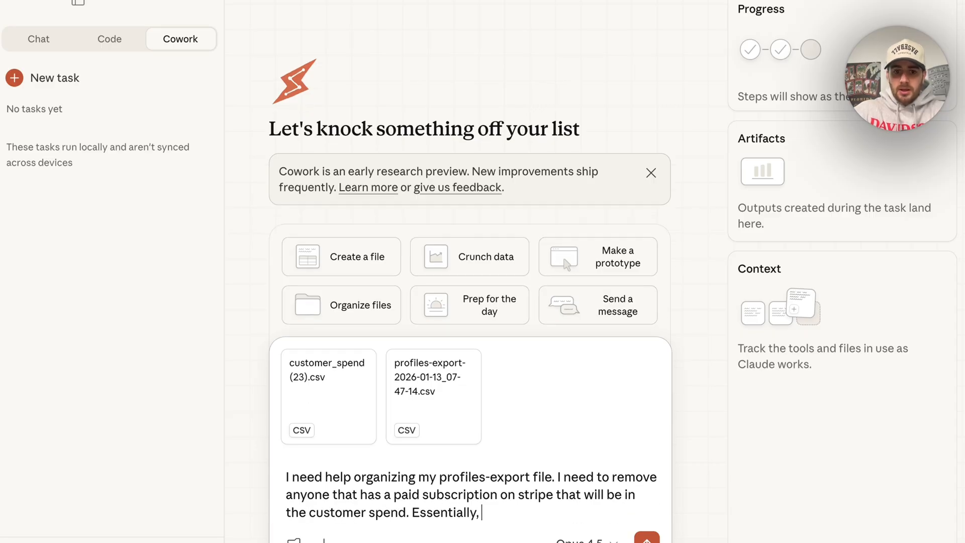
- Ask for two sheets: people to add into the CRM and duplicates across both files, then send
text(I need two different sheets.)
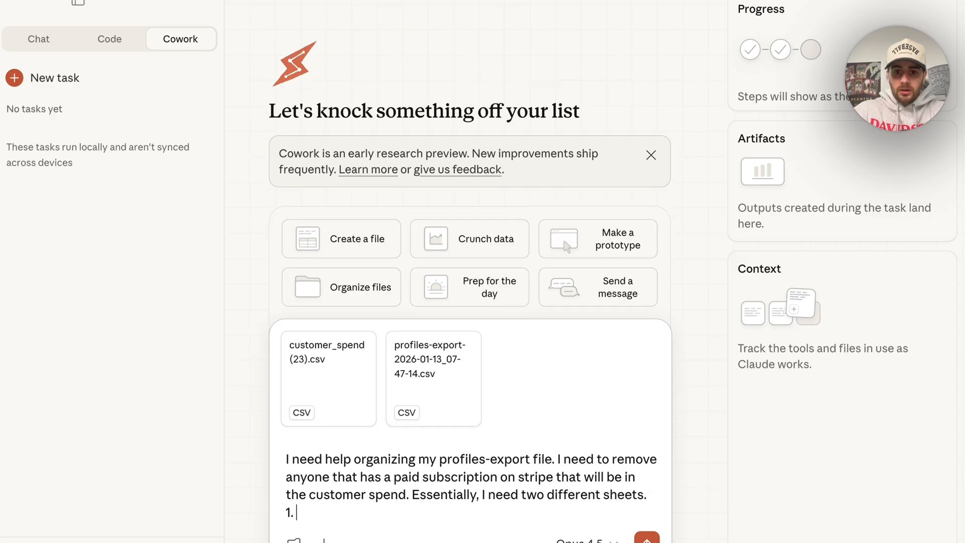
text(The people that are left that I need to)
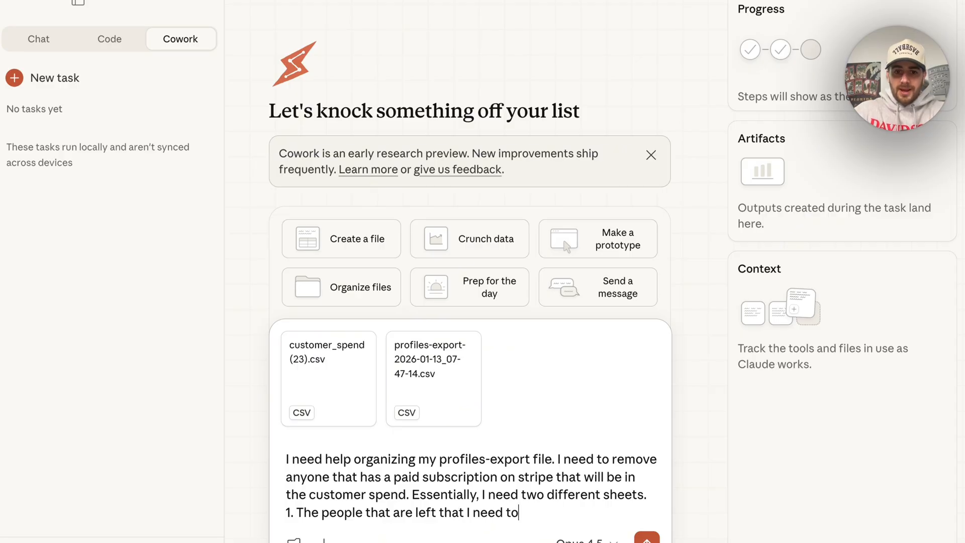
text(add into my CRM and)
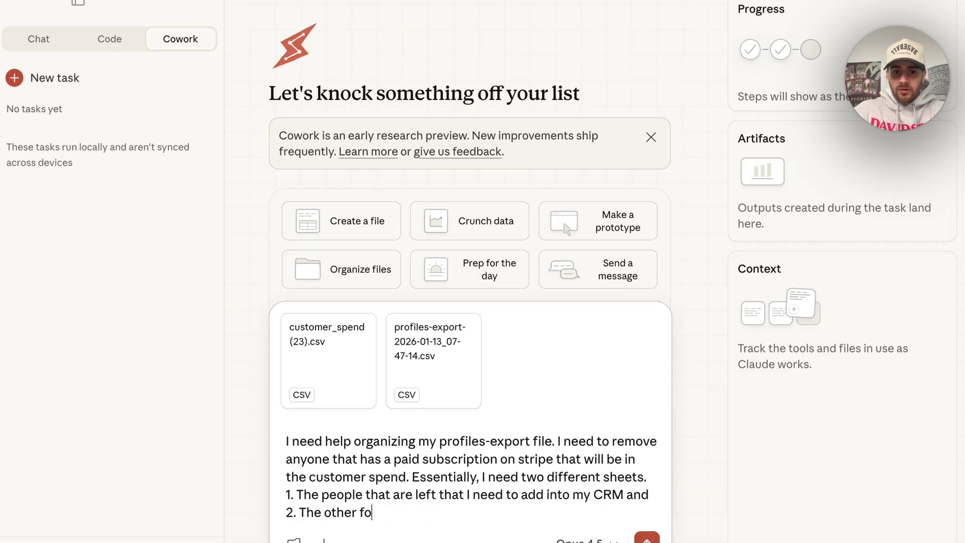
text(lks that are duplicate)
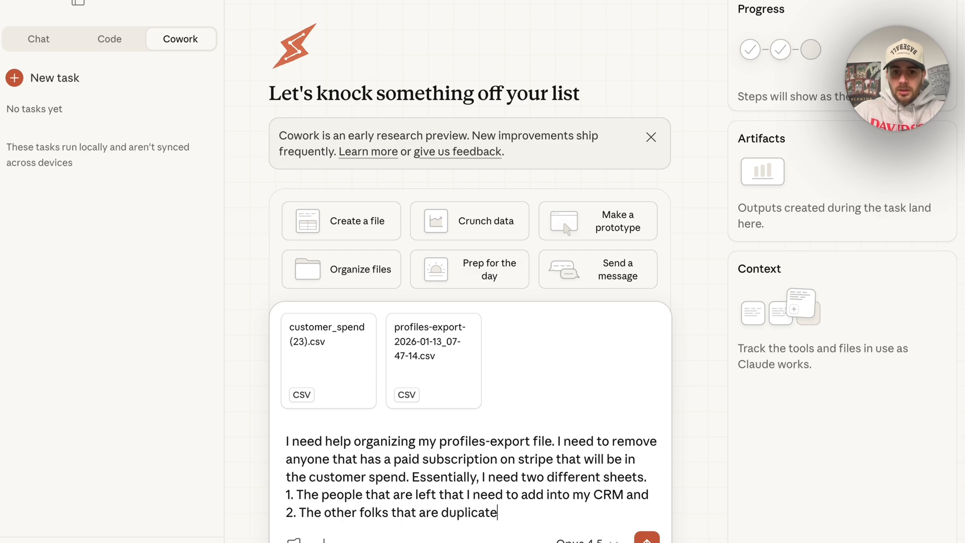
text(s amongst both file)
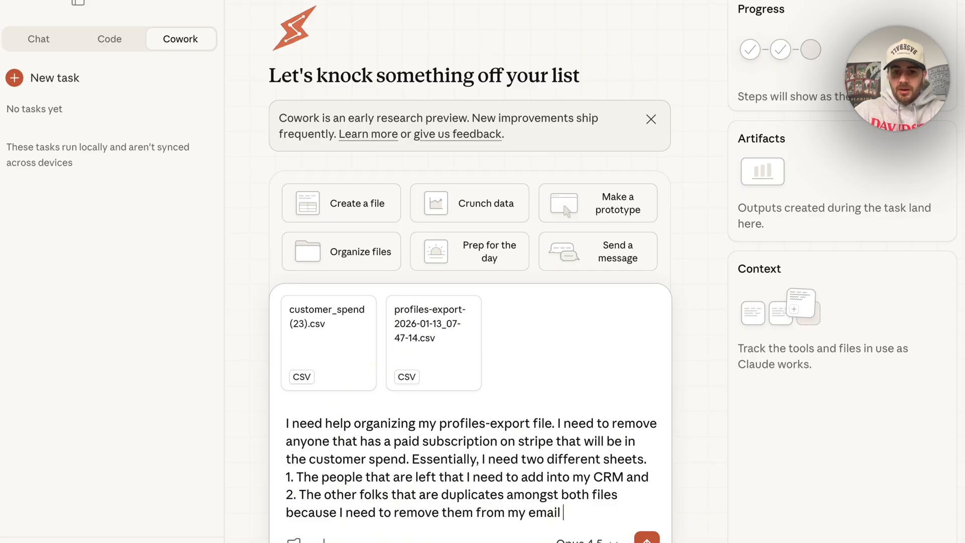
text(send)
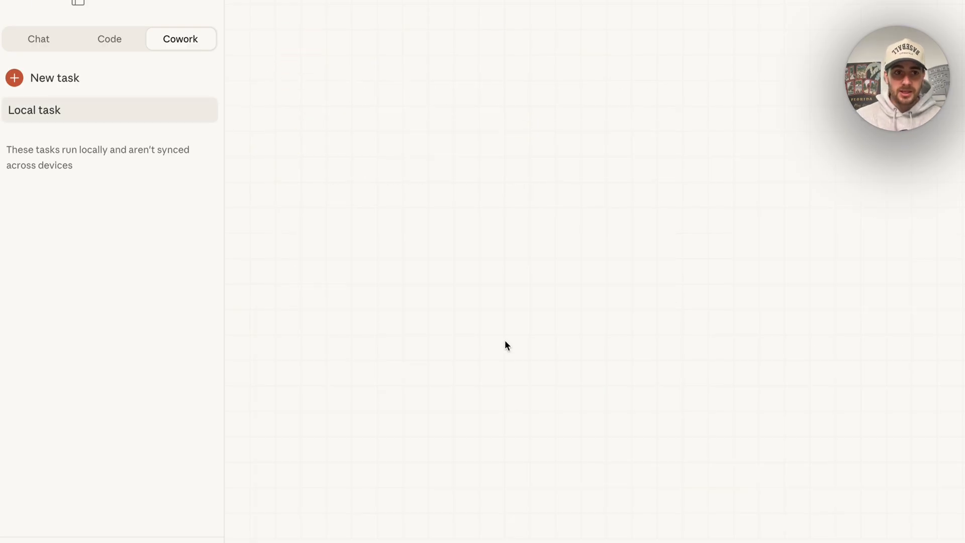
mouse_move(860, 239)
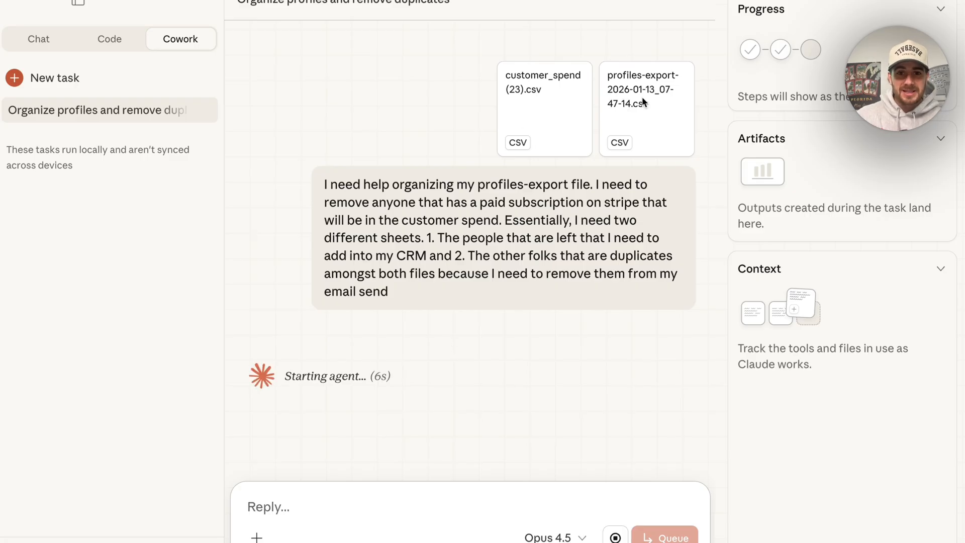
mouse_move(189, 240)
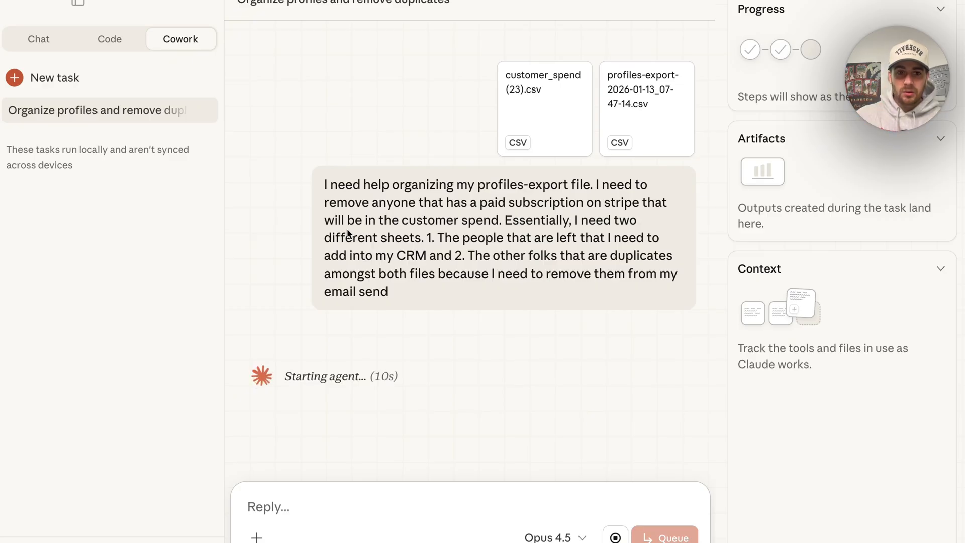
mouse_move(544, 372)
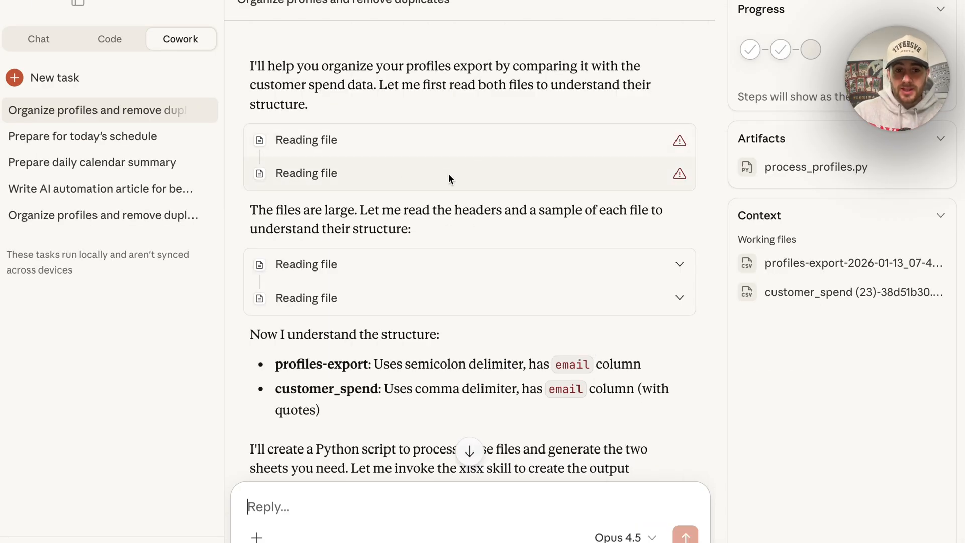
- Scroll through the finished task's summary of organized_profiles.xlsx and its two sheets
scroll(down, 3)
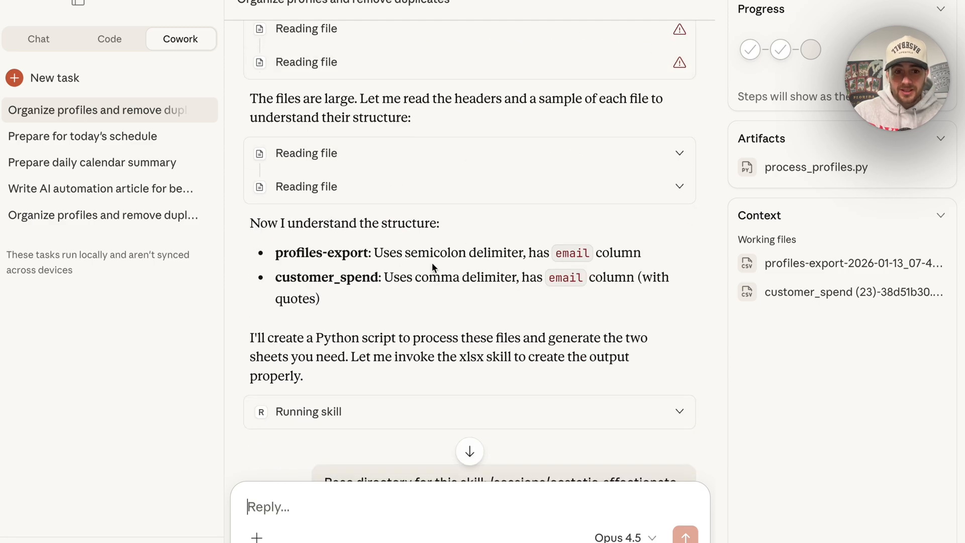
scroll(down, 3)
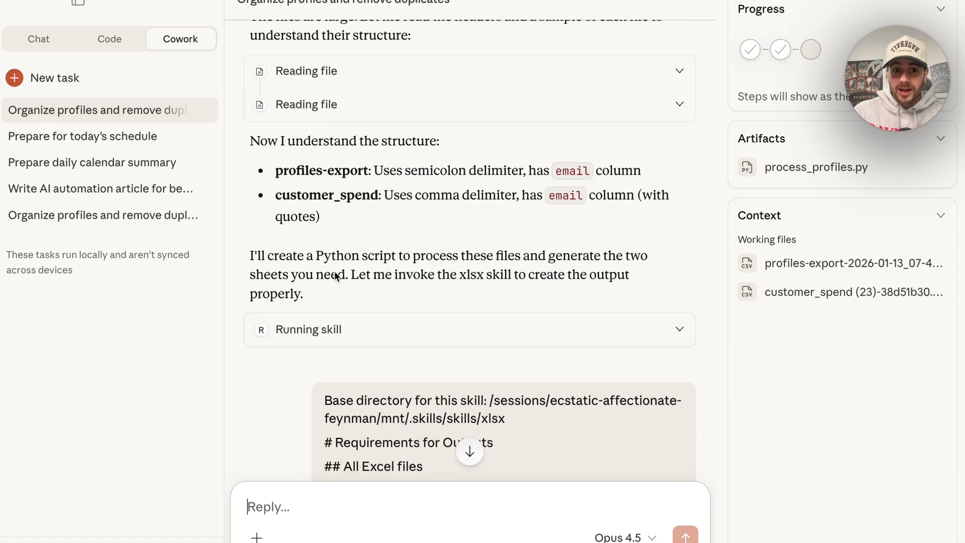
mouse_move(343, 320)
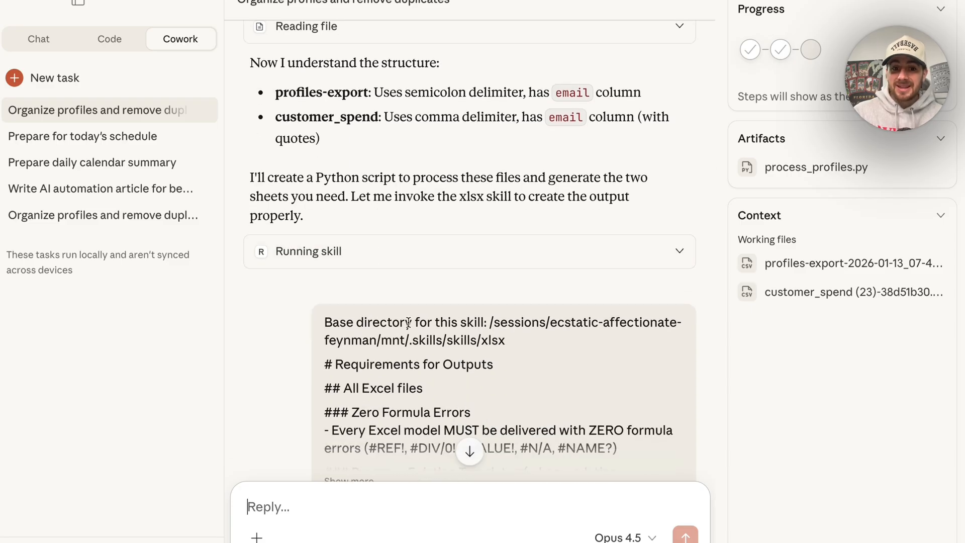
scroll(down, 3)
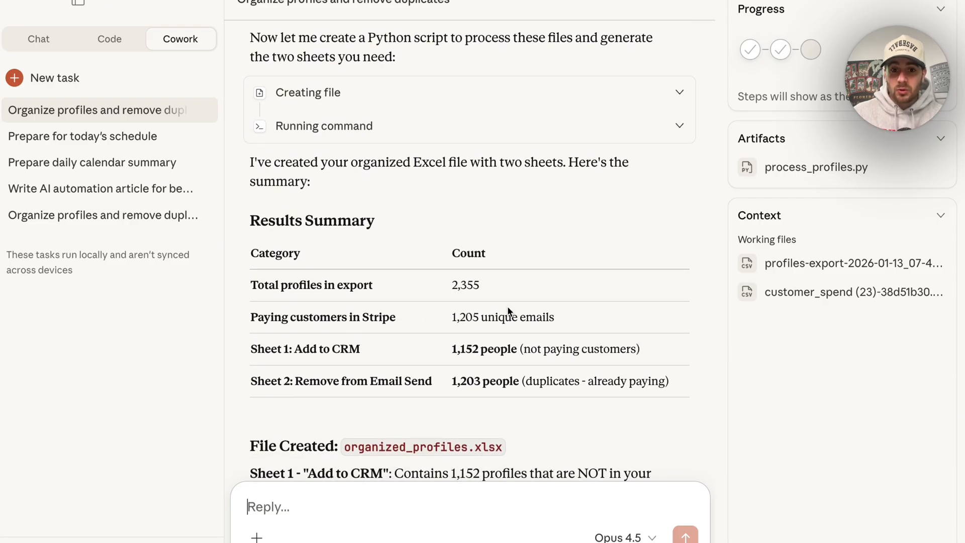
scroll(down, 3)
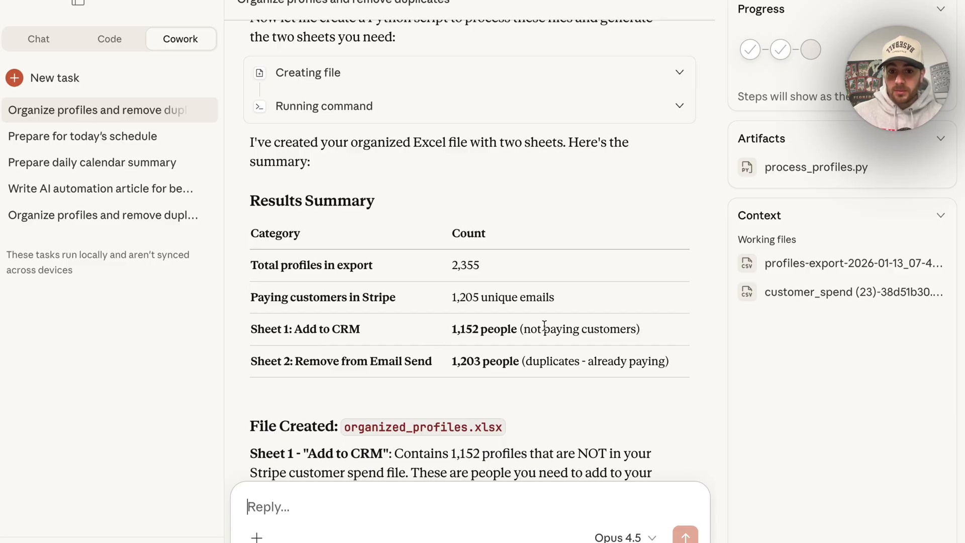
mouse_move(331, 380)
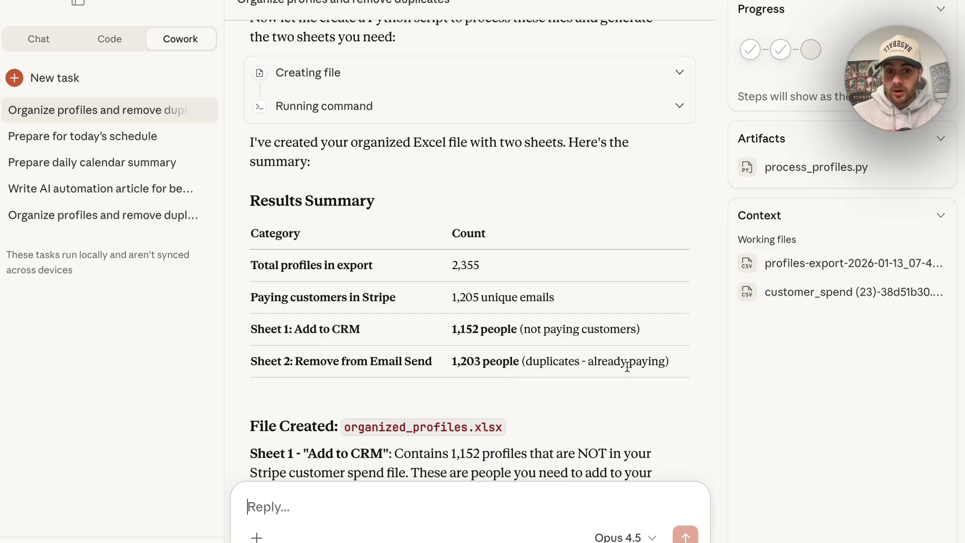
scroll(down, 3)
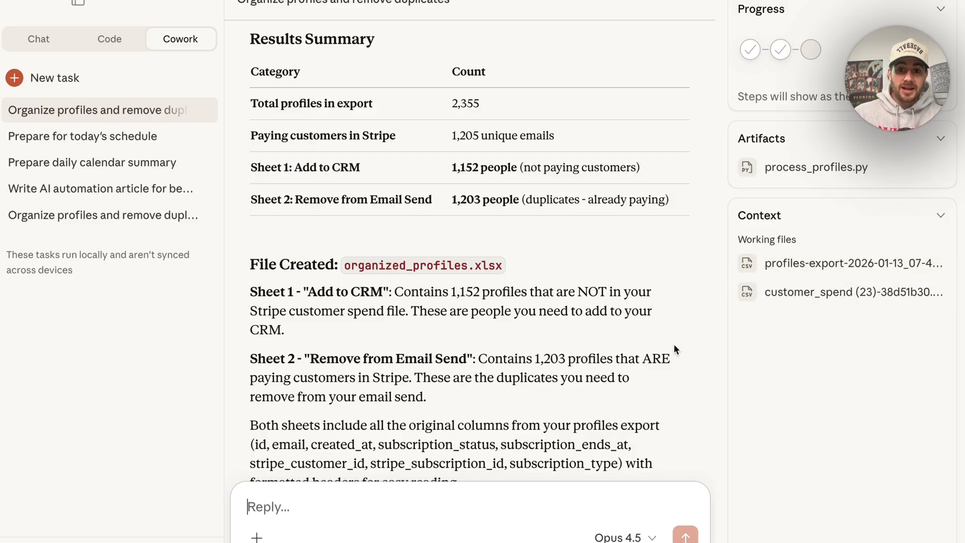
mouse_move(944, 141)
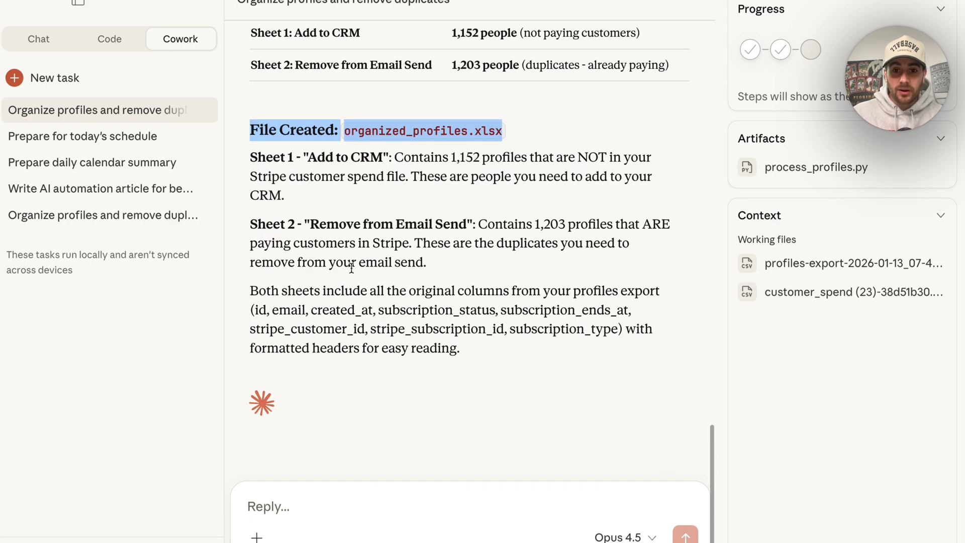
mouse_move(460, 265)
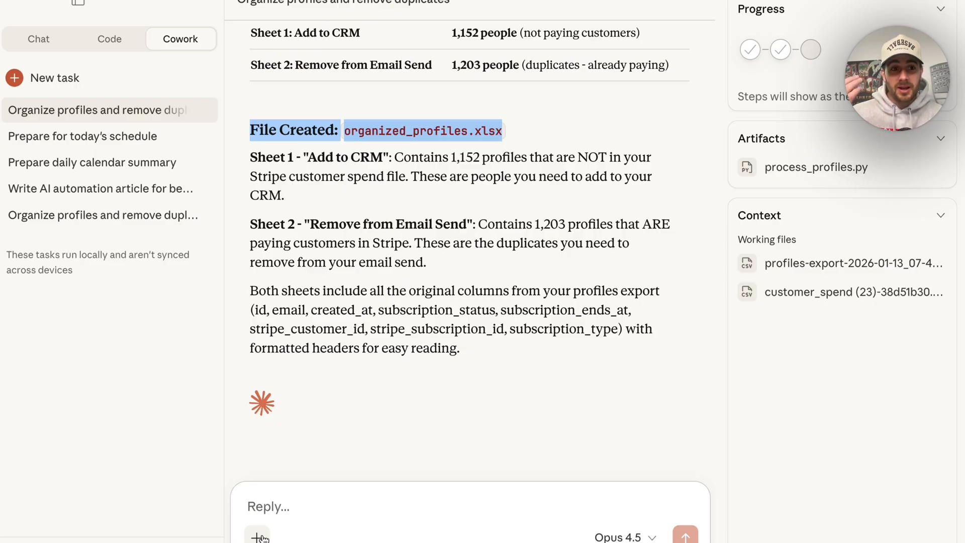
- Start a fresh Create a file task with the topic 'building AI automations in Make.com'
click(54, 78)
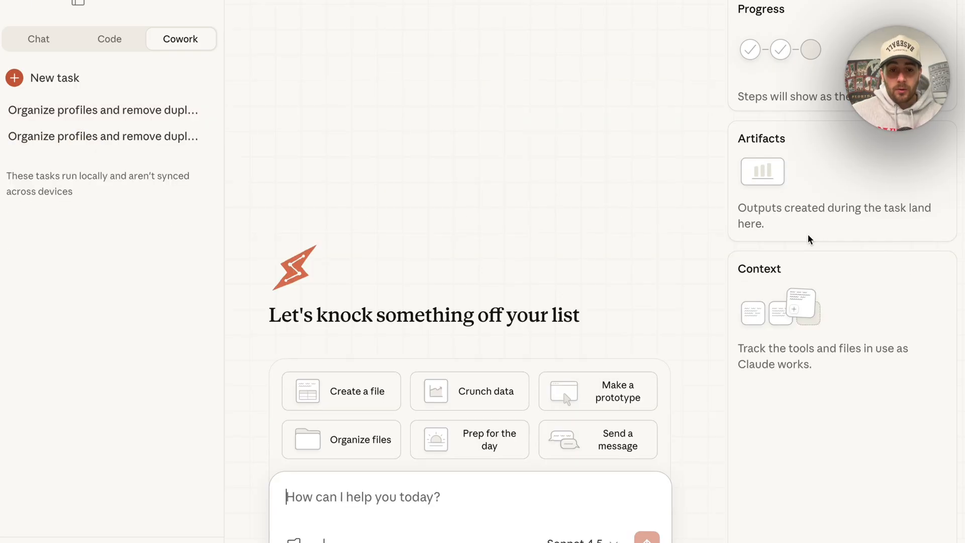
mouse_move(450, 420)
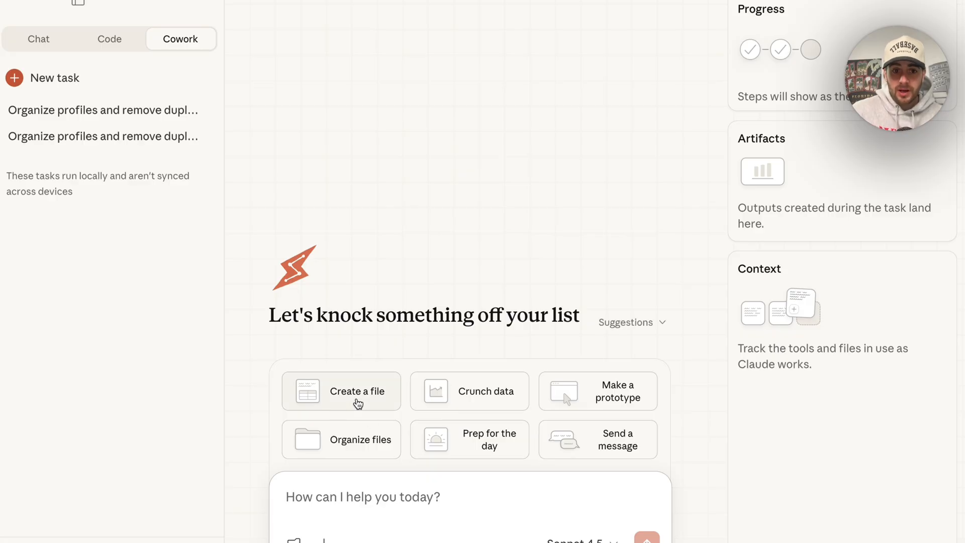
click(341, 392)
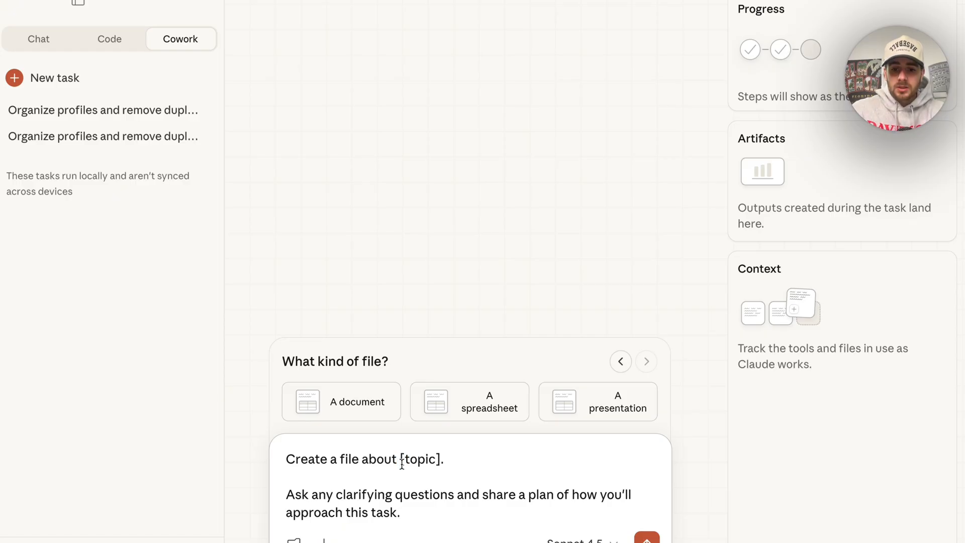
text(building AI aut Ask any clarifying questions and share a plan of how you'll approach this task)
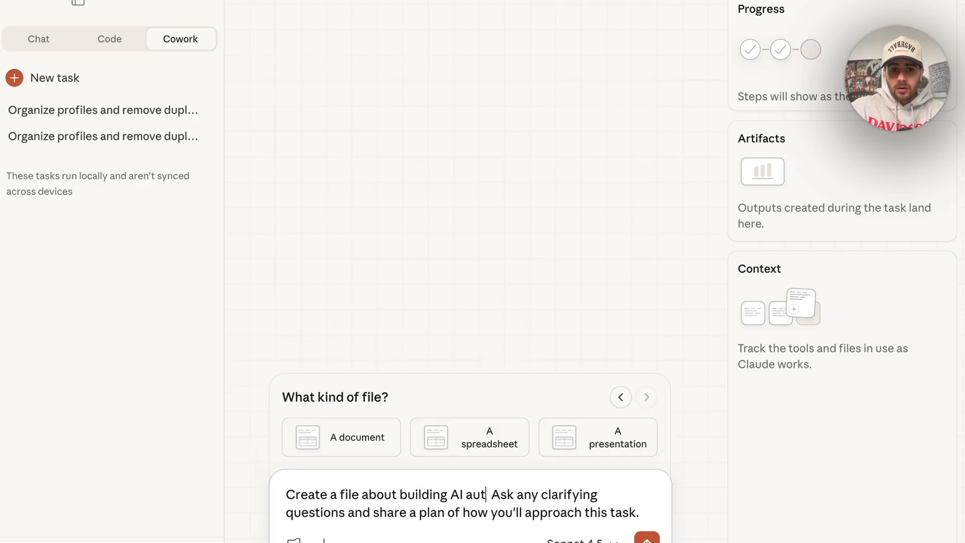
text(omations in Make.com)
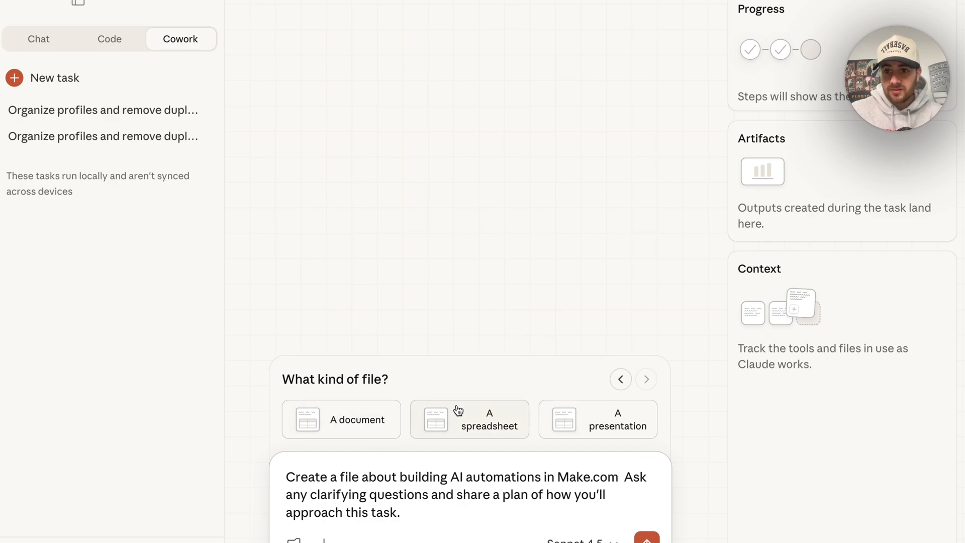
- Choose A document as the file type and load the Article or blog post template
click(341, 419)
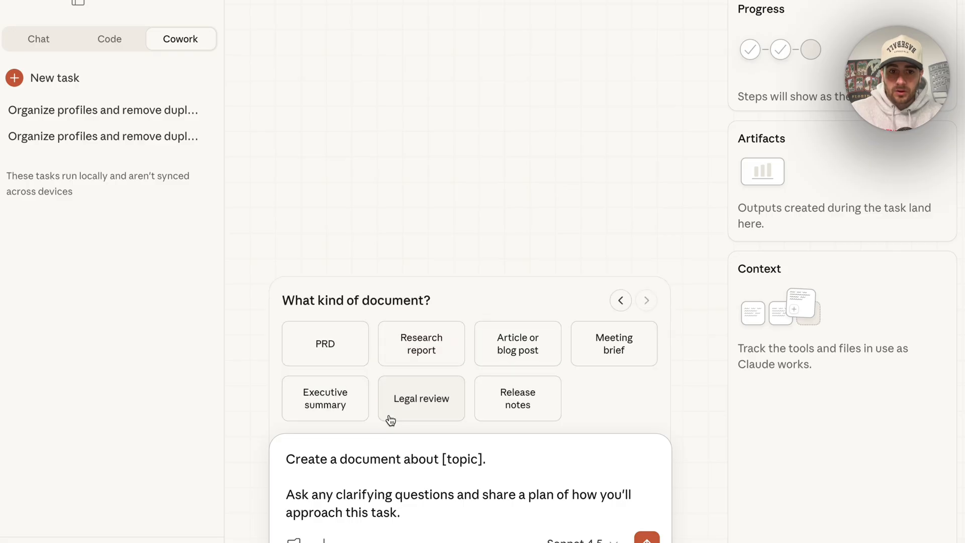
mouse_move(347, 319)
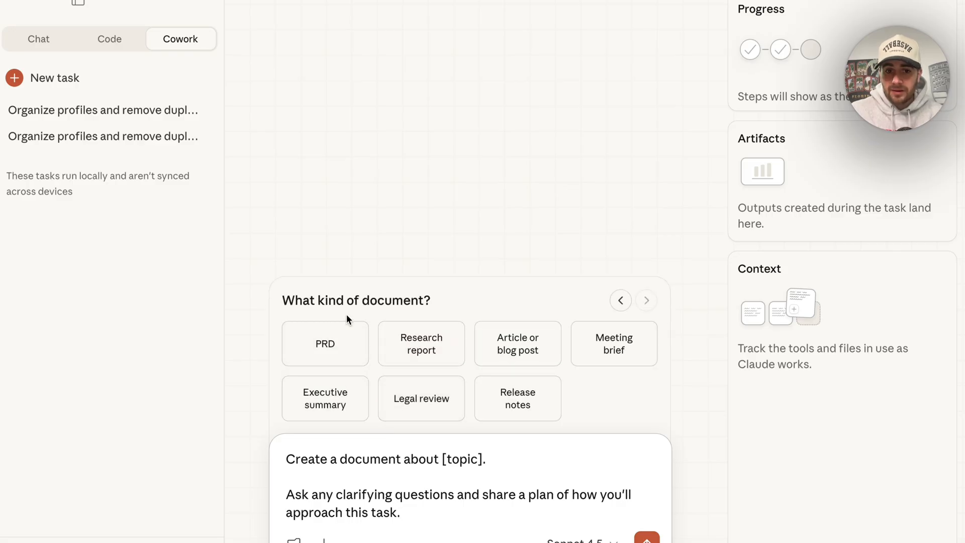
mouse_move(518, 344)
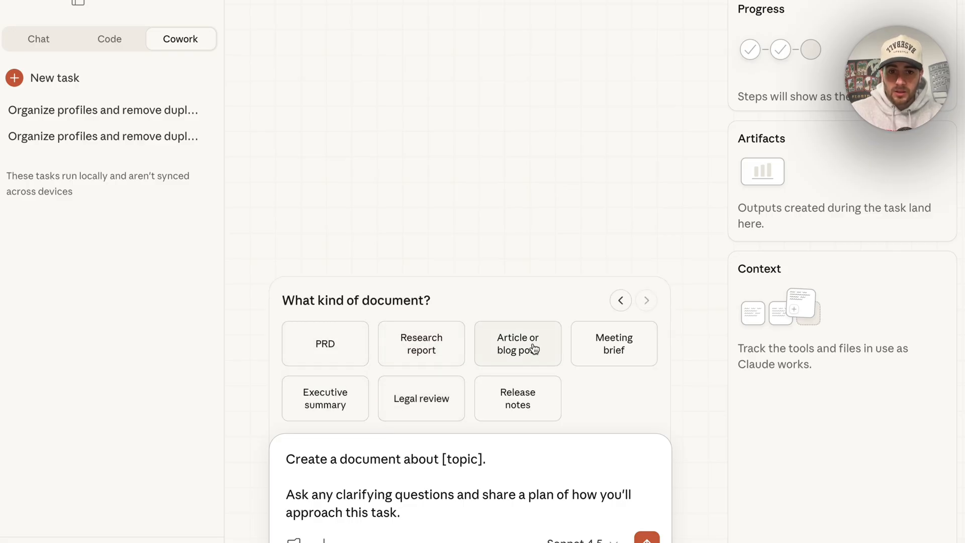
click(518, 343)
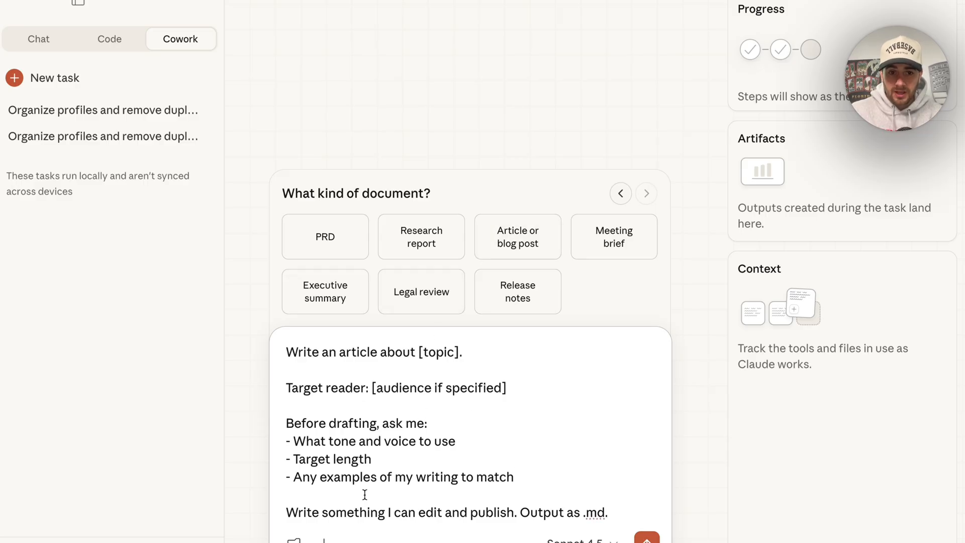
mouse_move(450, 338)
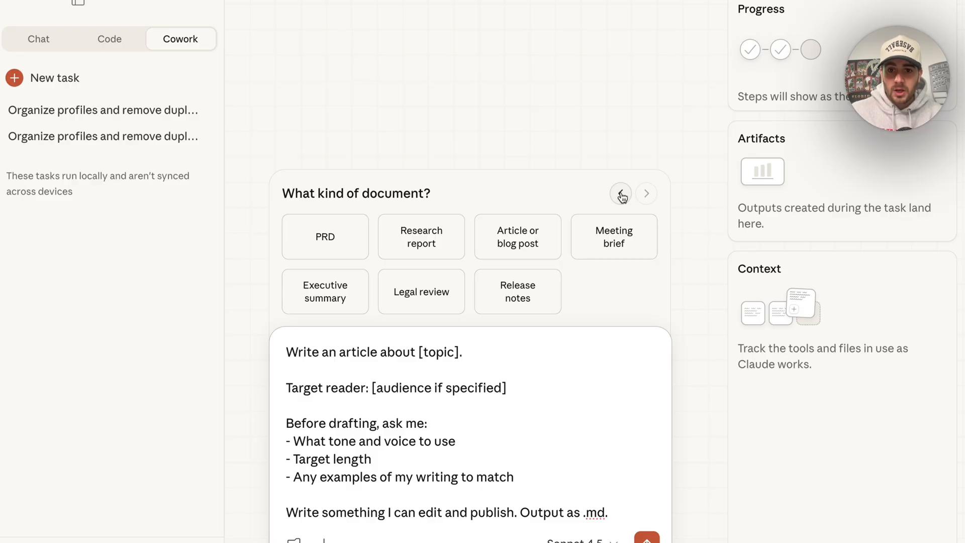
click(620, 193)
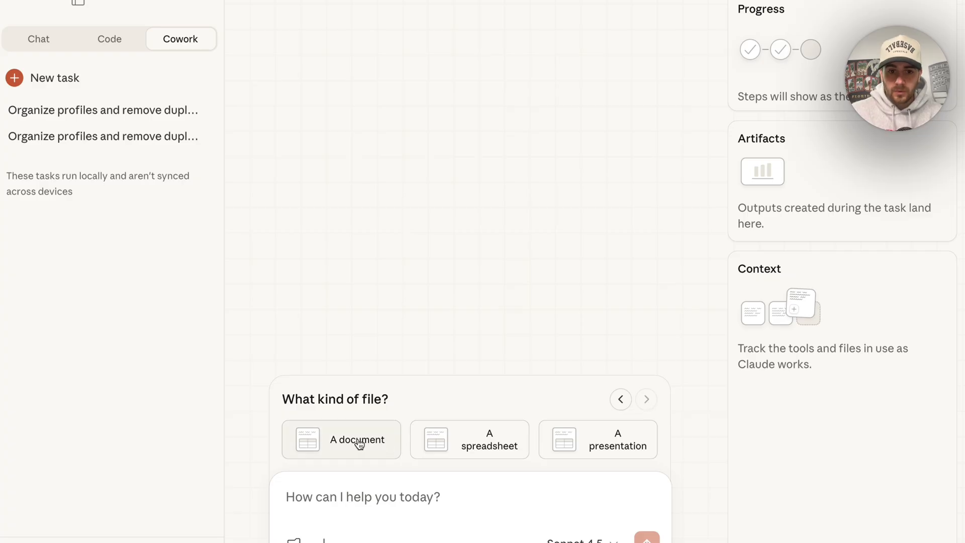
click(342, 440)
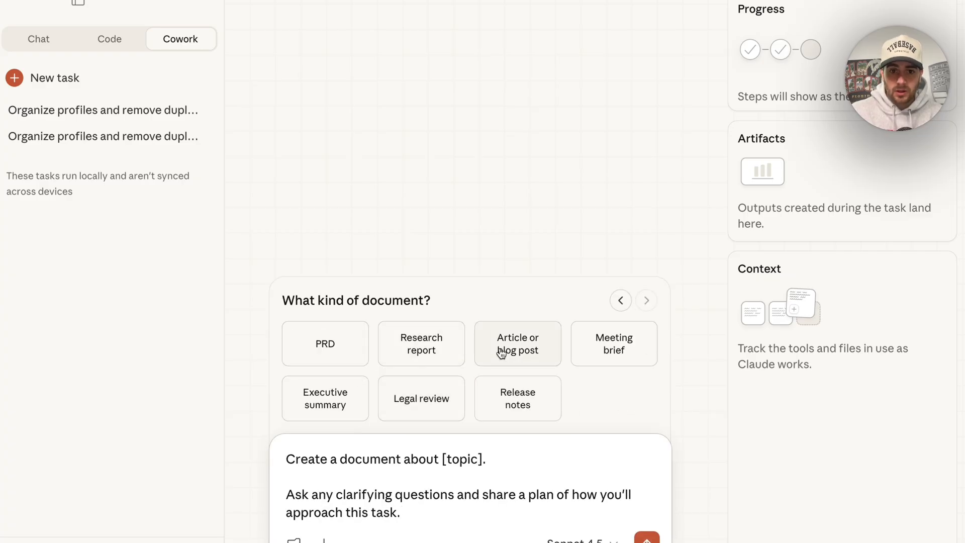
click(518, 344)
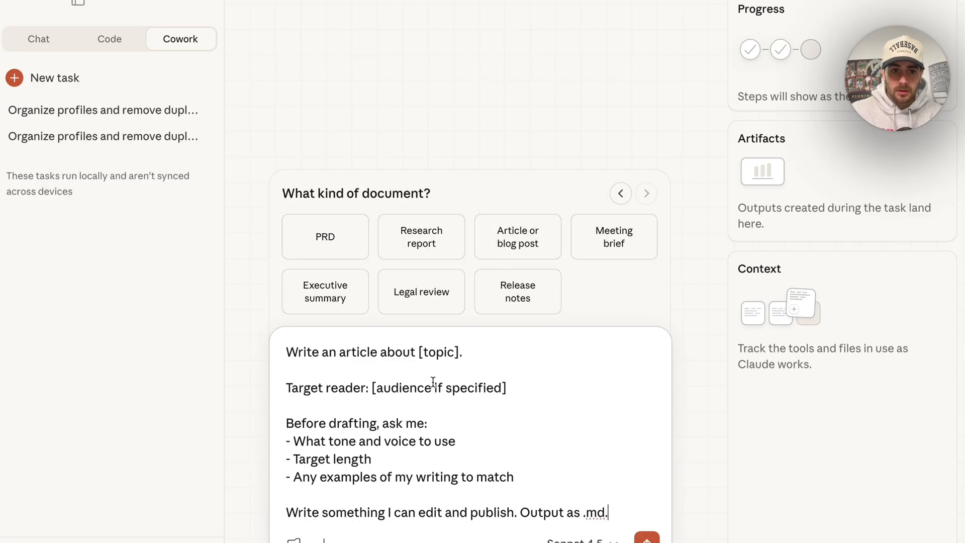
- Fill in topic 'building AI automations in make.com' and reader 'AI beginners', then send the request
text(bui Target reader:)
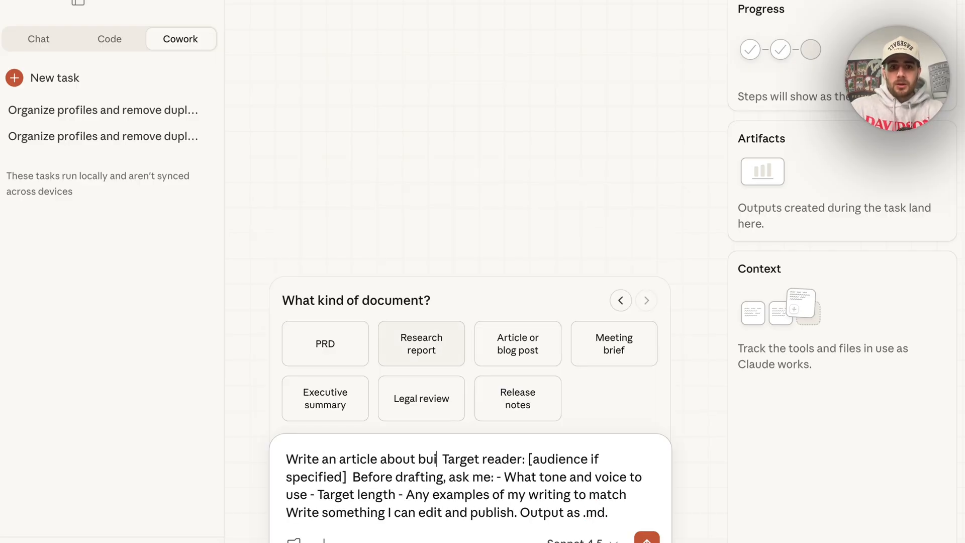
text(ilding AI automations)
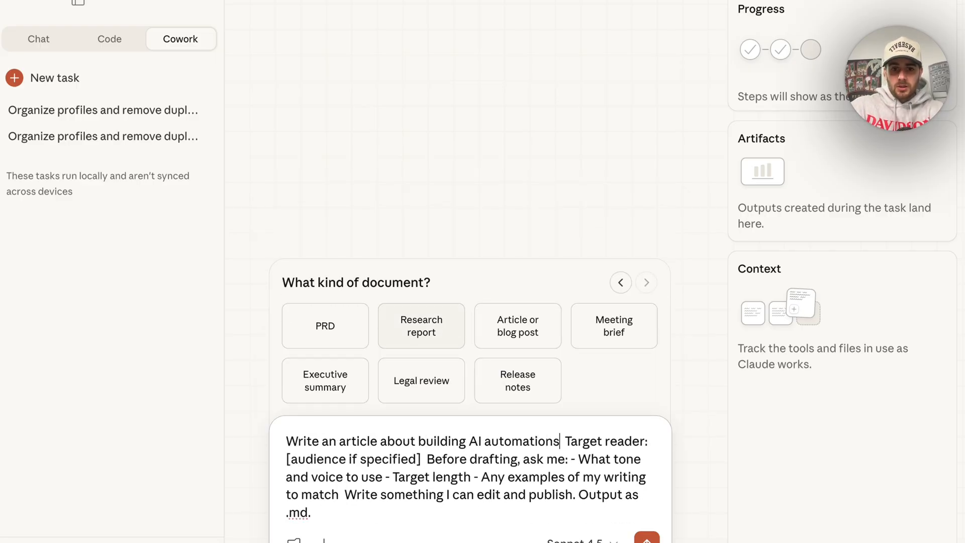
text(in make.com)
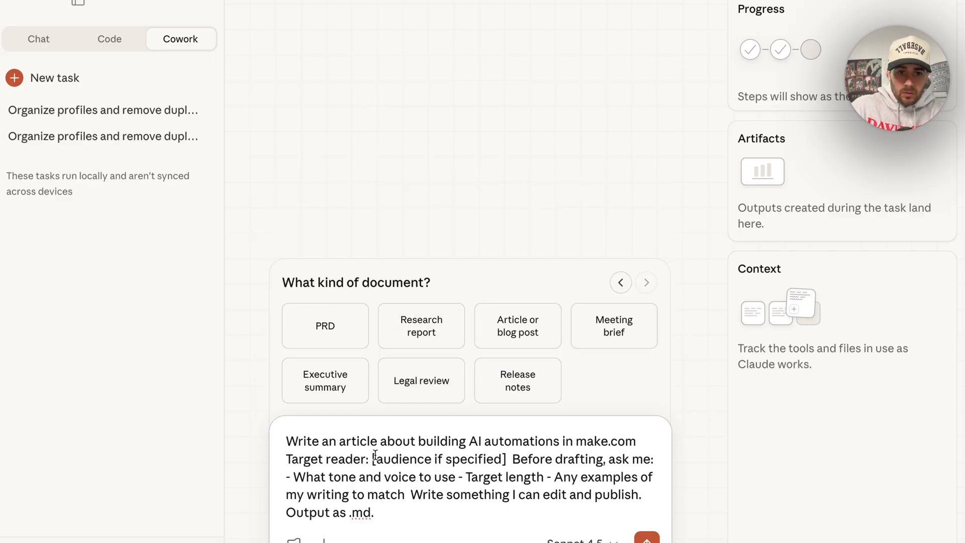
double_click(438, 459)
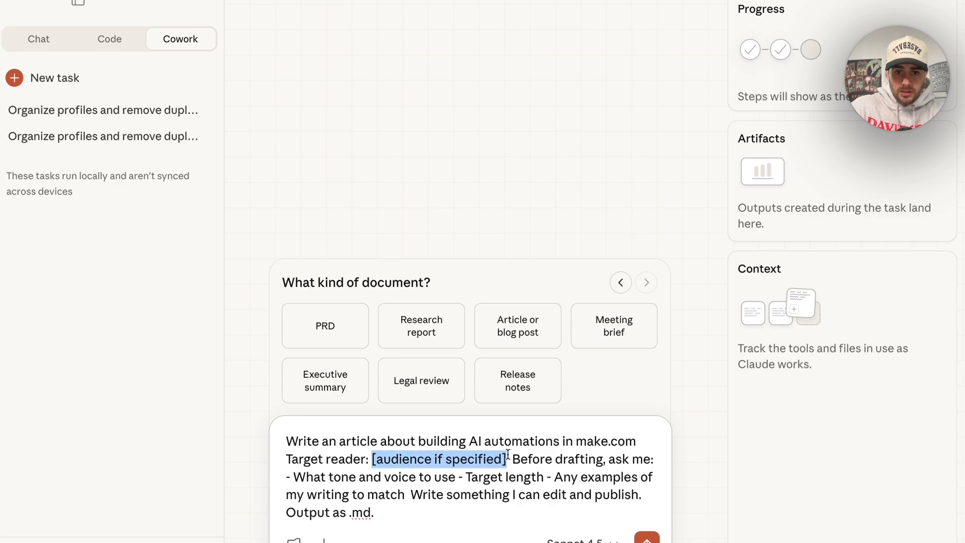
text(AI beginners)
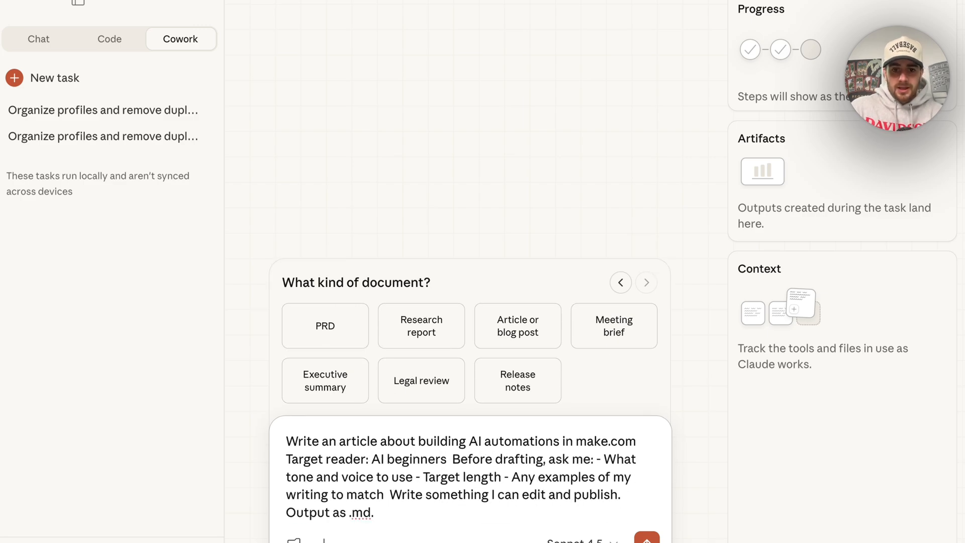
click(646, 539)
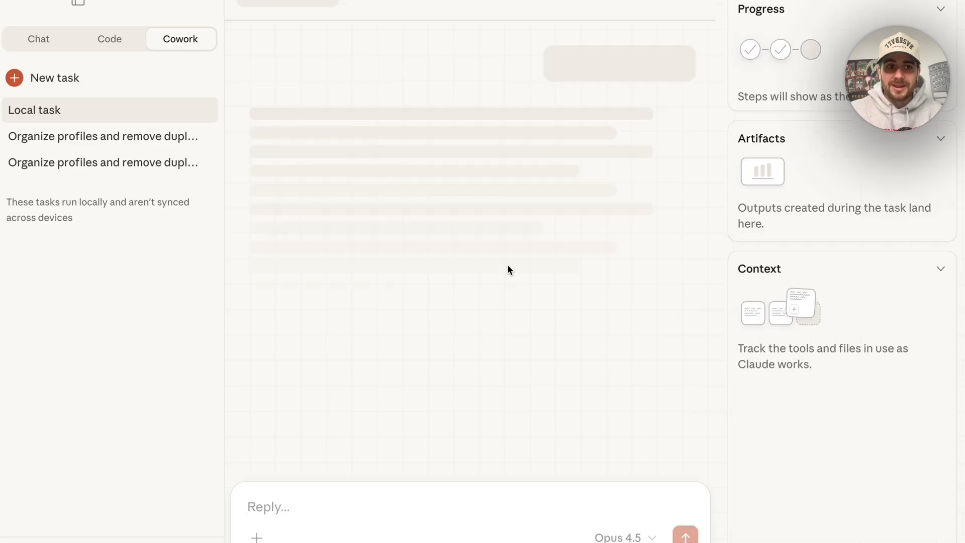
- Send the article prompt and check the available models (Opus, Sonnet, Haiku) in the model dropdown
click(685, 537)
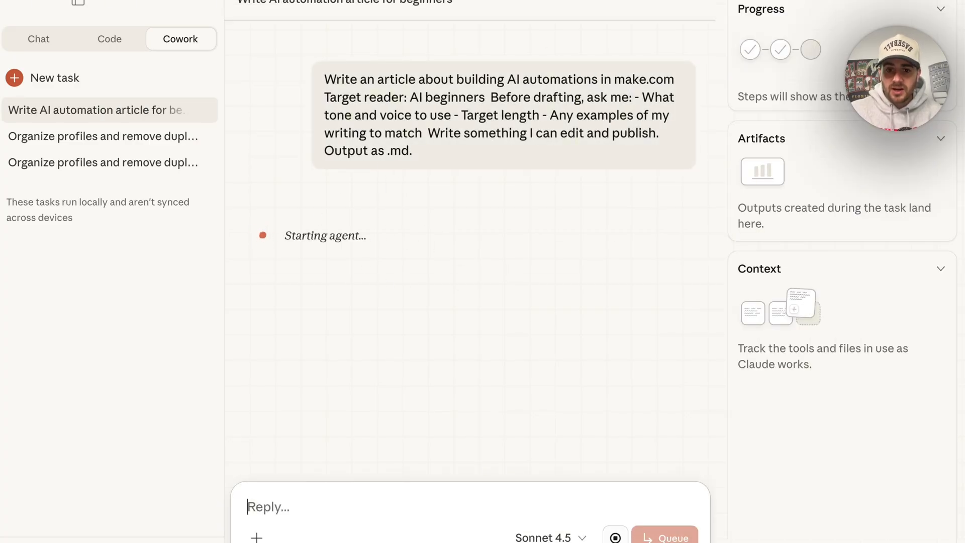
click(549, 536)
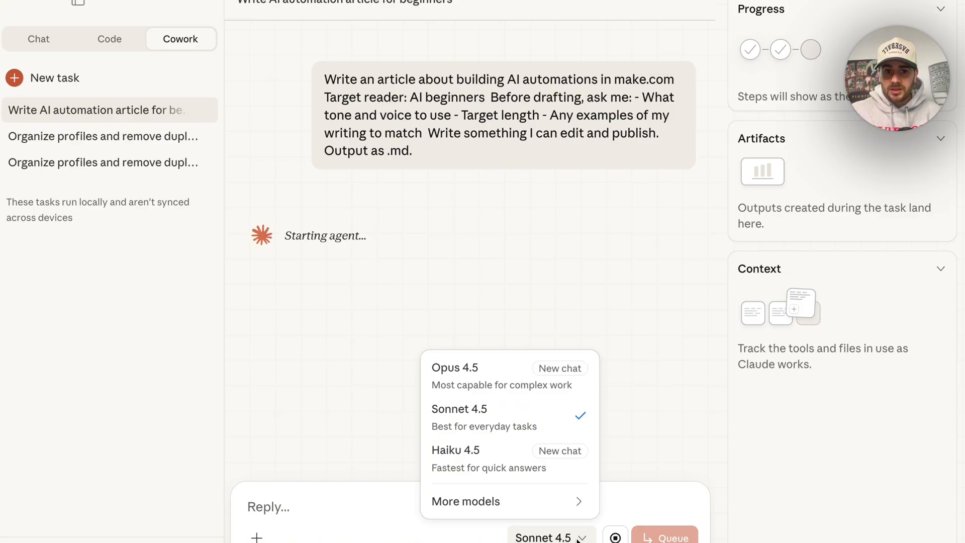
mouse_move(487, 416)
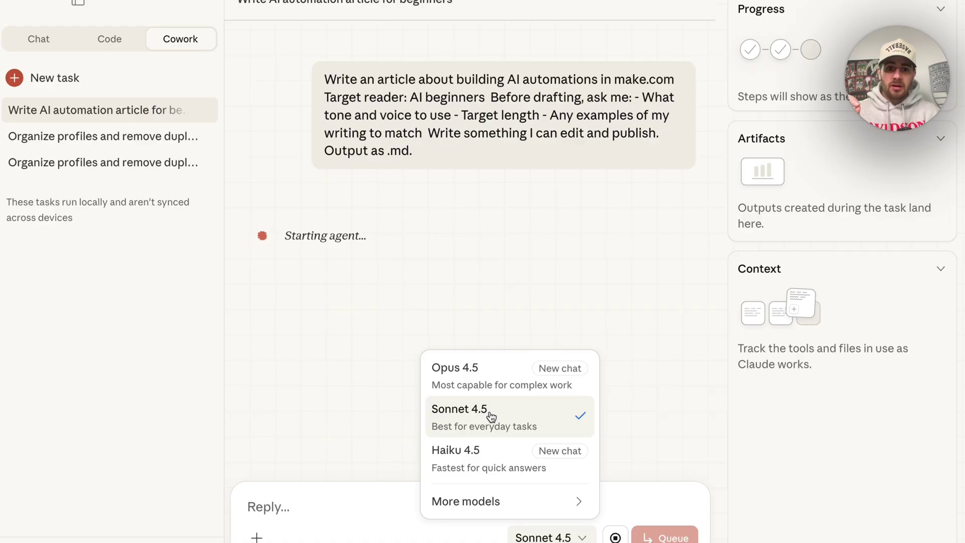
mouse_move(519, 377)
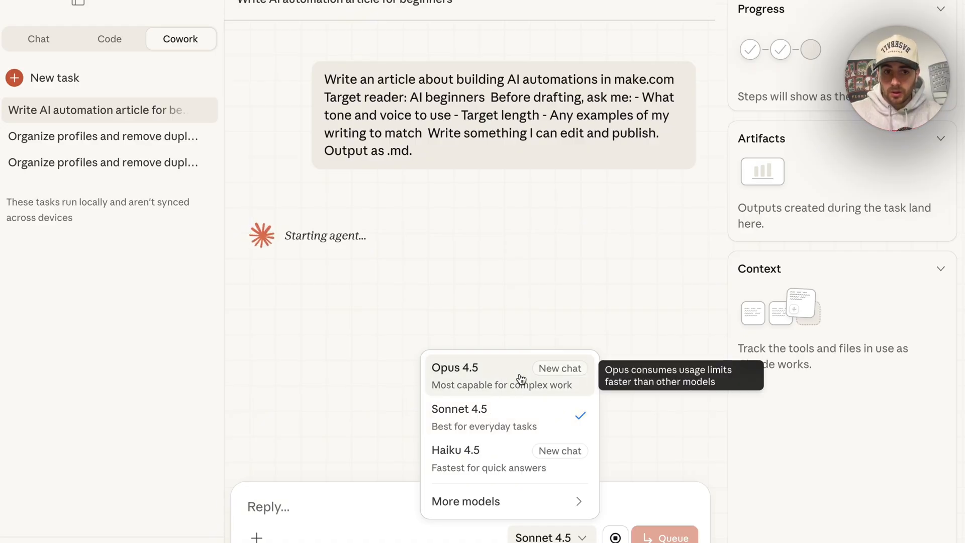
mouse_move(362, 184)
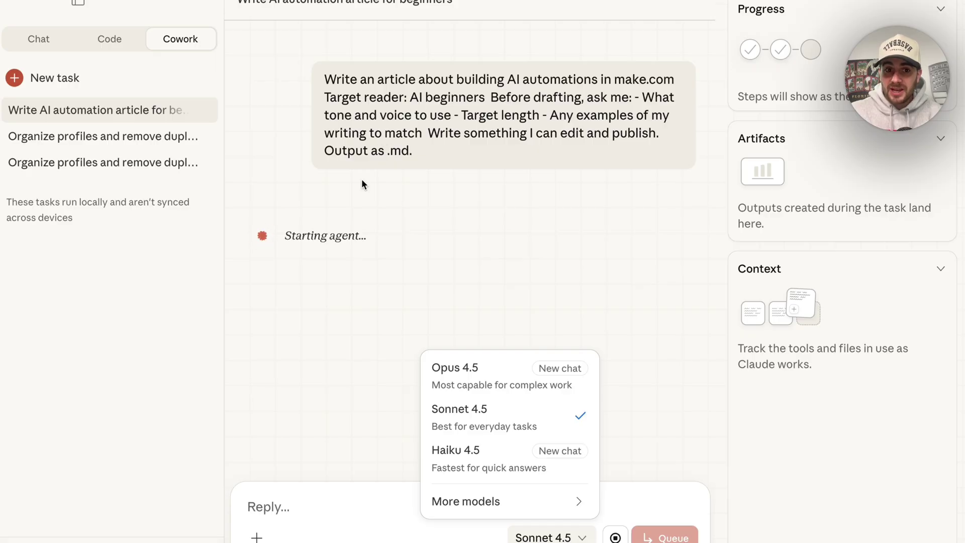
mouse_move(679, 232)
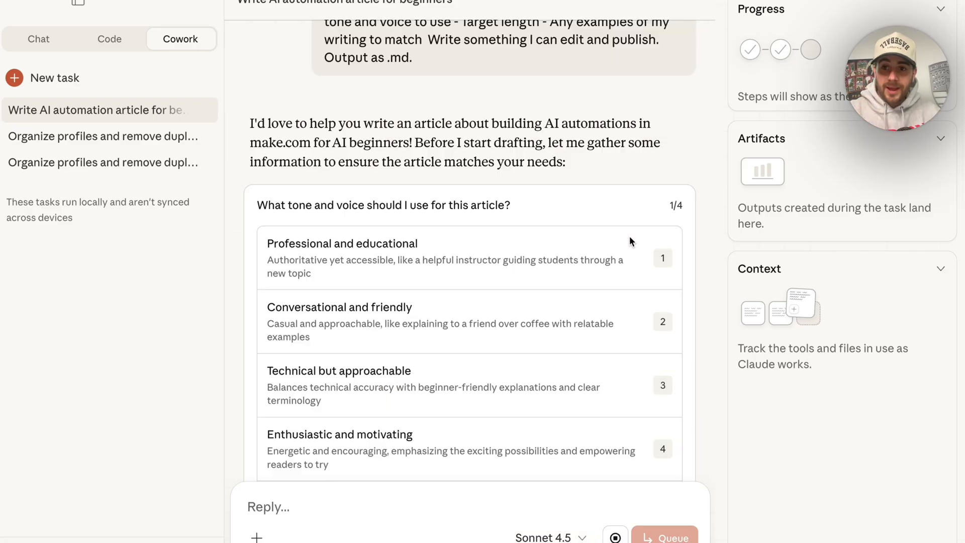
- Request a step-by-step tutorial and troubleshooting tips among the article's sections
scroll(down, 3)
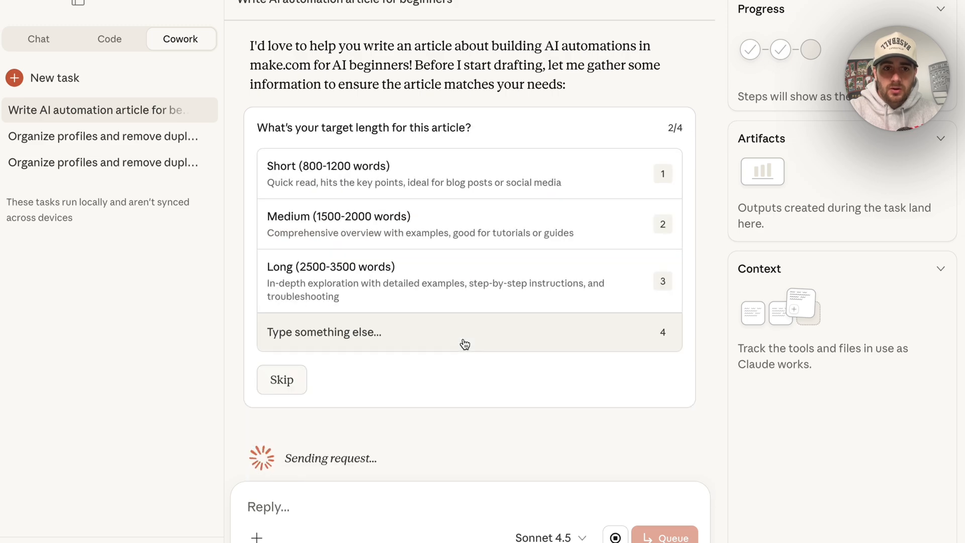
mouse_move(400, 230)
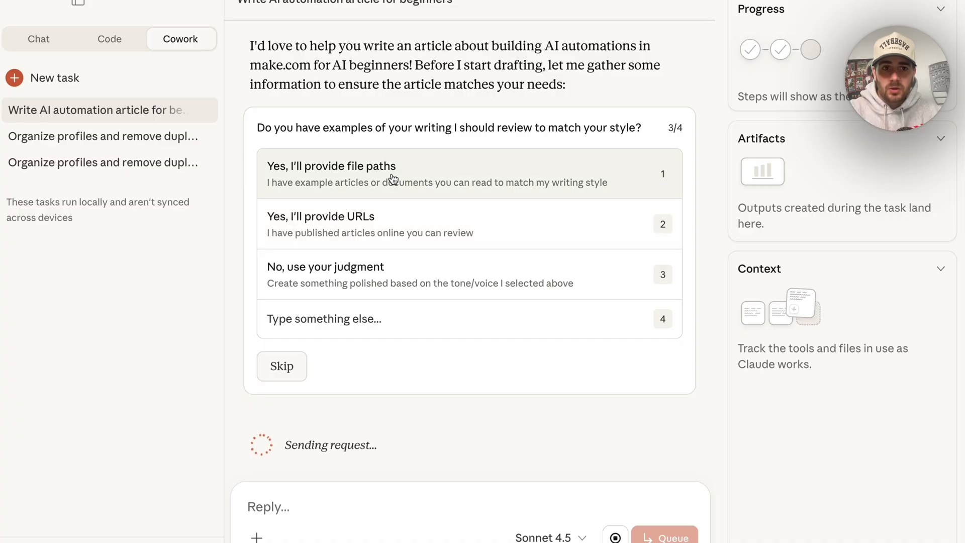
mouse_move(385, 281)
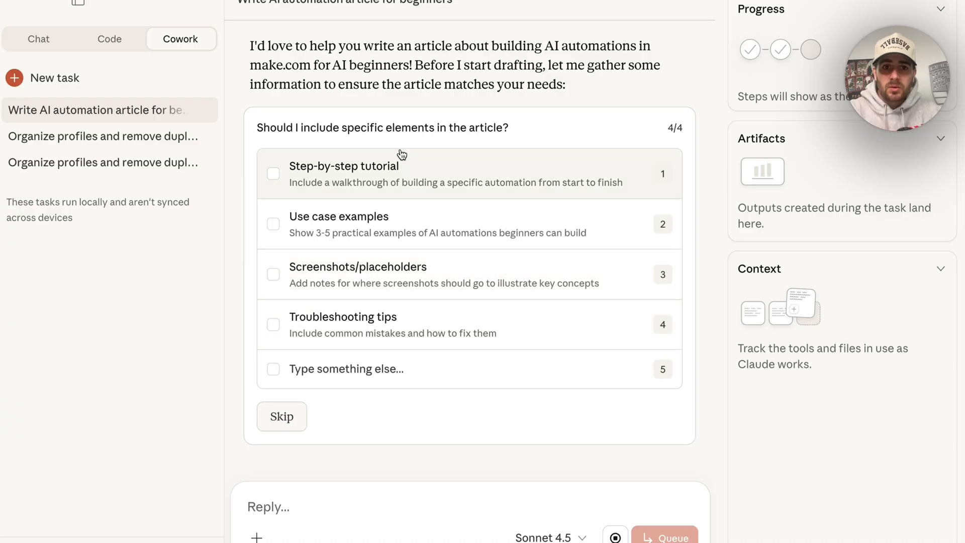
click(274, 174)
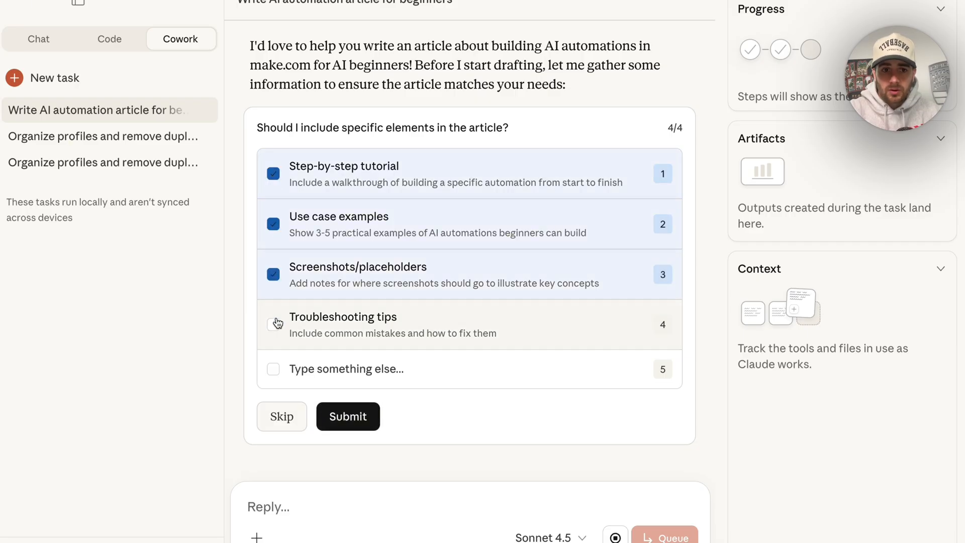
click(347, 417)
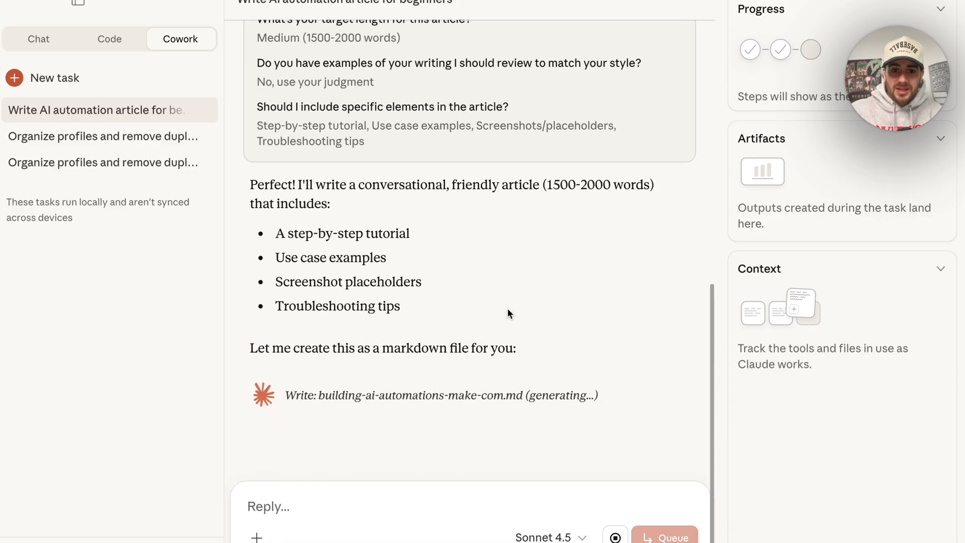
mouse_move(547, 190)
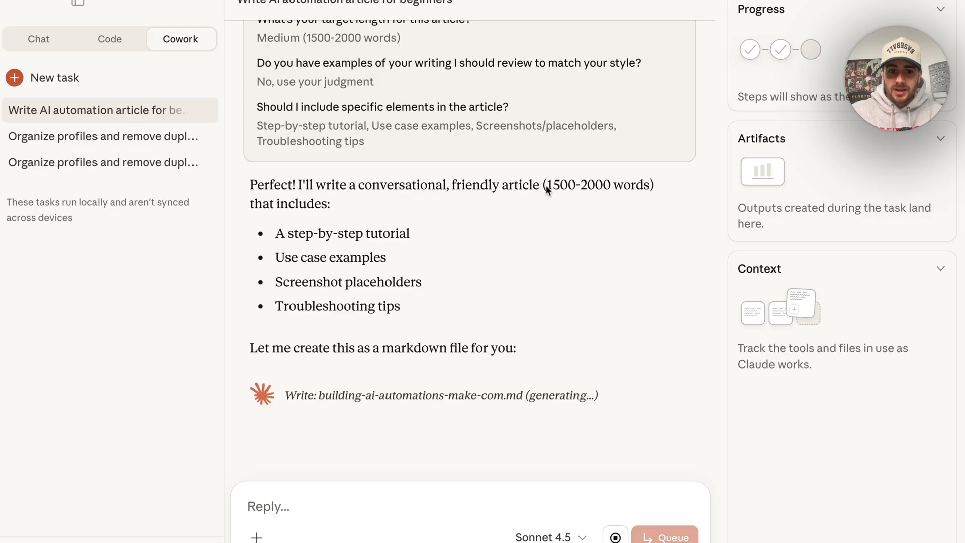
mouse_move(799, 57)
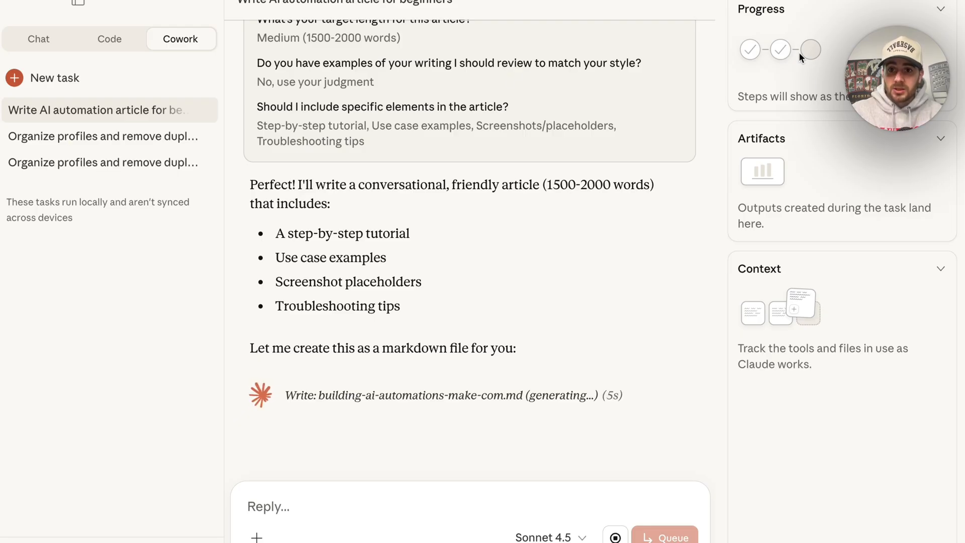
mouse_move(841, 75)
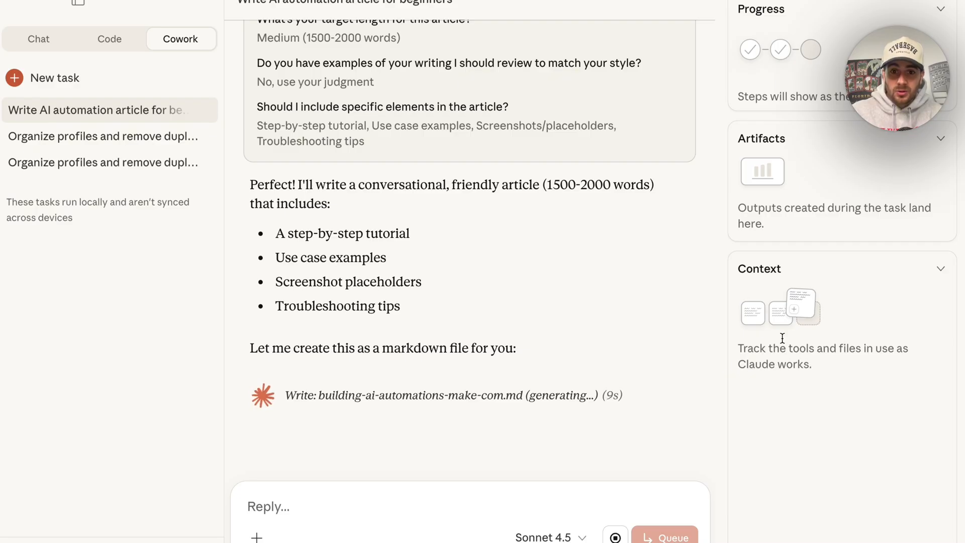
mouse_move(637, 275)
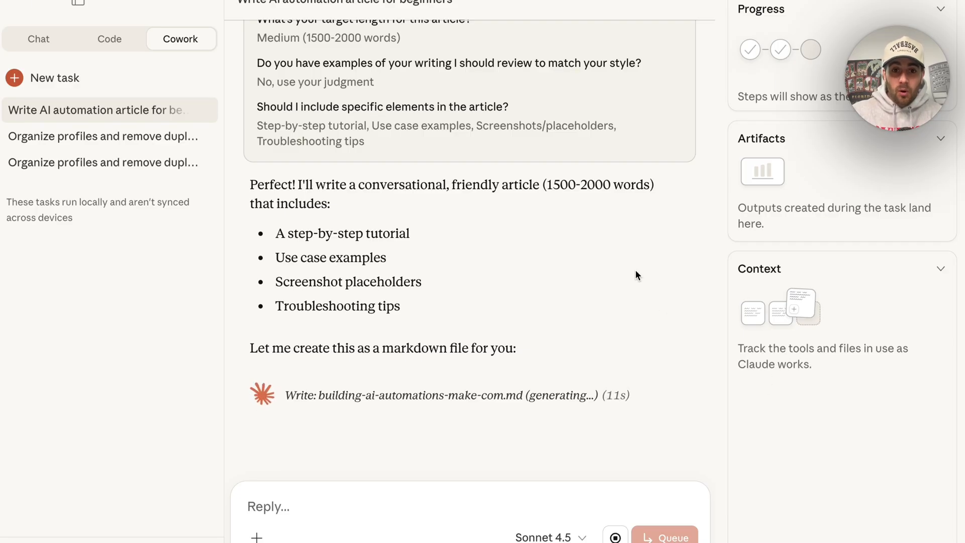
mouse_move(572, 349)
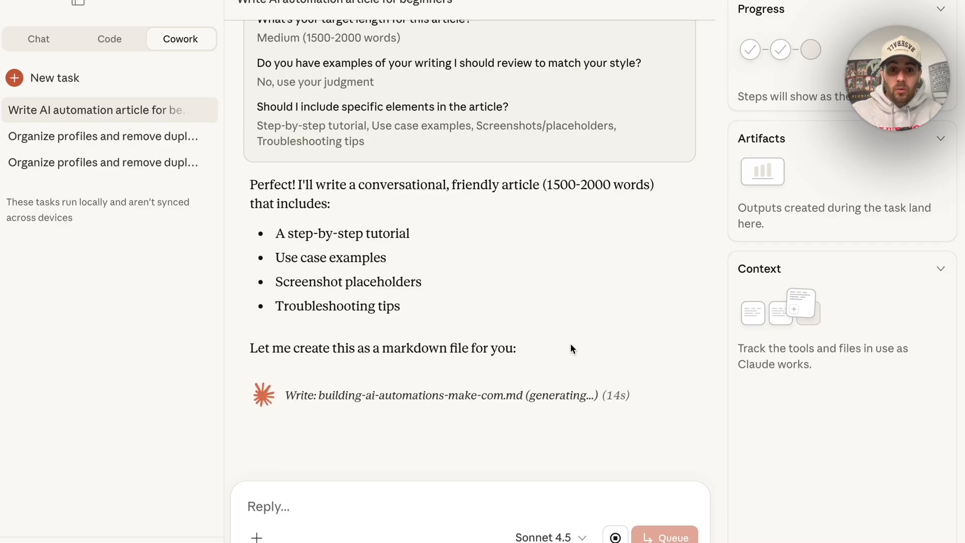
mouse_move(105, 92)
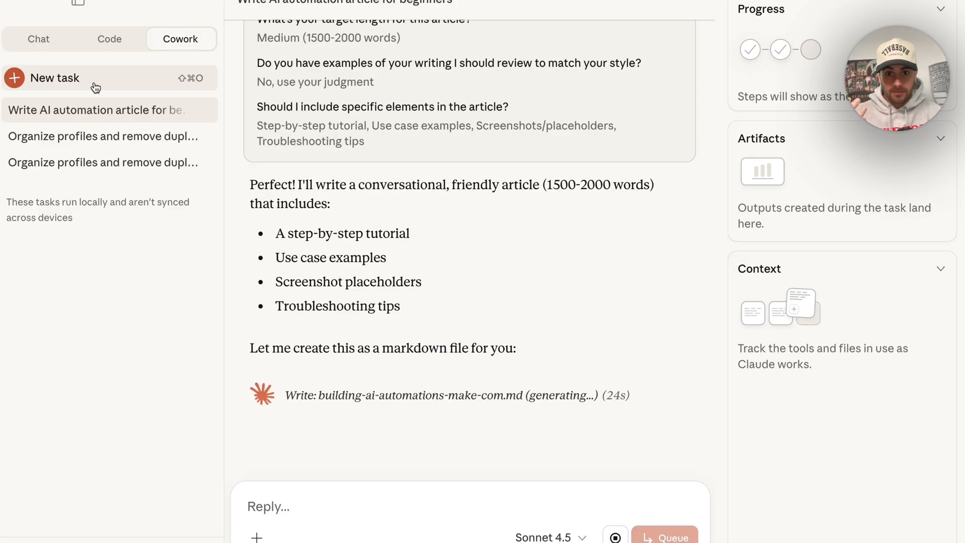
- Start a new task from the 'Prep for the day' starter prompt, selecting the bracketed placeholder to replace with 'today'
click(55, 78)
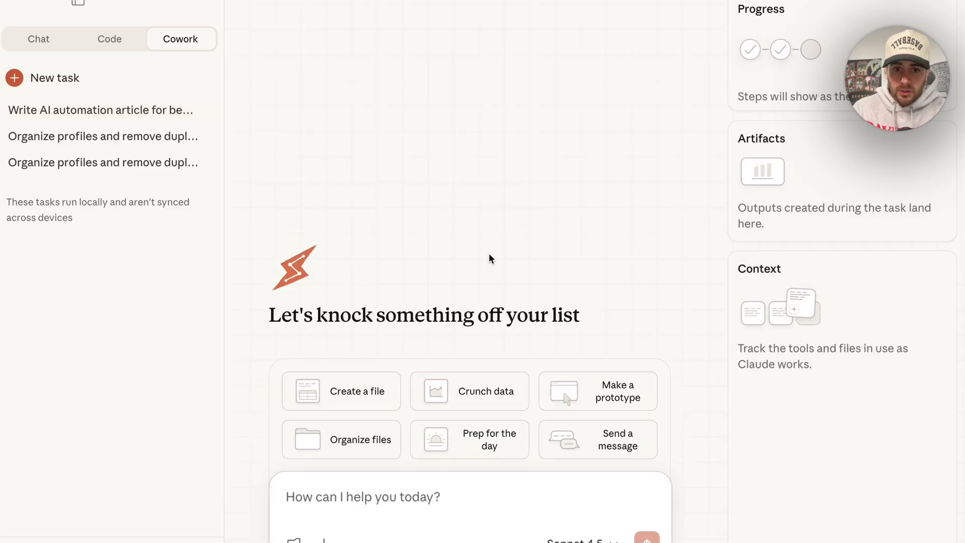
mouse_move(458, 439)
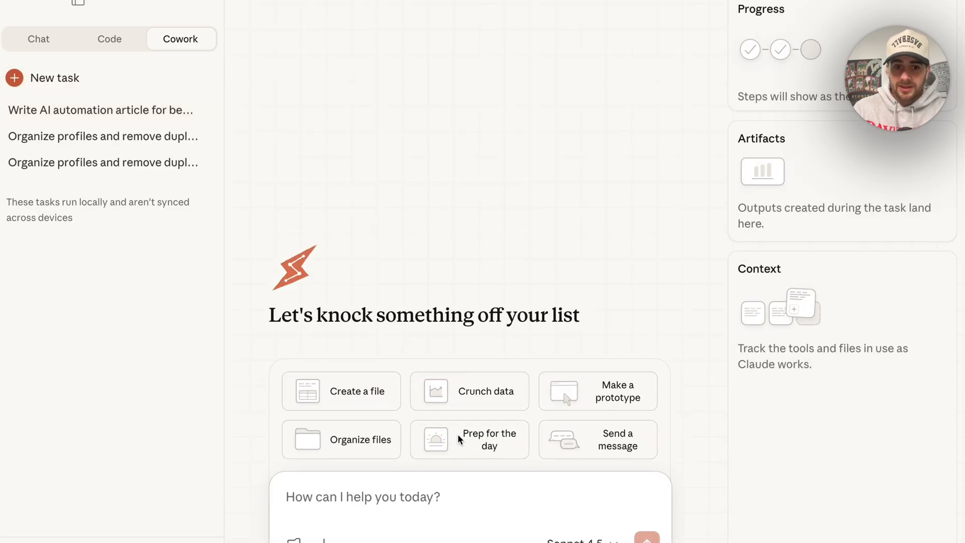
click(469, 440)
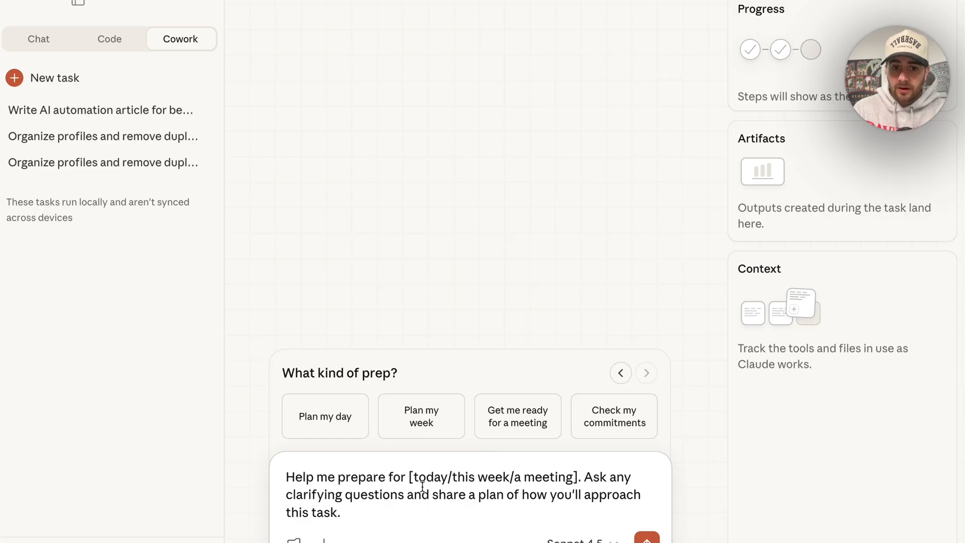
double_click(492, 476)
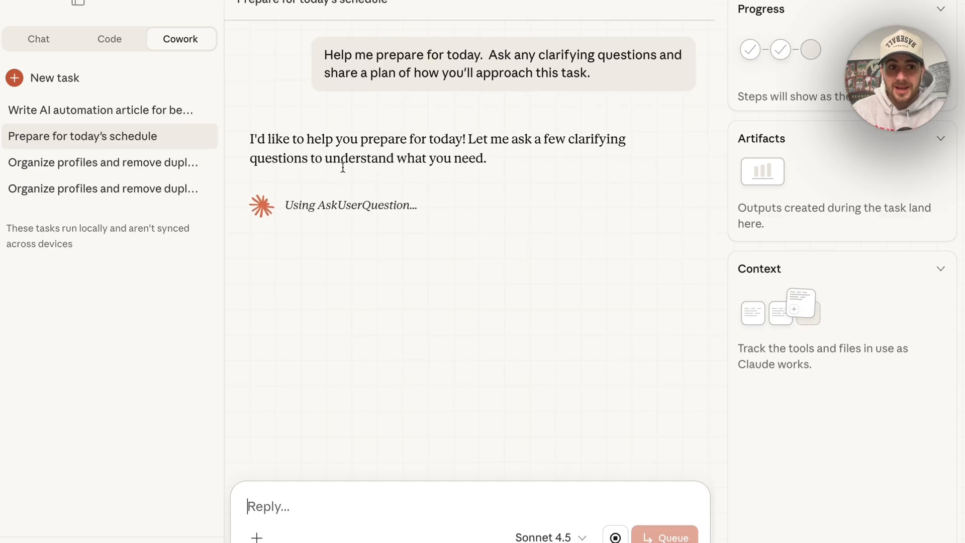
mouse_move(345, 172)
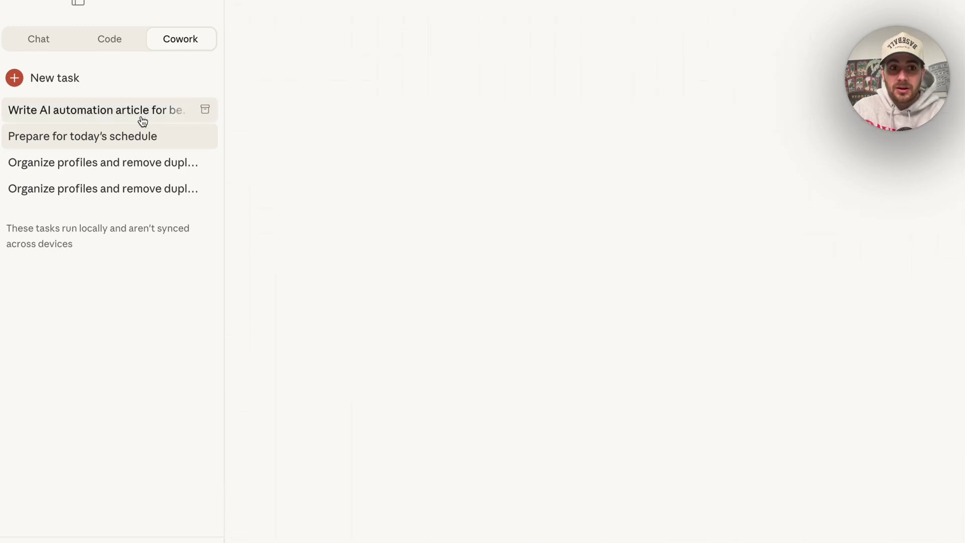
- Reopen the article task and read Claude's summary of the finished building-ai-automations-make-com.md file
click(95, 109)
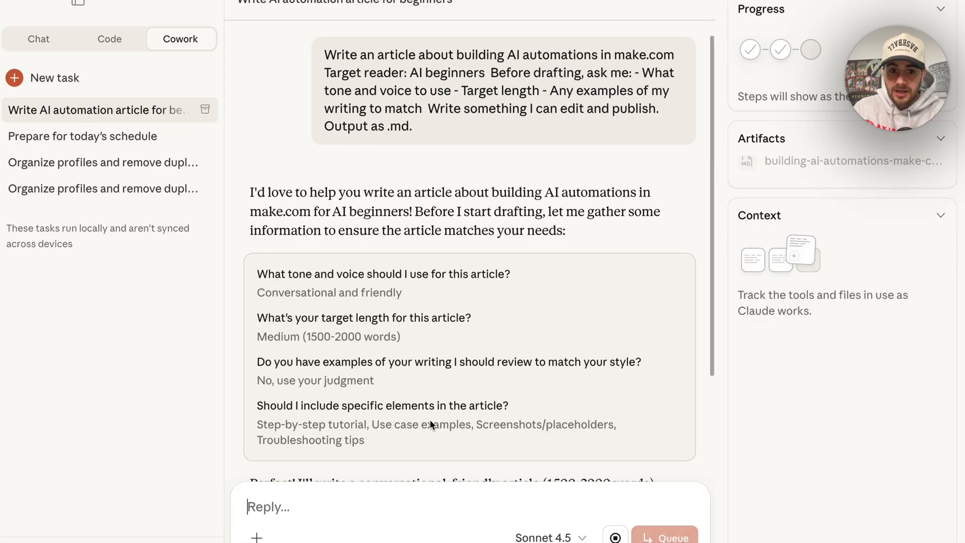
scroll(down, 3)
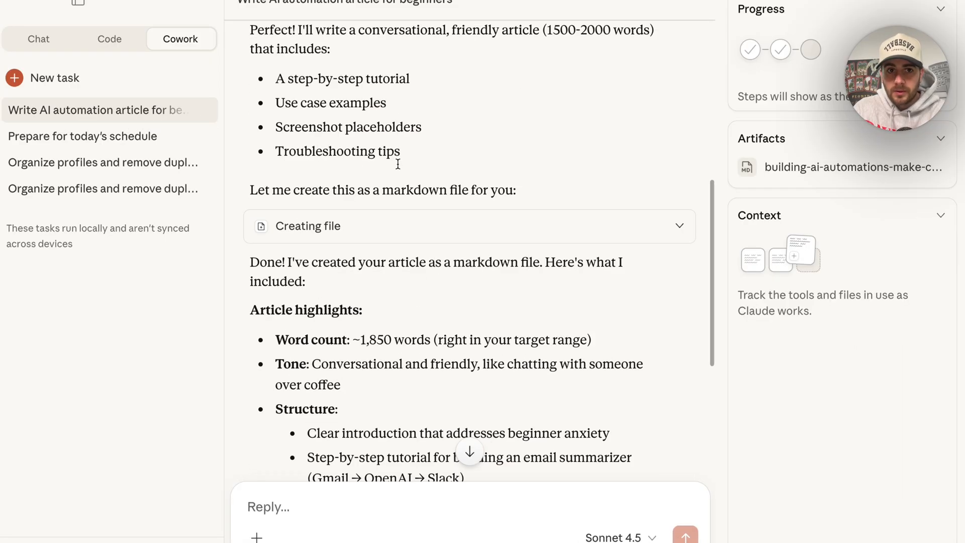
scroll(up, 3)
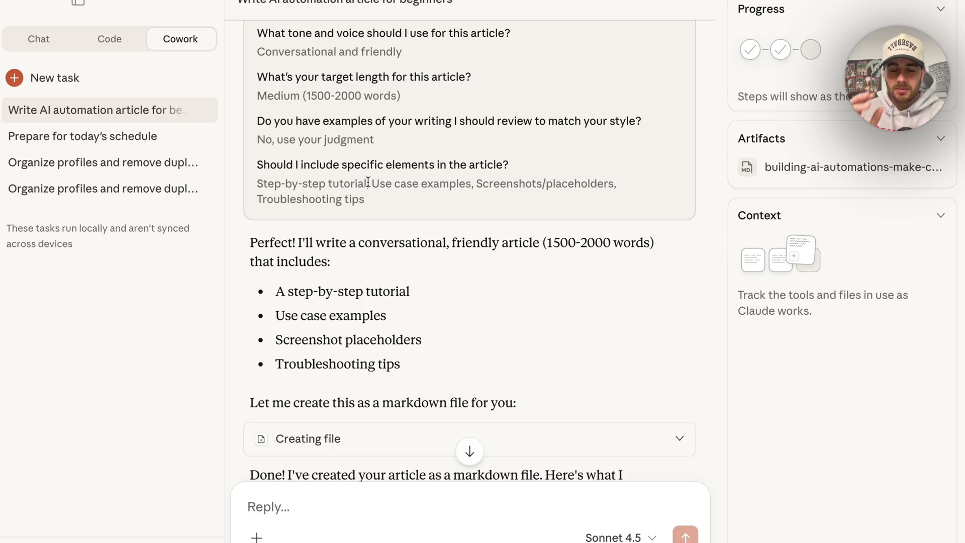
scroll(down, 3)
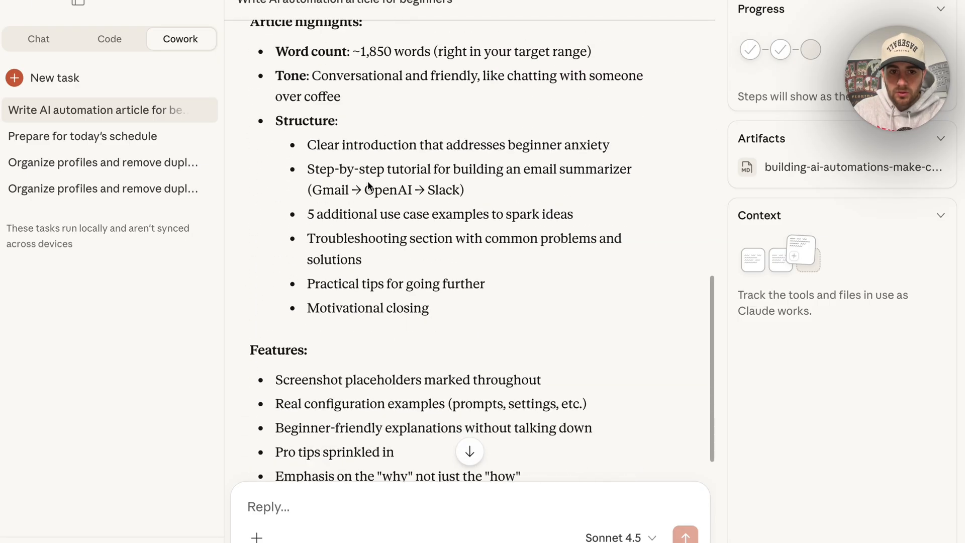
scroll(down, 3)
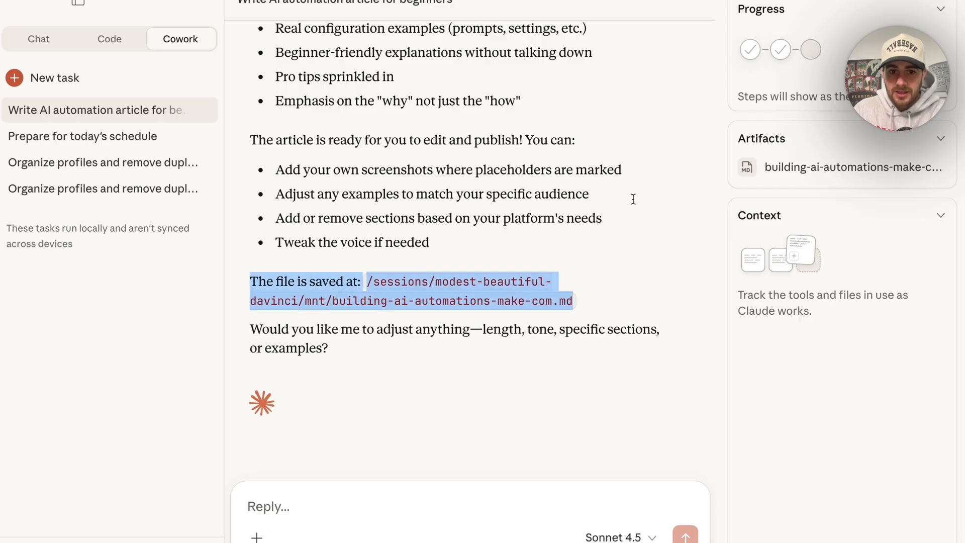
mouse_move(431, 354)
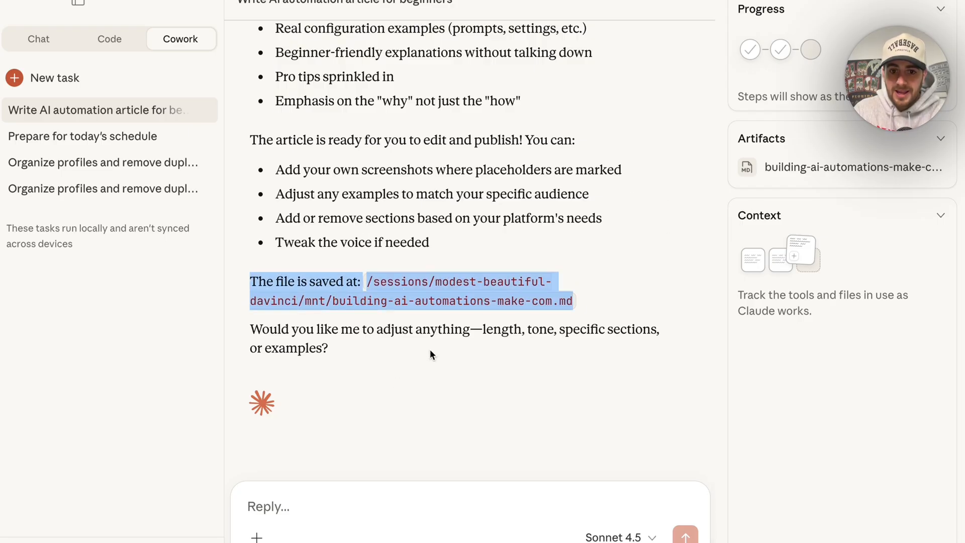
mouse_move(796, 338)
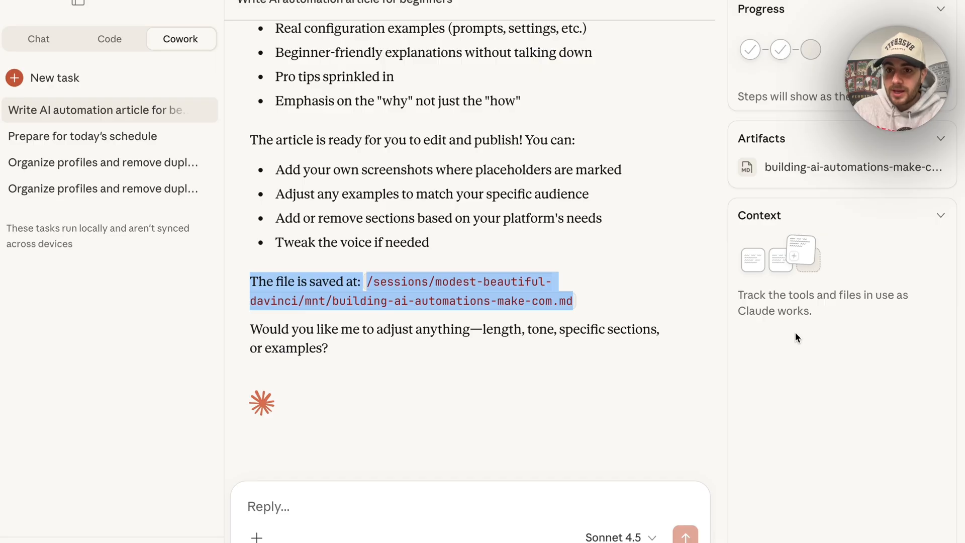
- Preview the generated article from Artifacts, allowing Claude to open the file
click(841, 167)
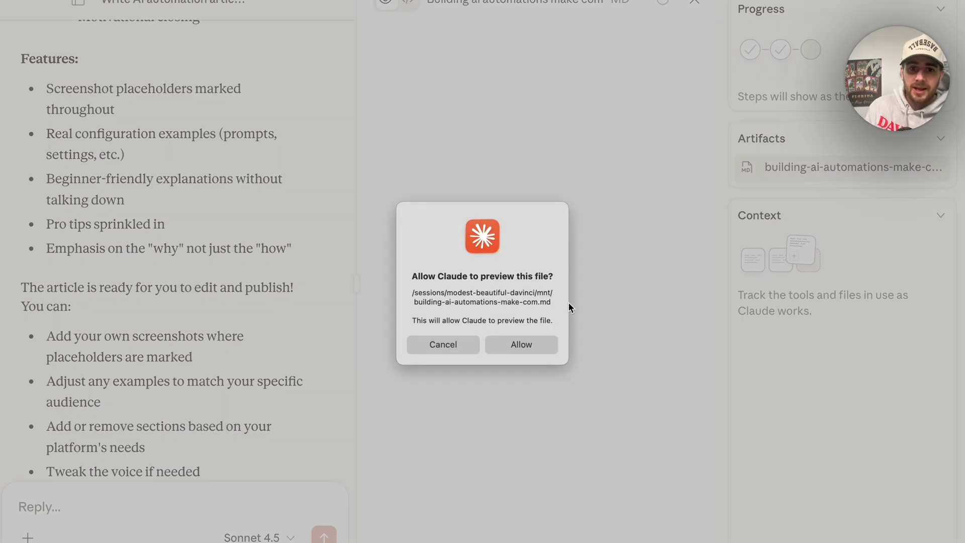
click(521, 345)
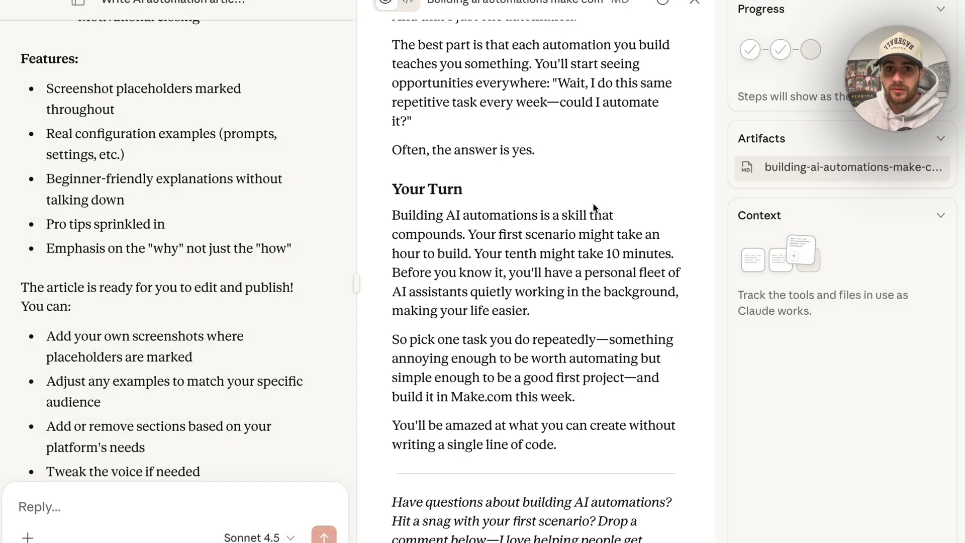
scroll(up, 3)
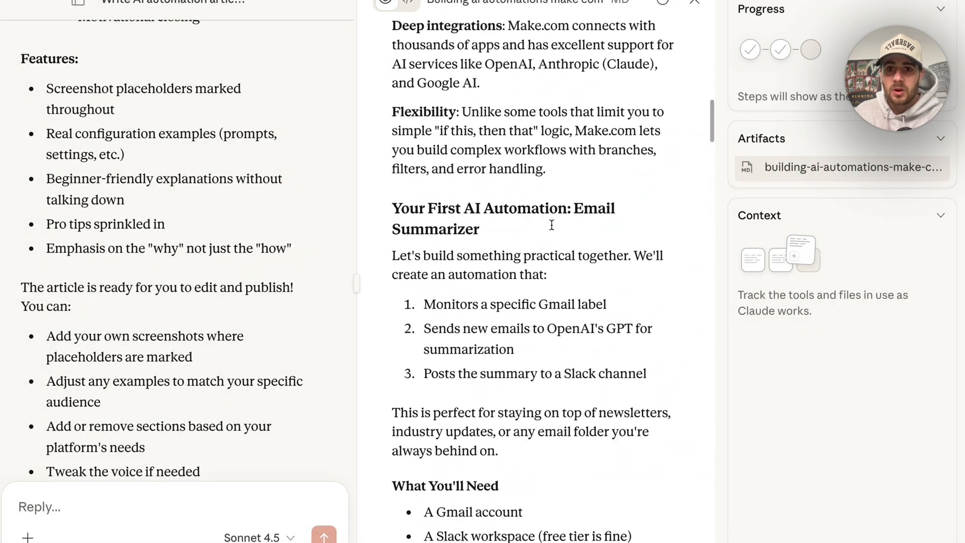
scroll(up, 3)
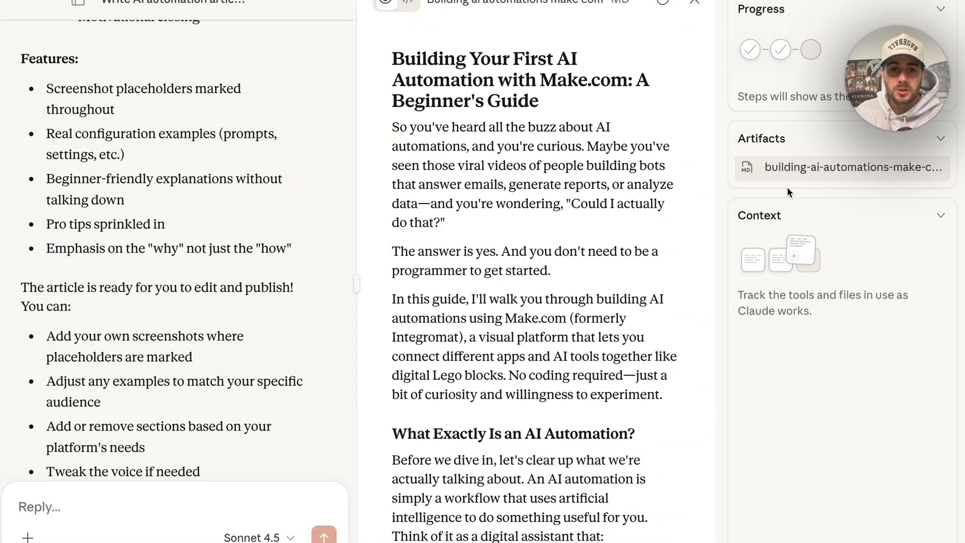
mouse_move(471, 165)
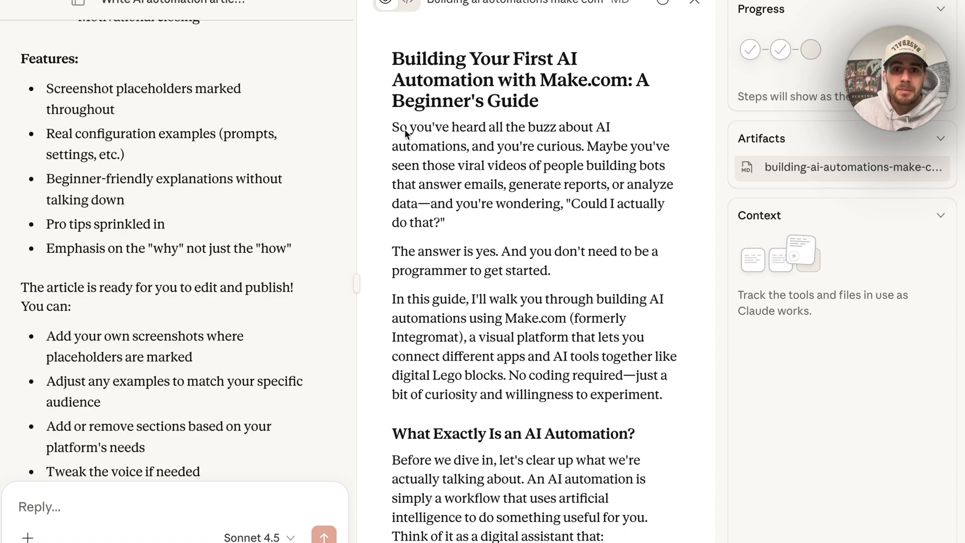
- Read the Make.com beginner's guide through to its closing section, then show the task list again
scroll(down, 3)
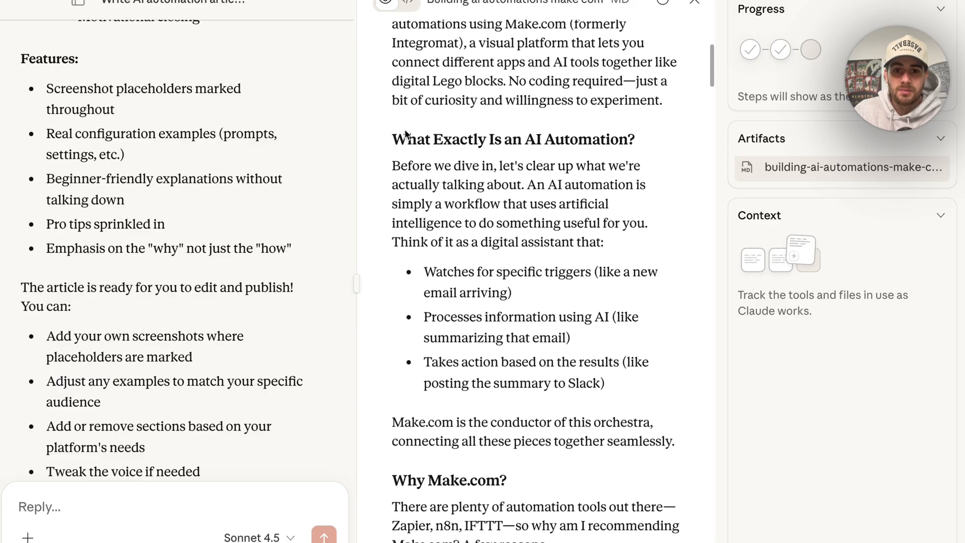
scroll(down, 3)
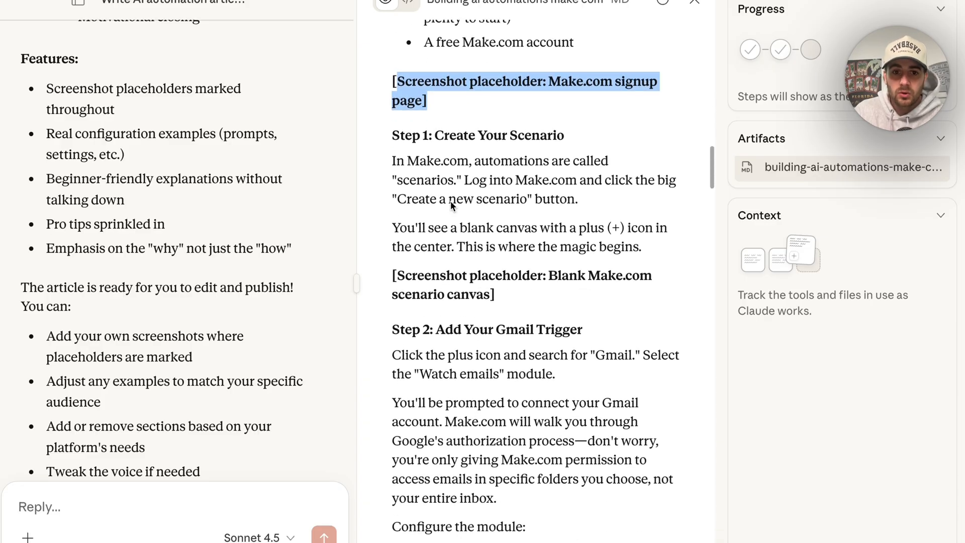
scroll(down, 3)
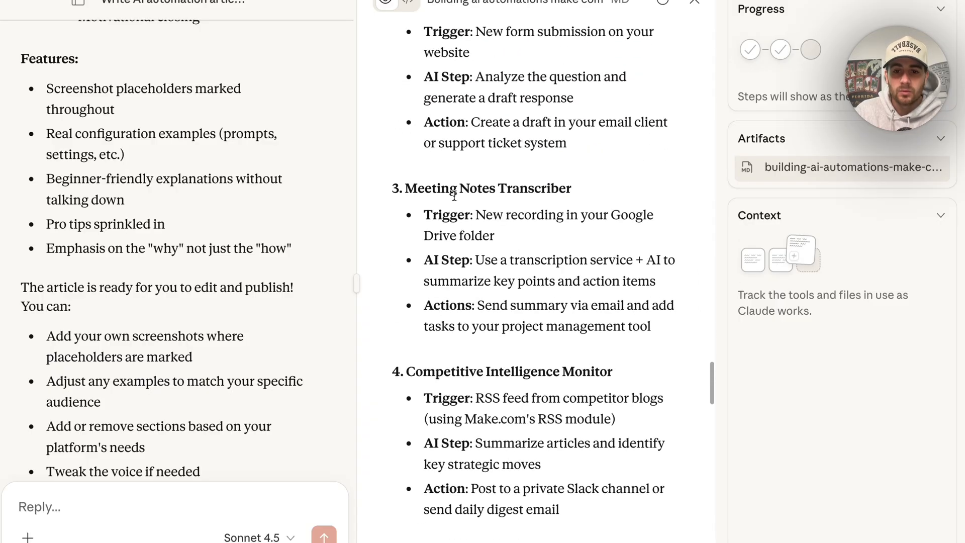
scroll(down, 3)
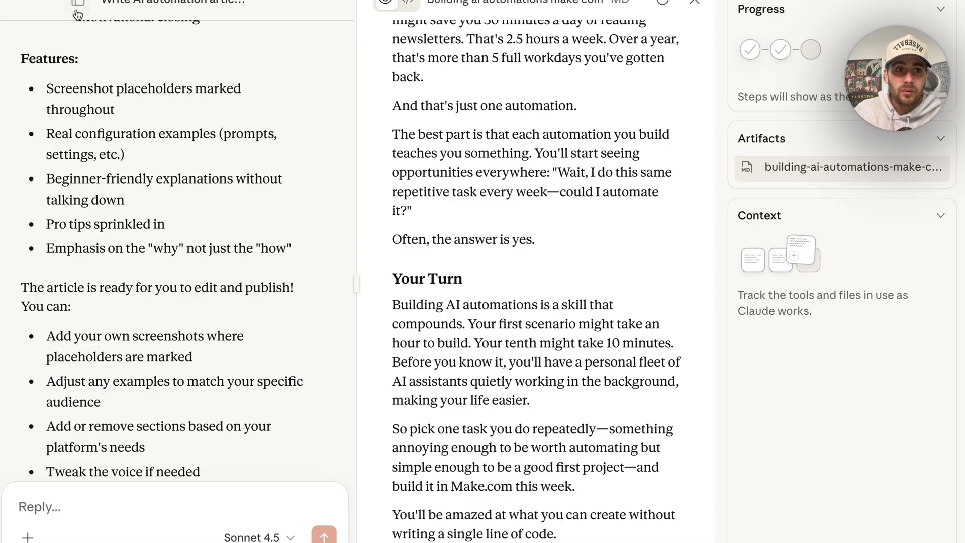
click(77, 12)
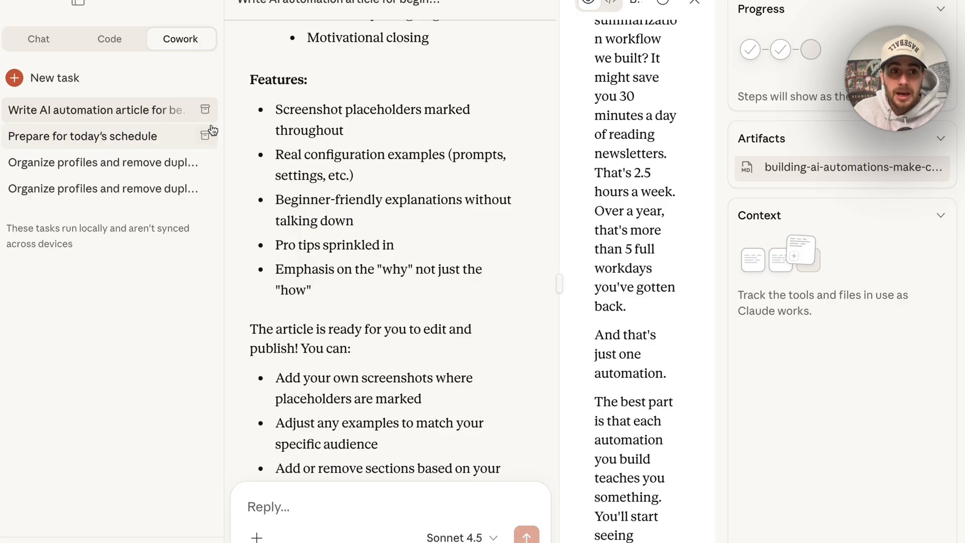
mouse_move(203, 110)
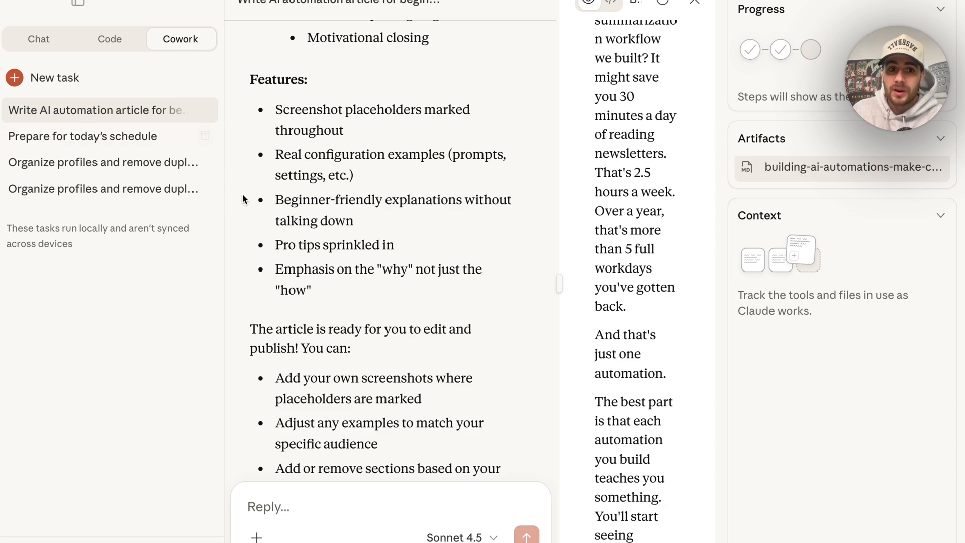
- In the prepare-for-today task, choose Calendar as the information source and move to the deliverable-format question
click(82, 136)
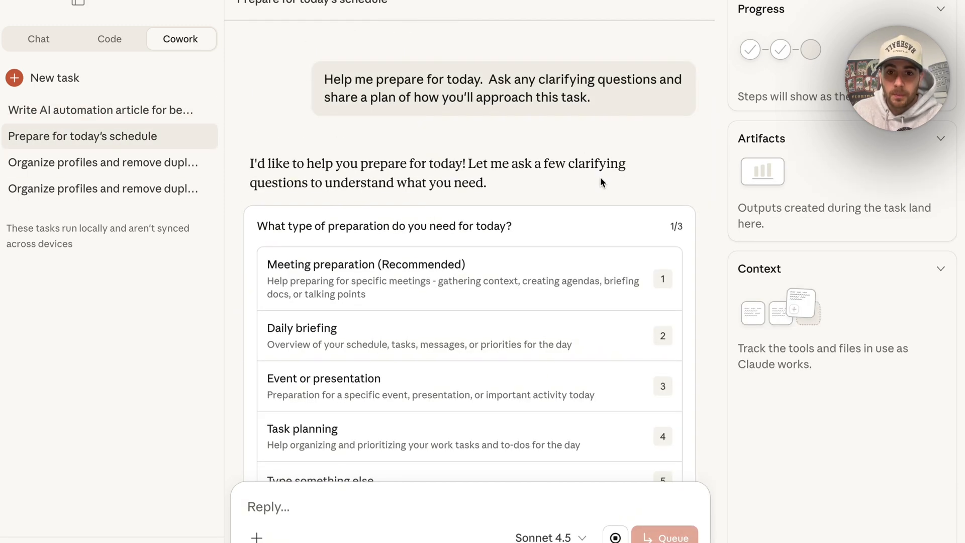
scroll(down, 3)
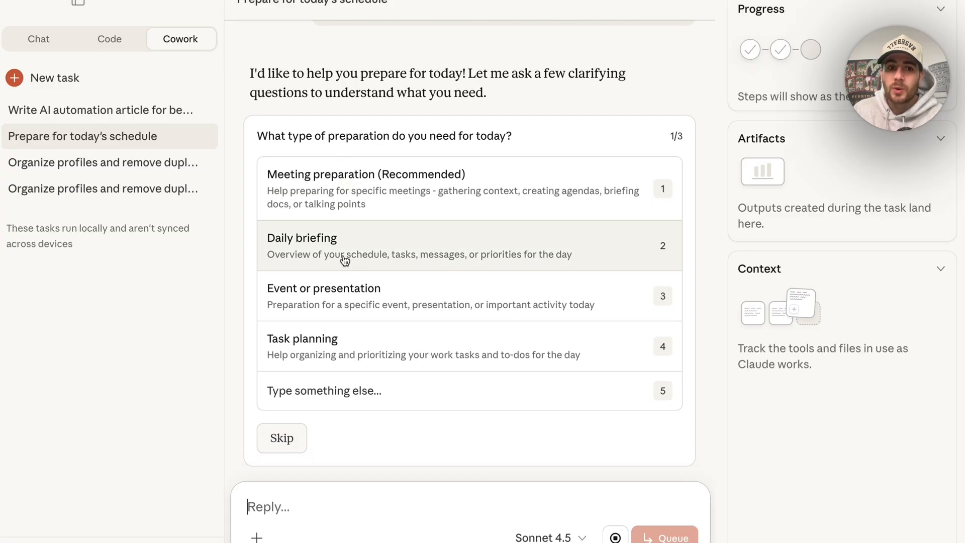
mouse_move(391, 235)
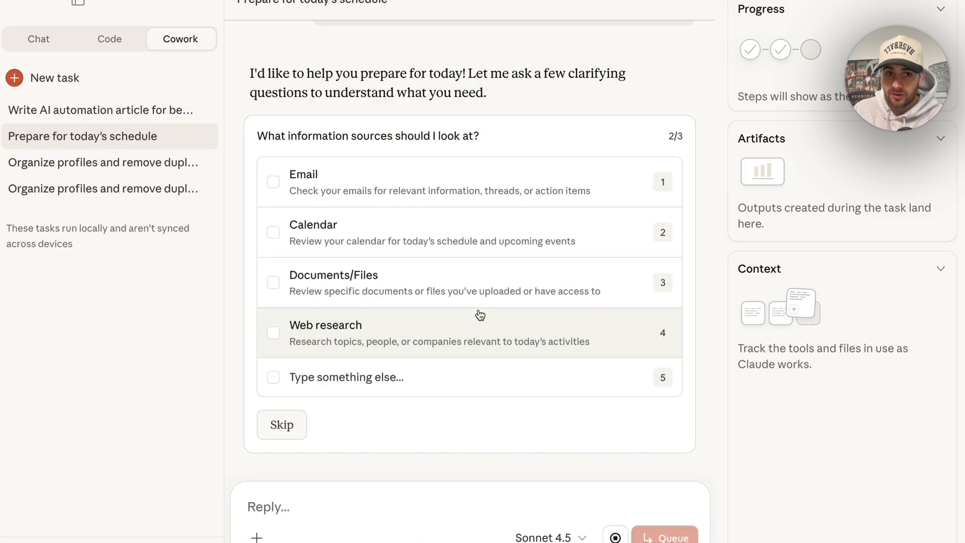
mouse_move(397, 132)
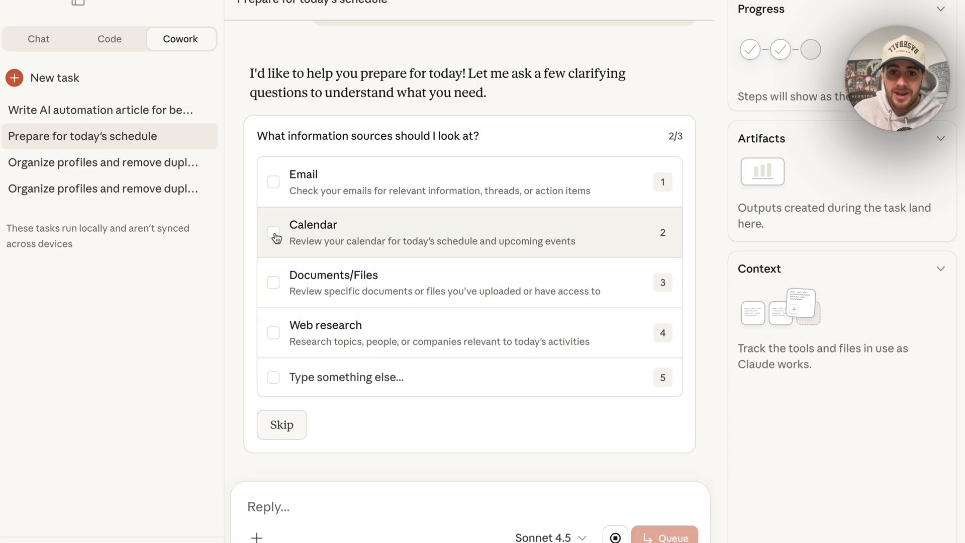
click(274, 232)
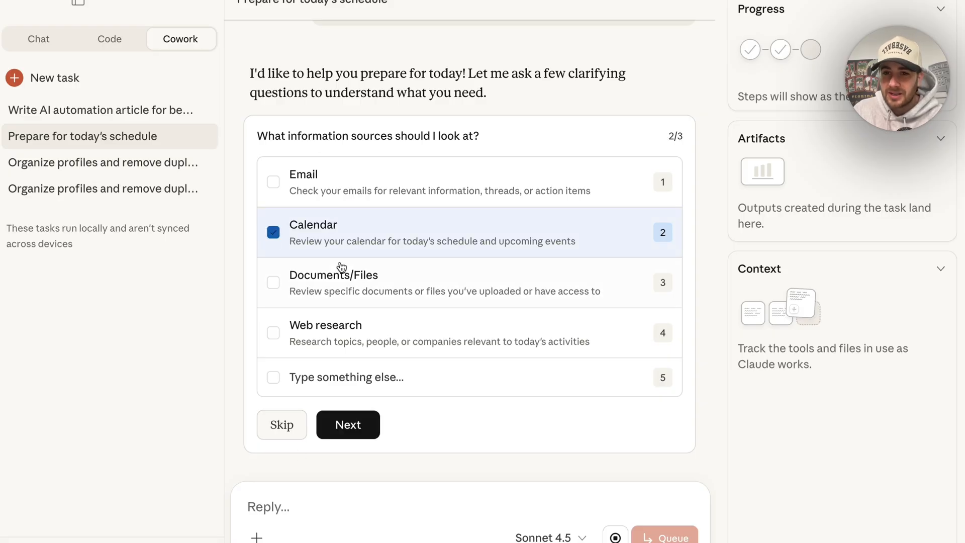
click(348, 424)
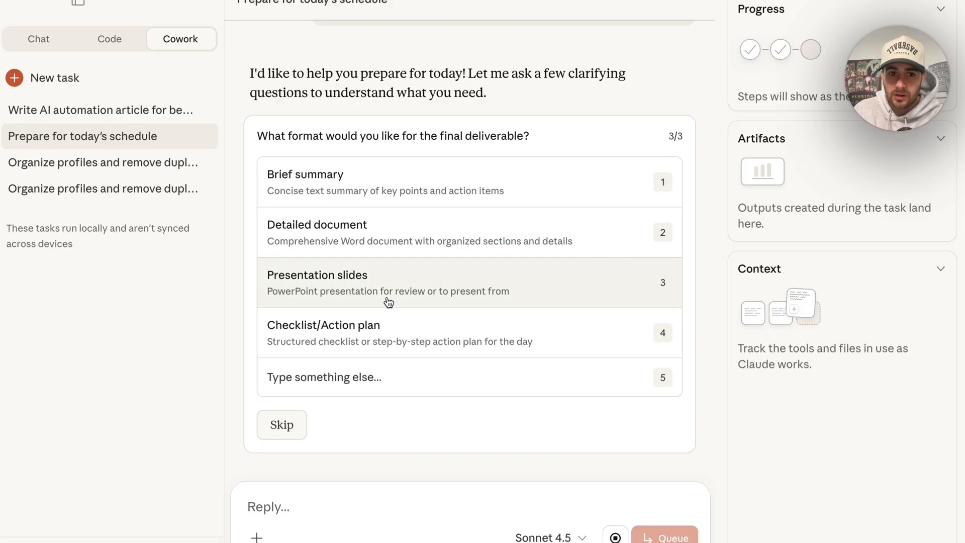
mouse_move(389, 191)
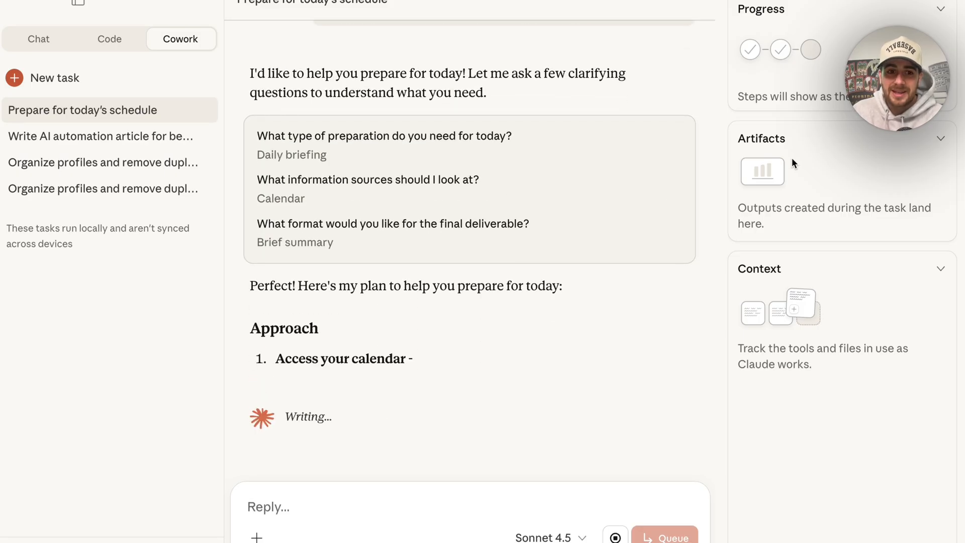
- Read through Claude's plan for the daily briefing
scroll(down, 3)
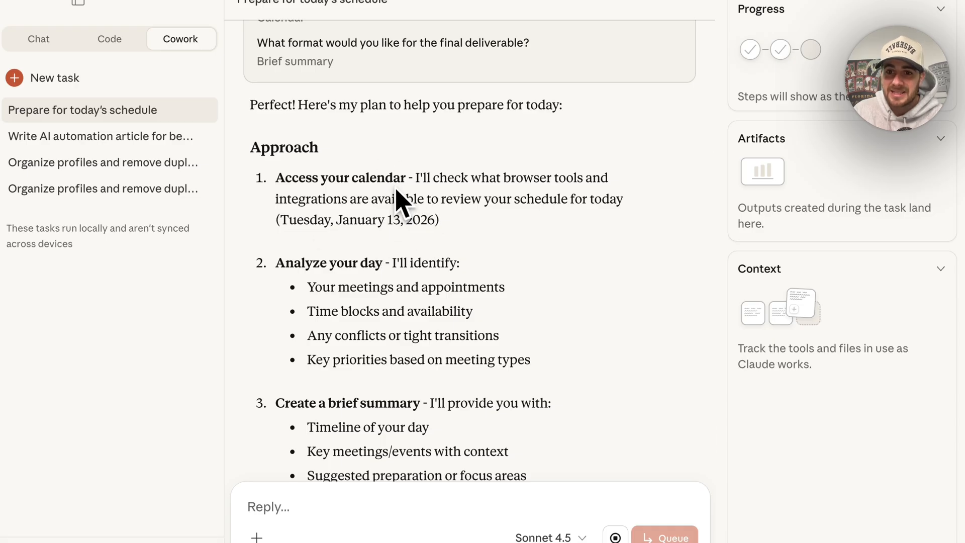
scroll(down, 3)
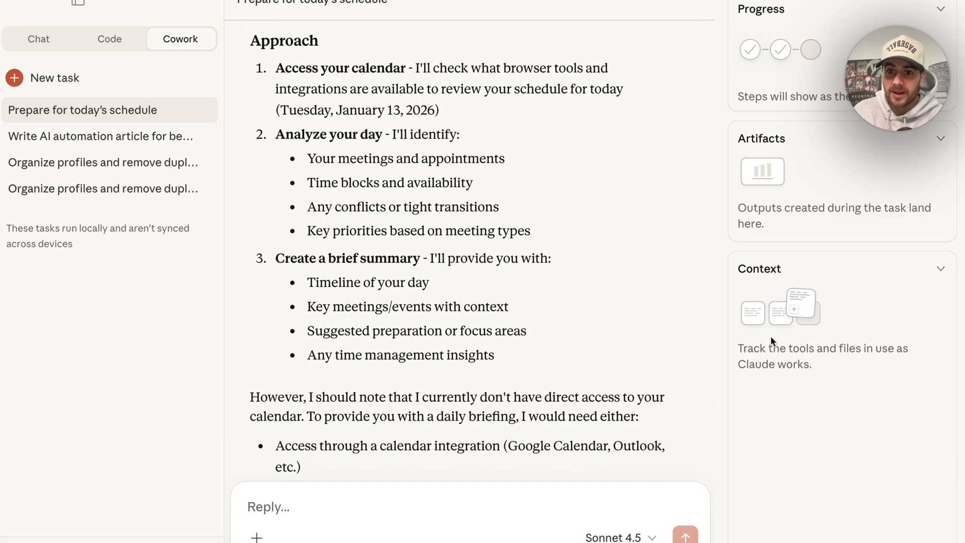
scroll(down, 3)
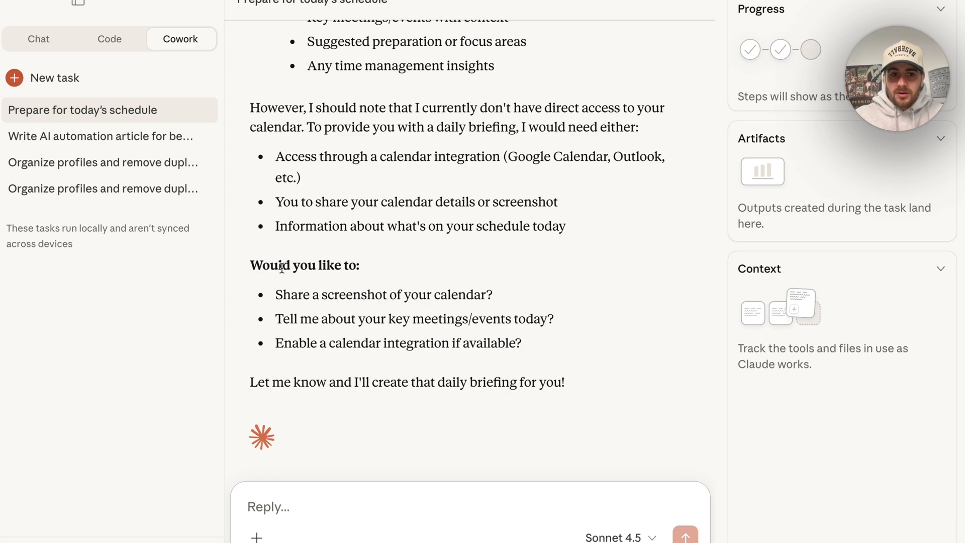
- Reply 'Enable the integration' and receive Claude's options for accessing the calendar
click(406, 507)
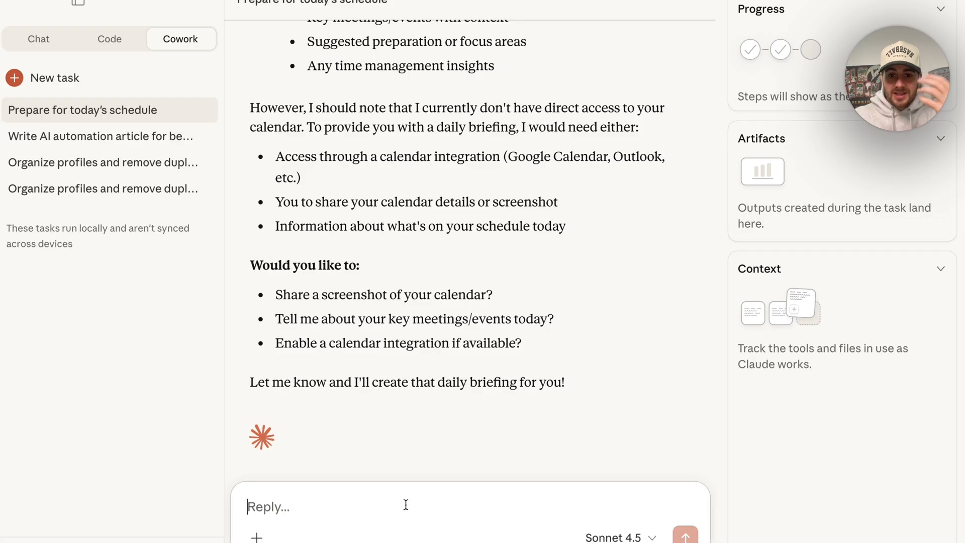
mouse_move(361, 358)
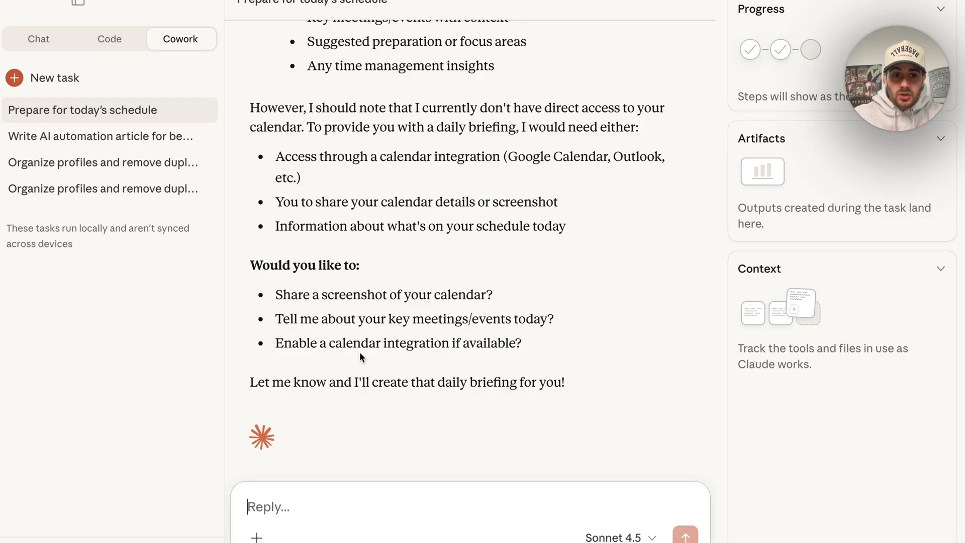
text(Enable)
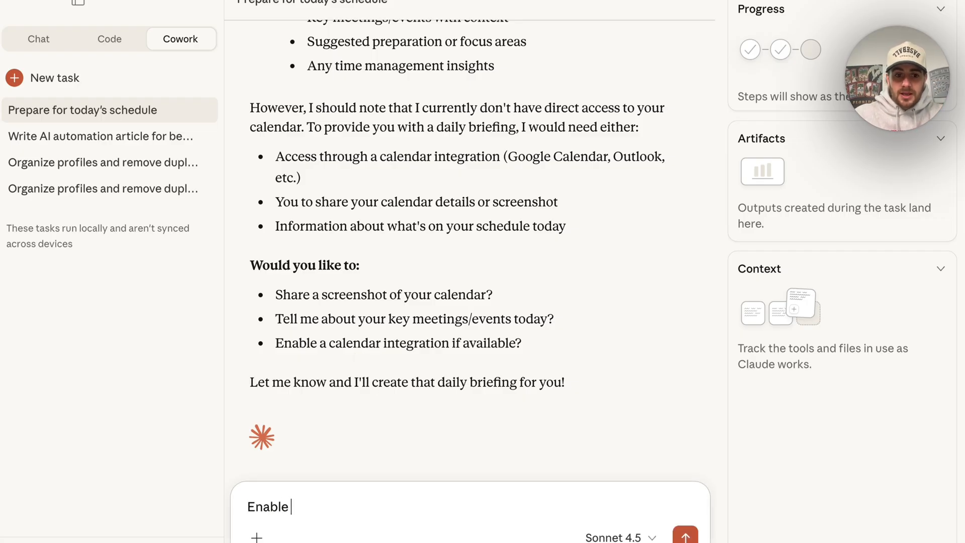
text(the integr)
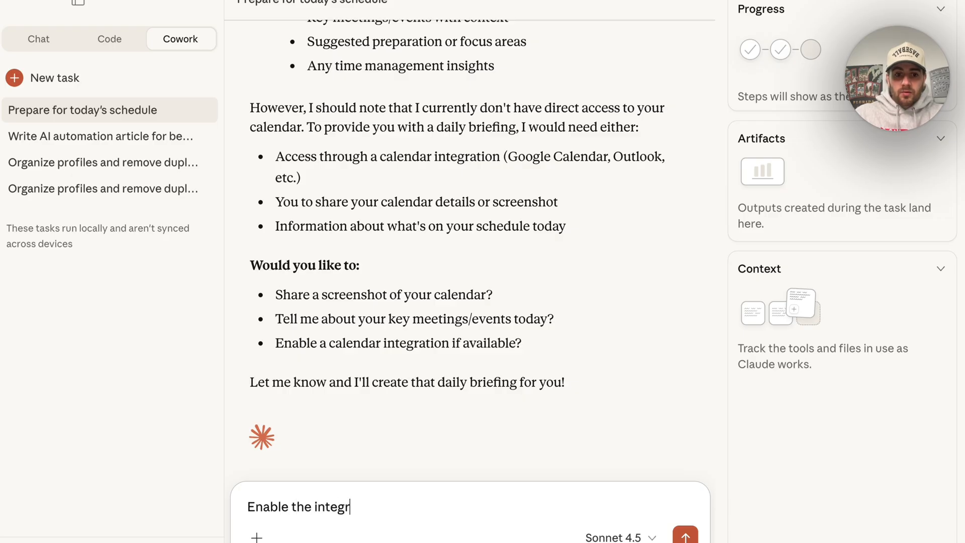
click(685, 537)
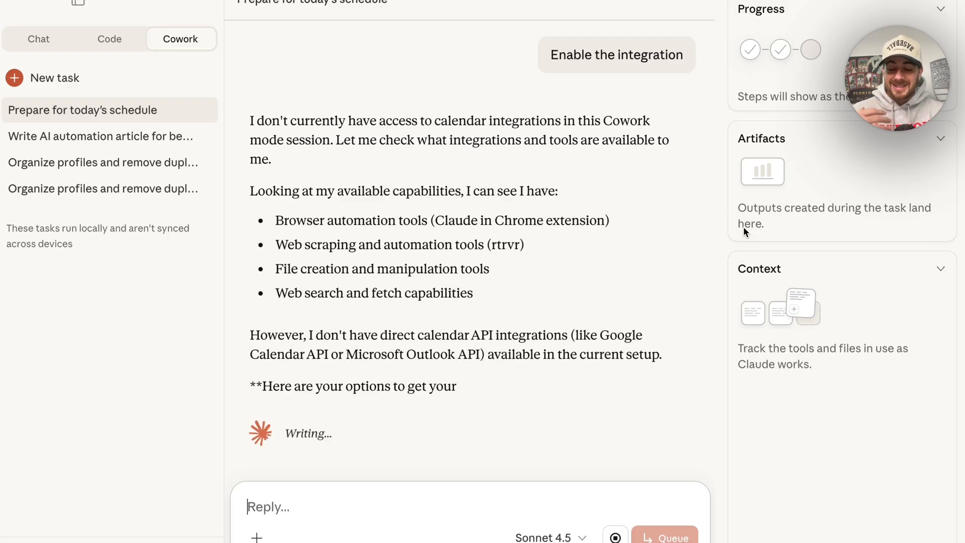
scroll(down, 3)
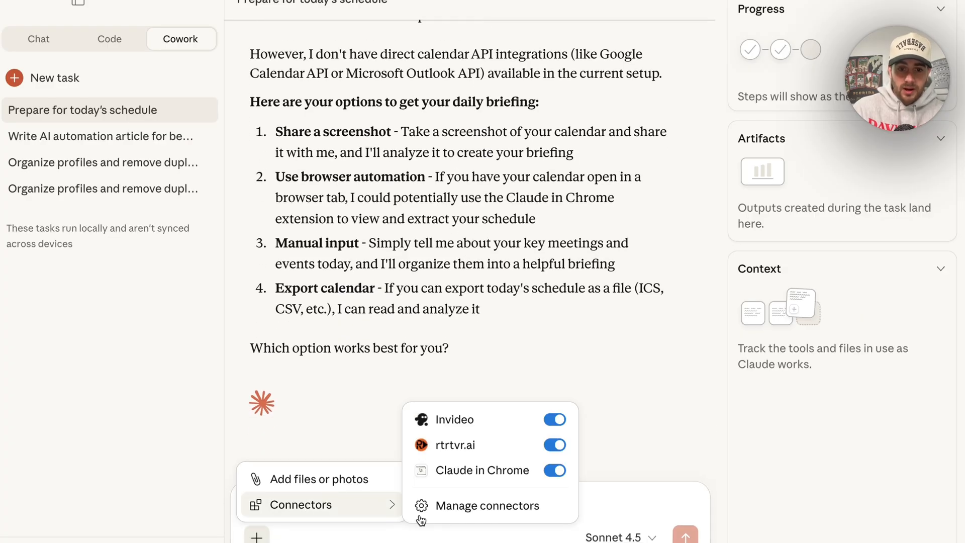
- Review the Google Calendar connector in settings, then draft a reply that Claude should now have connection to the calendar
click(486, 506)
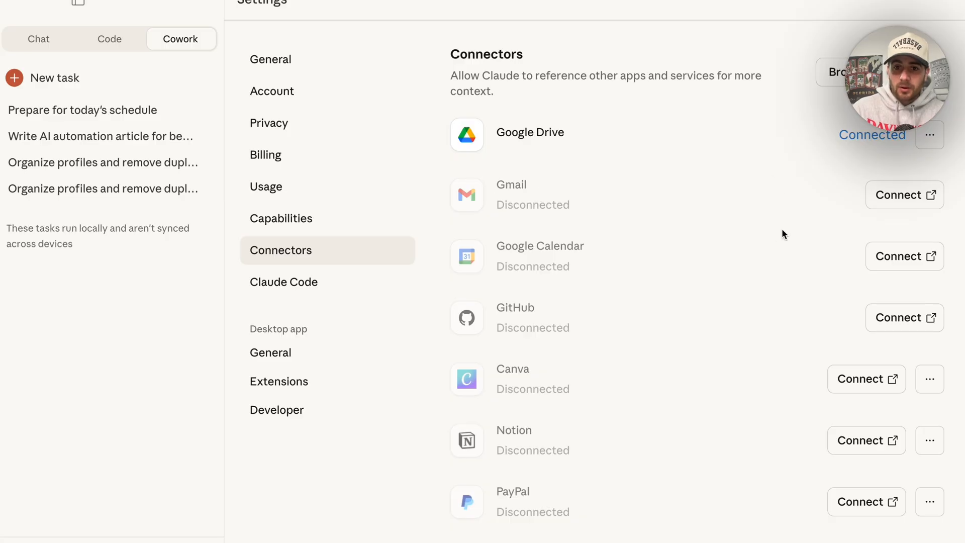
click(904, 256)
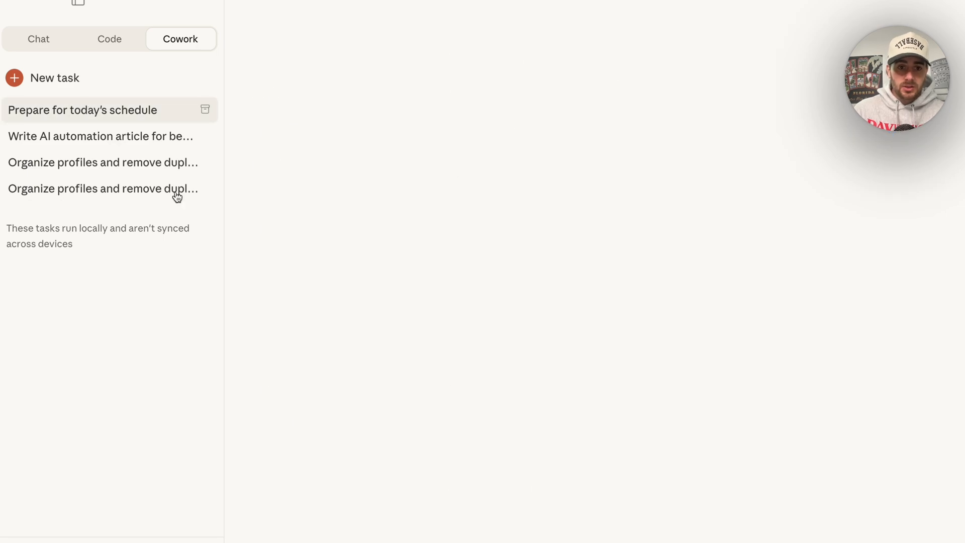
click(81, 109)
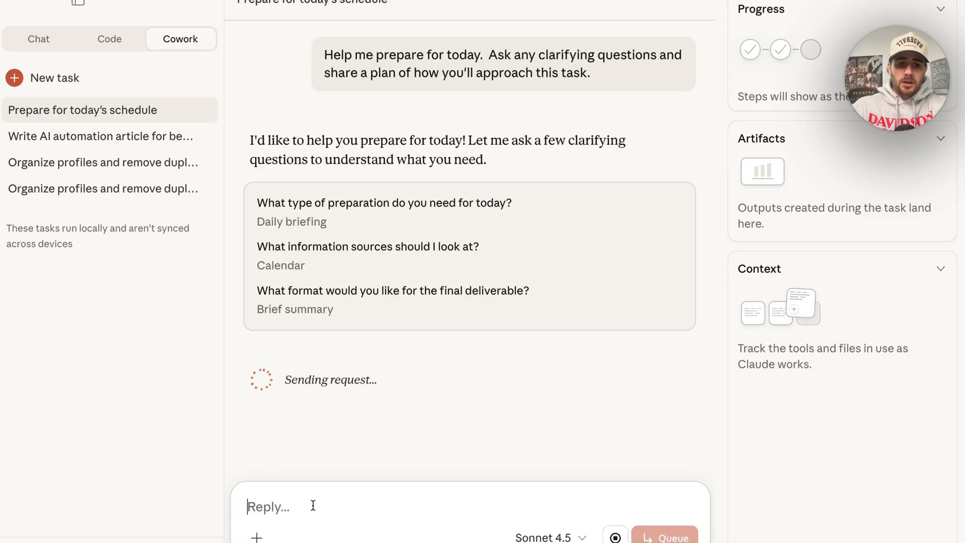
text(you should now have)
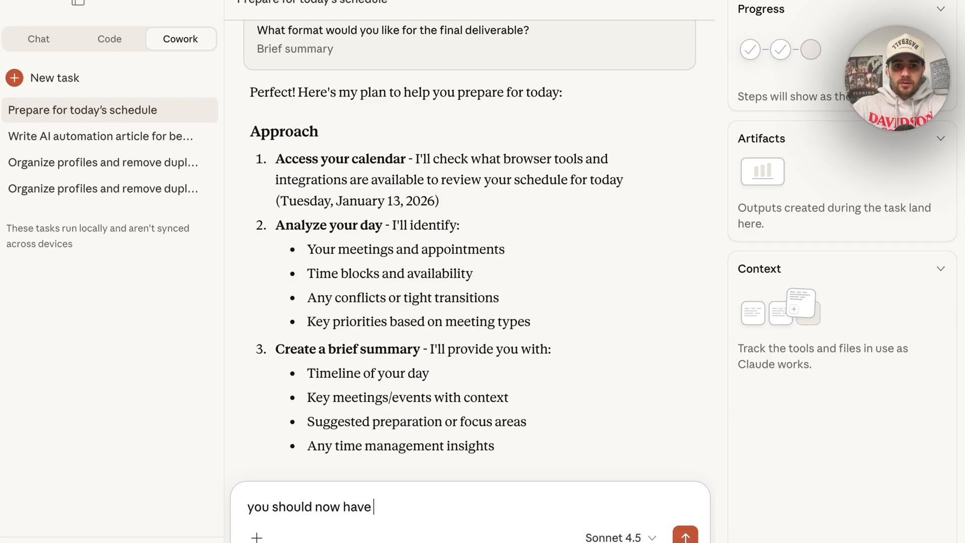
text(connection to my g)
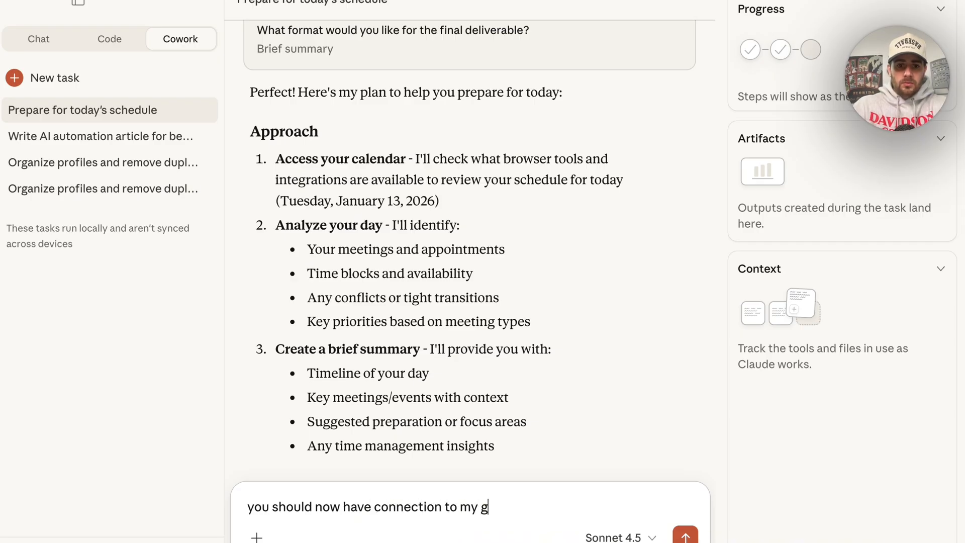
- Send the calendar-connected note and read the Daily Briefing for Tuesday, January 13 with its schedule breakdown
click(684, 537)
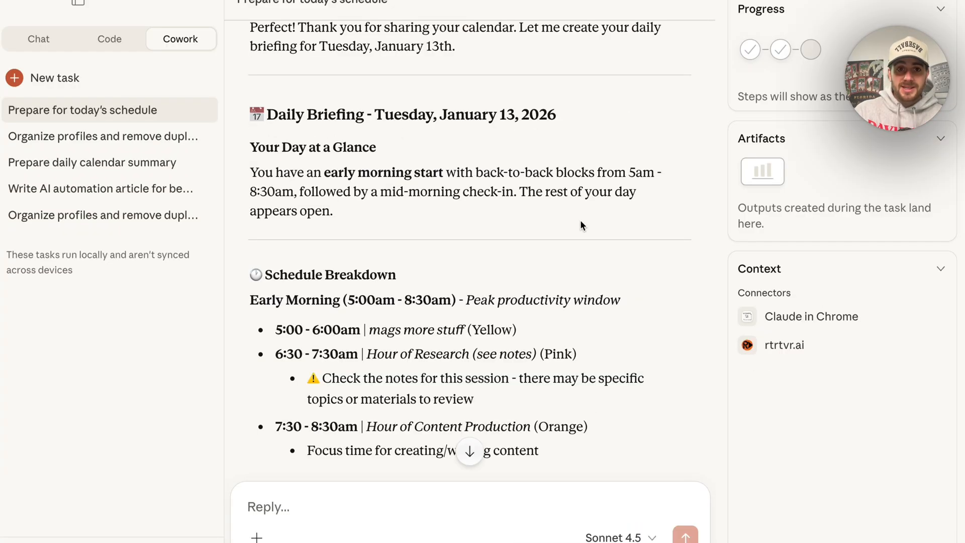
scroll(down, 3)
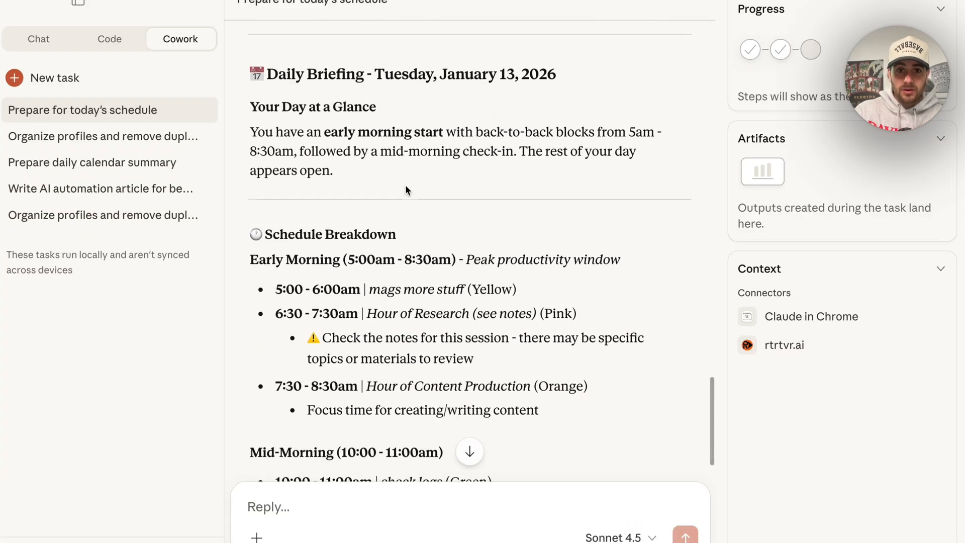
scroll(down, 3)
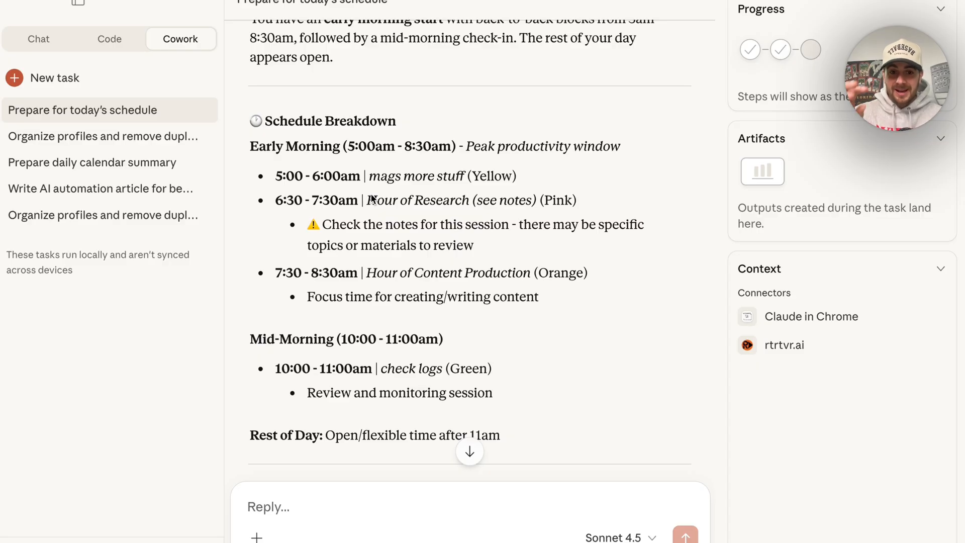
scroll(down, 3)
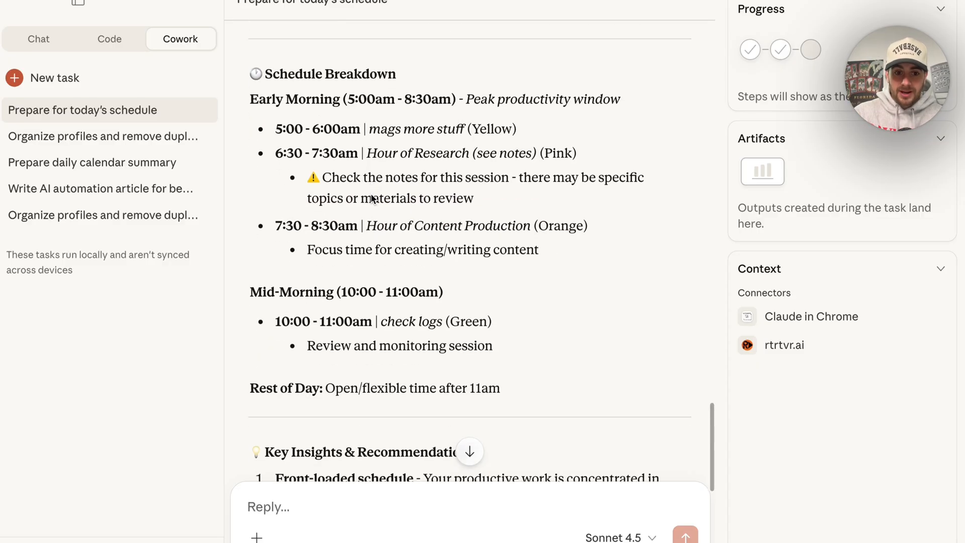
scroll(down, 3)
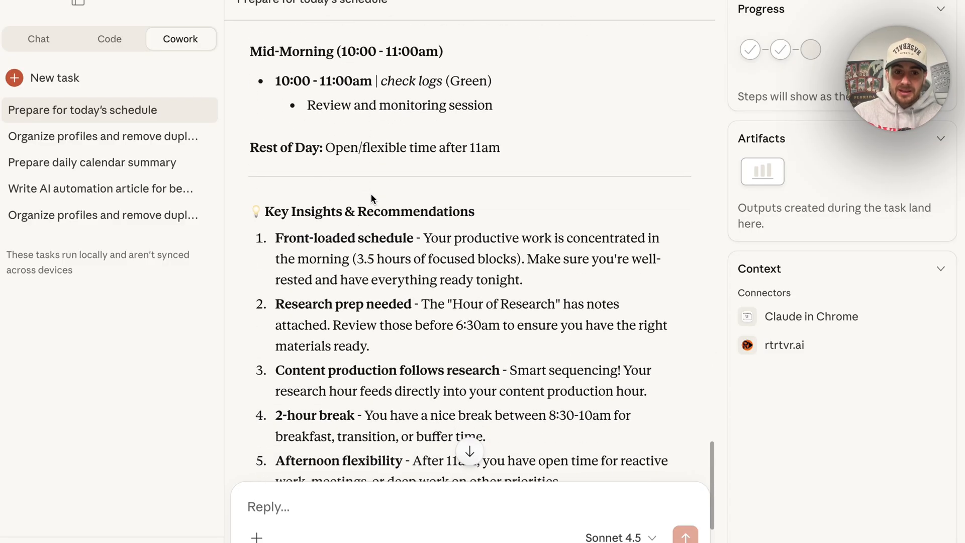
scroll(down, 3)
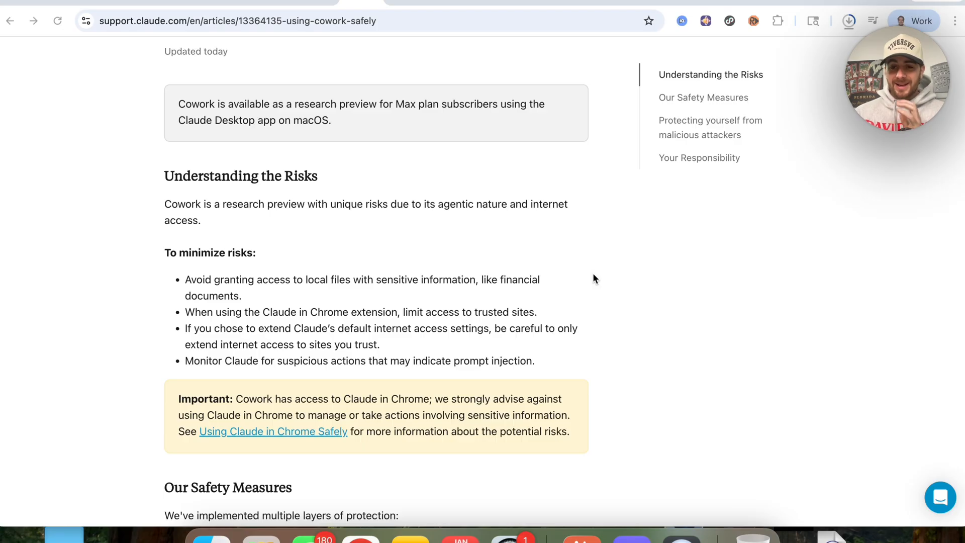
- In Chrome's 'Using Cowork Safely' article, highlight the tips on sensitive local files, internet access and prompt injection
click(849, 20)
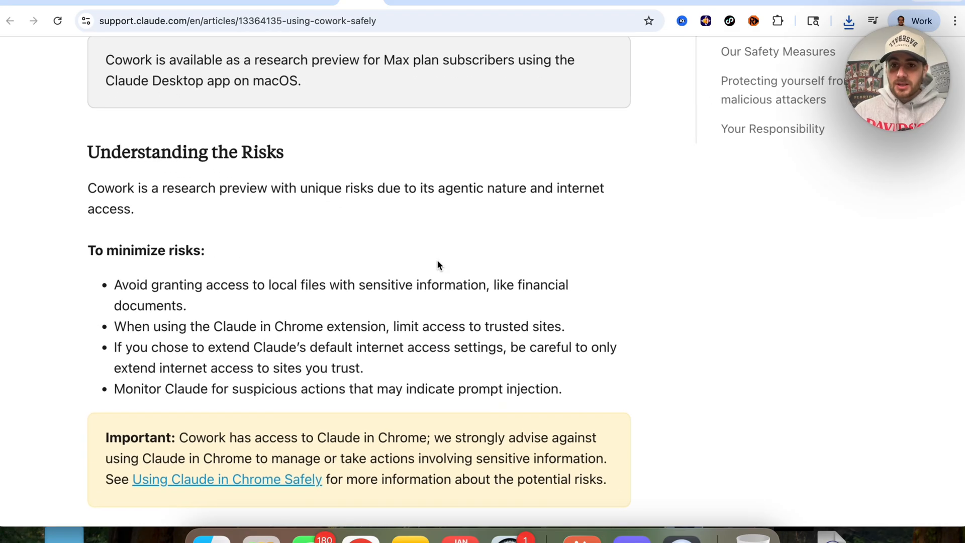
mouse_move(377, 261)
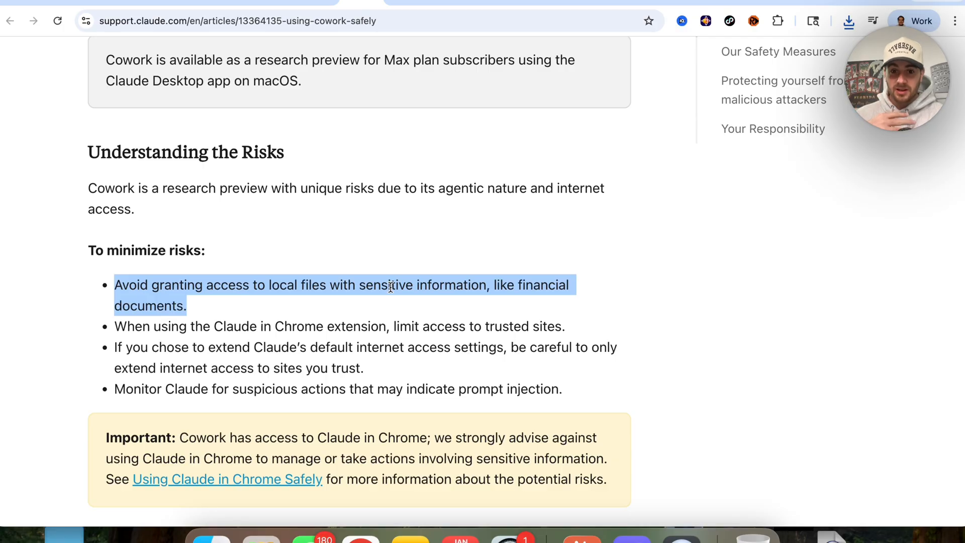
click(289, 320)
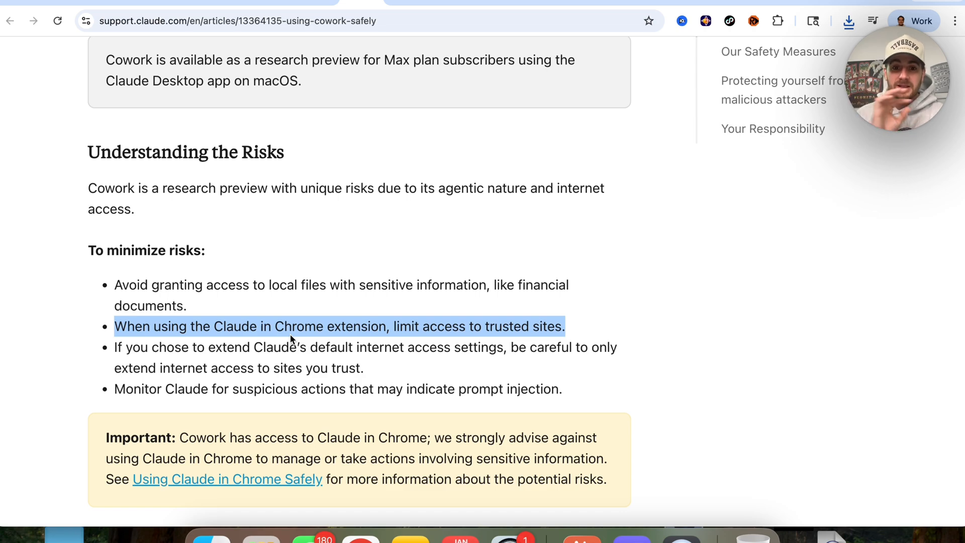
mouse_move(231, 368)
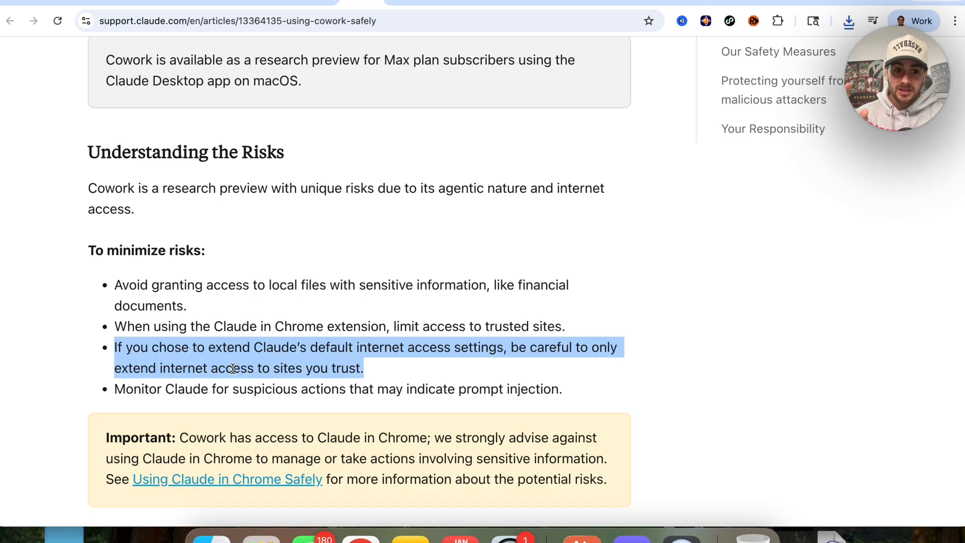
click(180, 388)
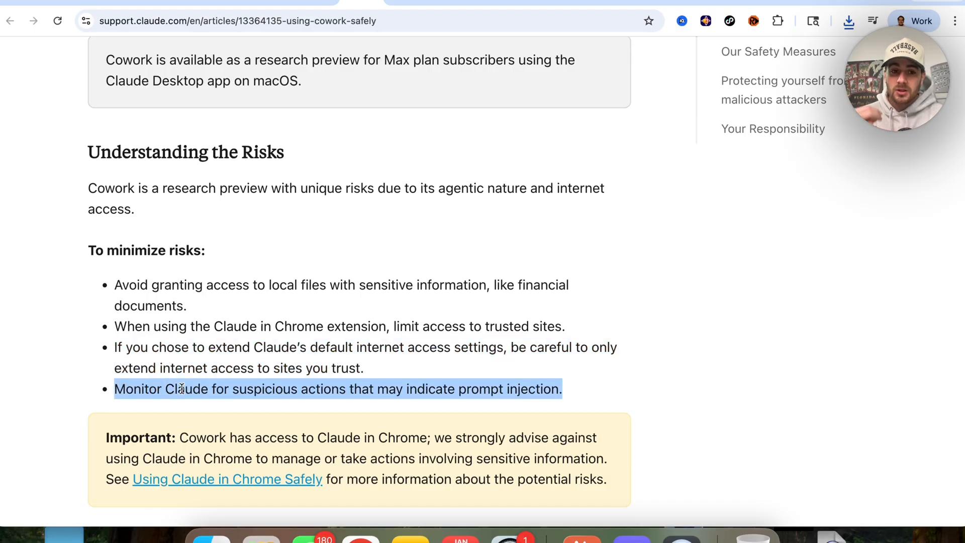
click(106, 435)
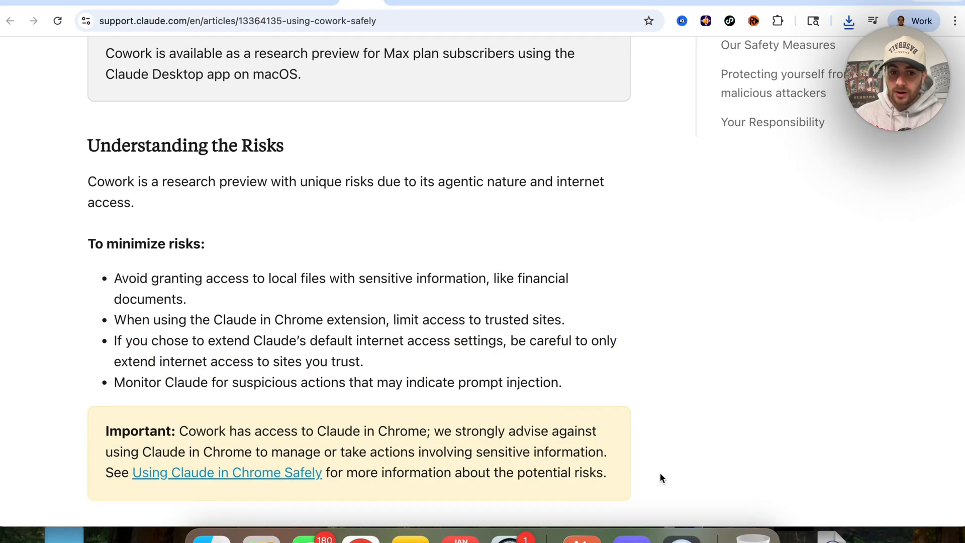
scroll(down, 3)
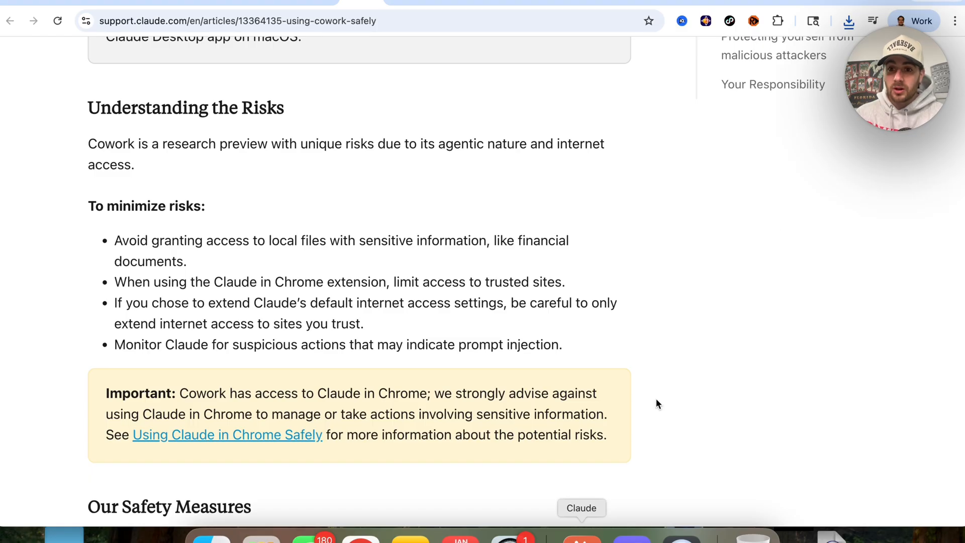
mouse_move(680, 221)
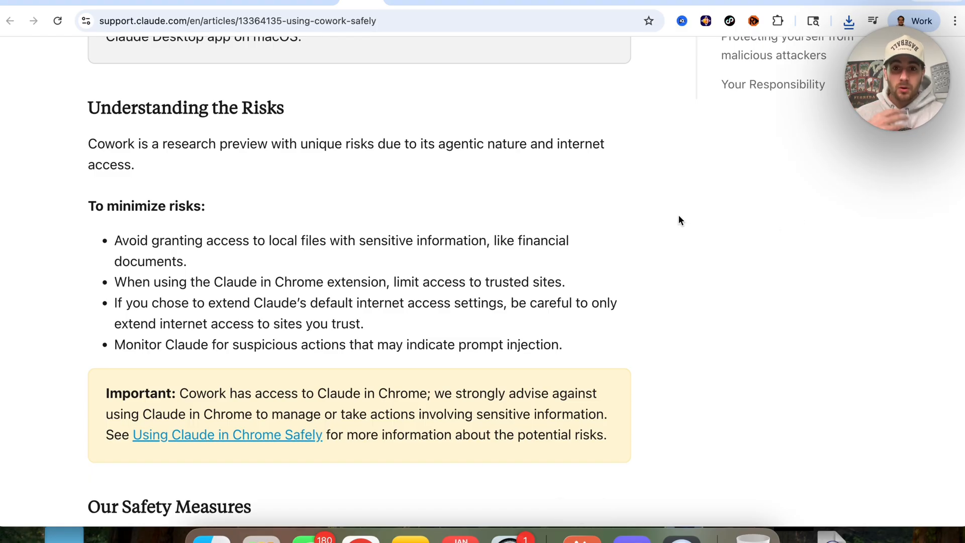